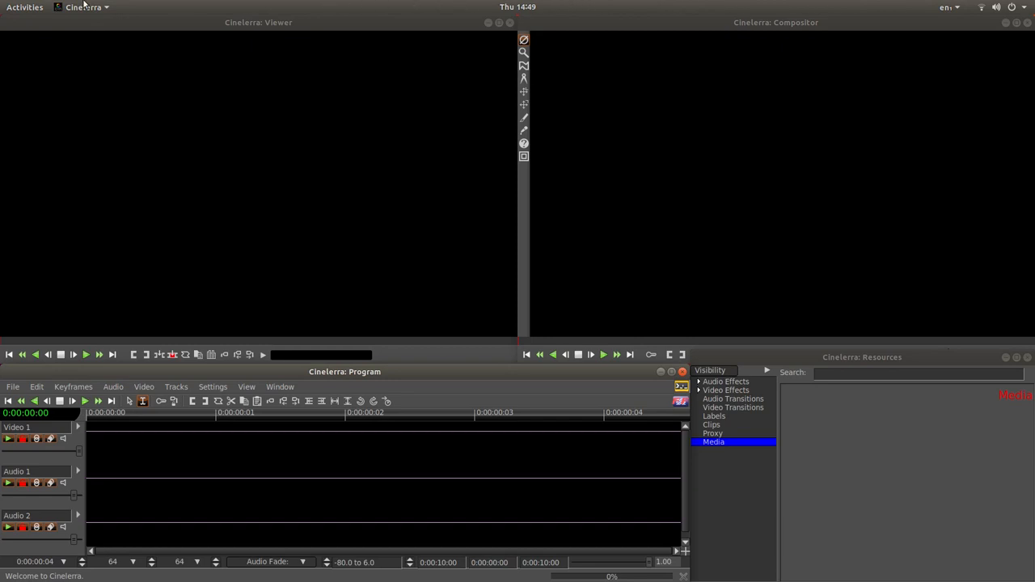
{"action": "mouse_move", "coordinate": [175, 10]}
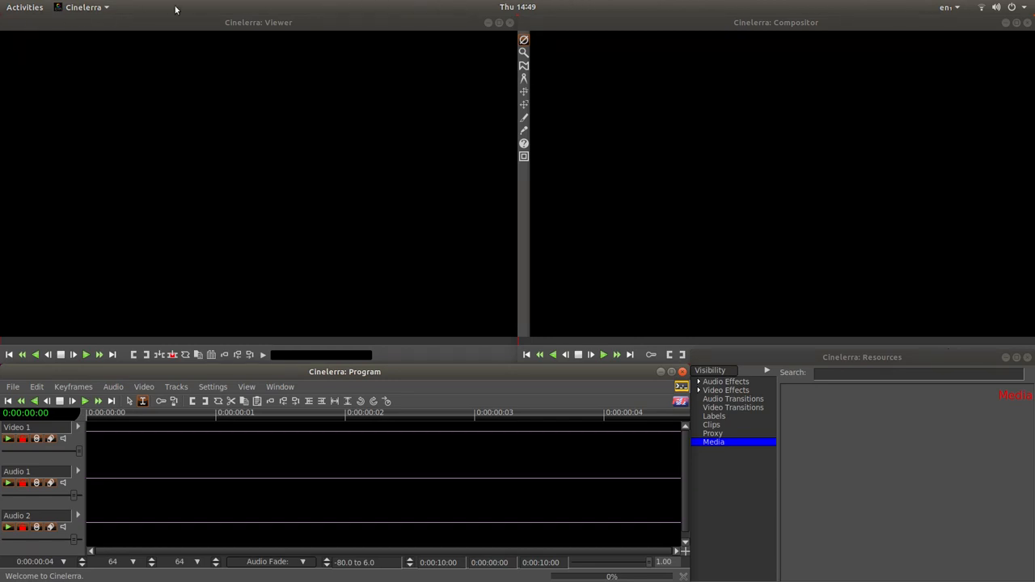
{"action": "mouse_move", "coordinate": [632, 3]}
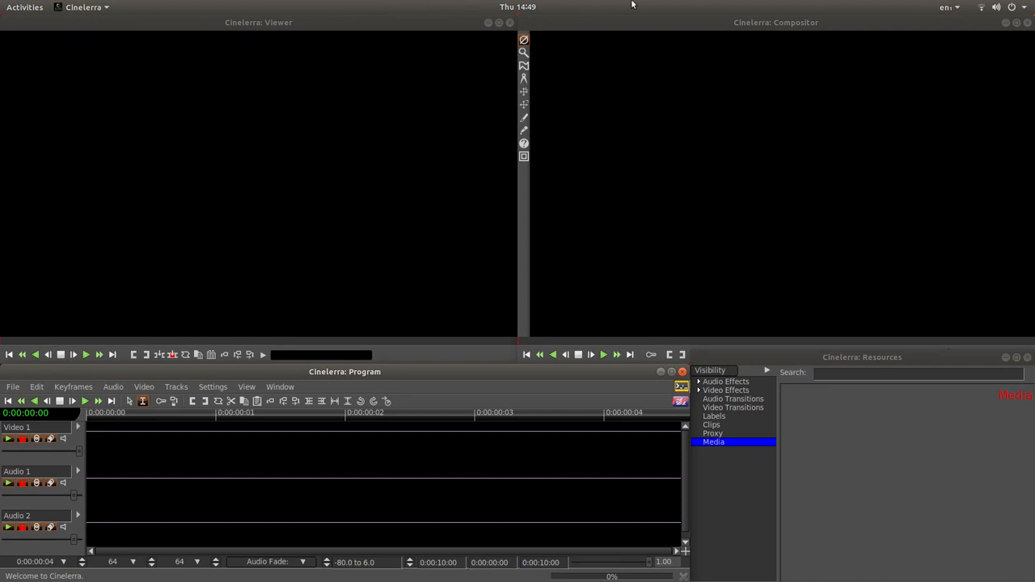
{"action": "mouse_move", "coordinate": [715, 3]}
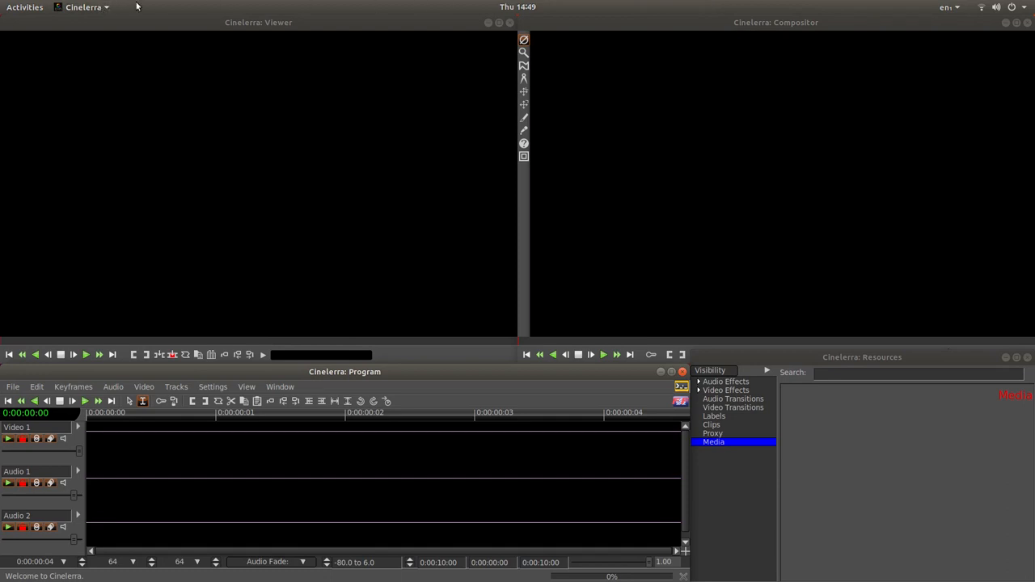
{"action": "mouse_move", "coordinate": [236, 3]}
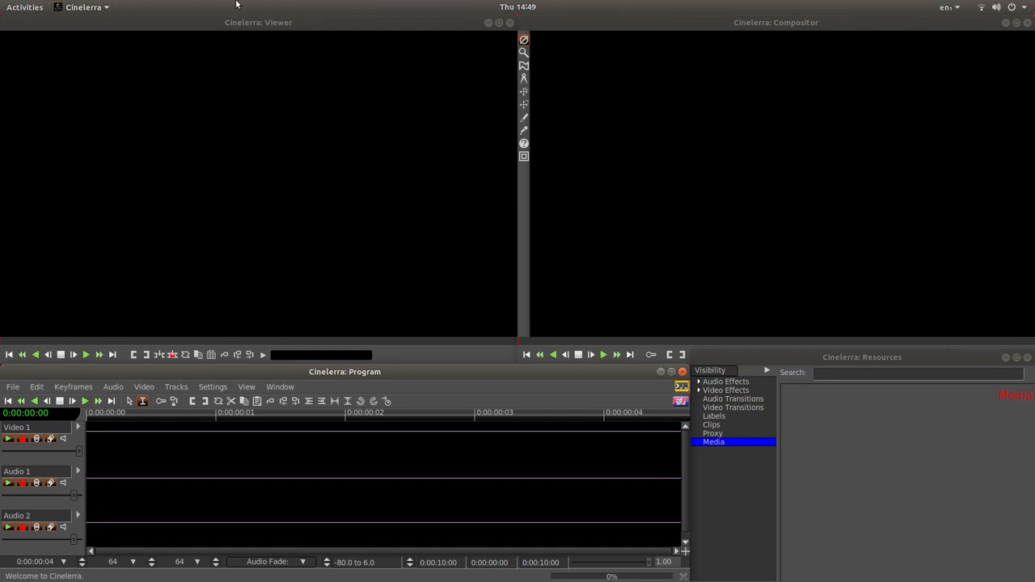
{"action": "mouse_move", "coordinate": [427, 3]}
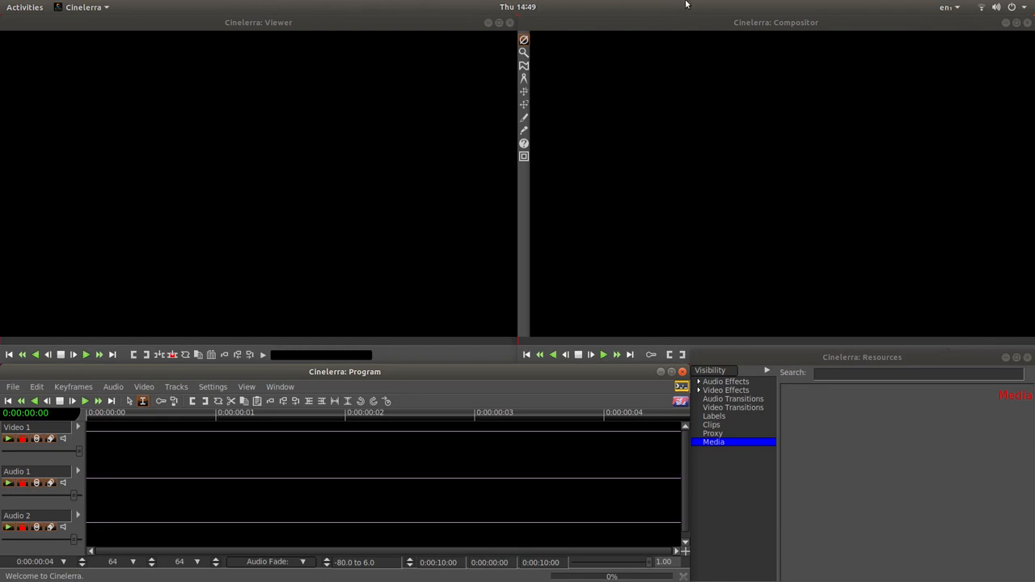
{"action": "mouse_move", "coordinate": [692, 7]}
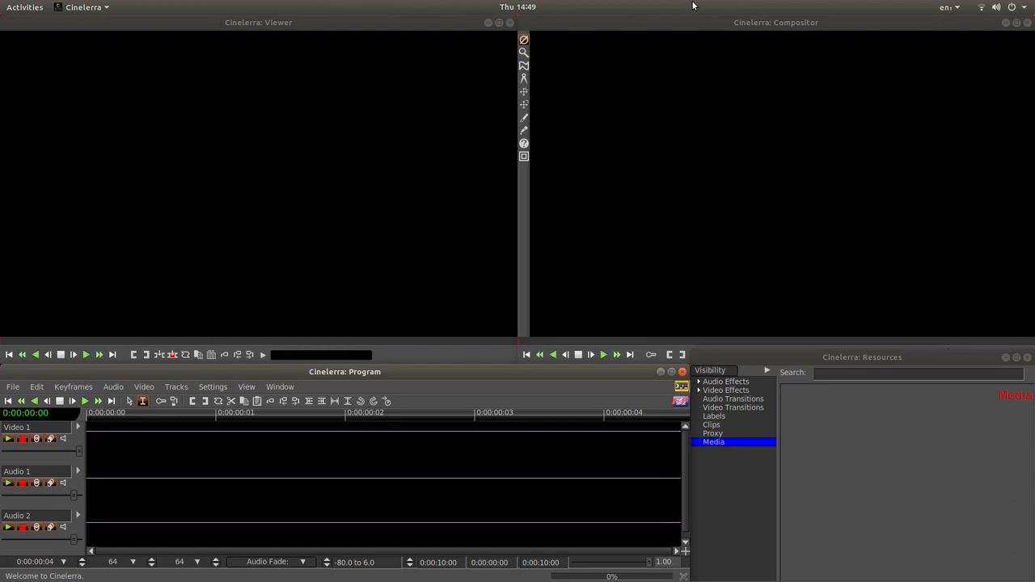
{"action": "mouse_move", "coordinate": [725, 5]}
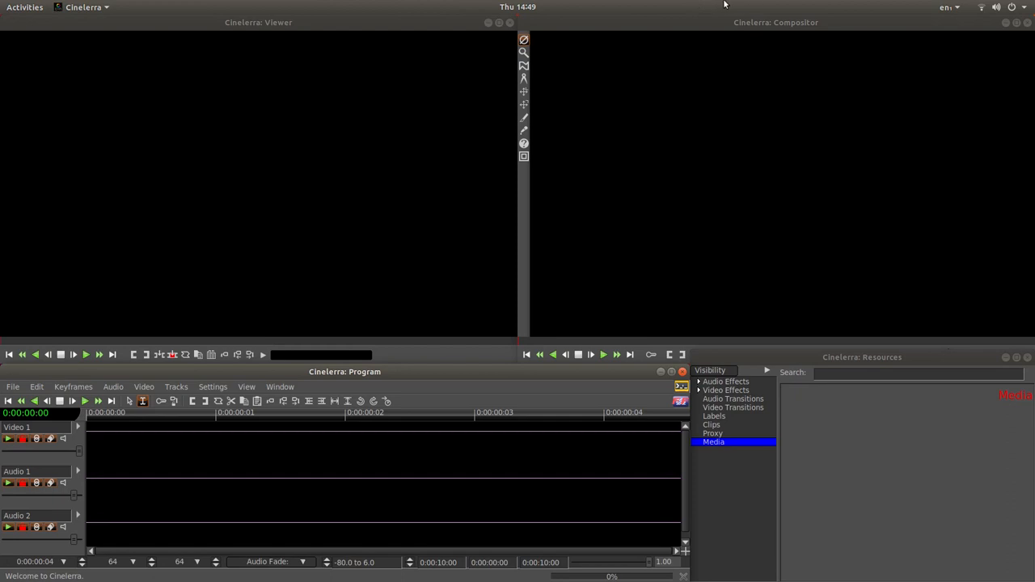
{"action": "mouse_move", "coordinate": [608, 6]}
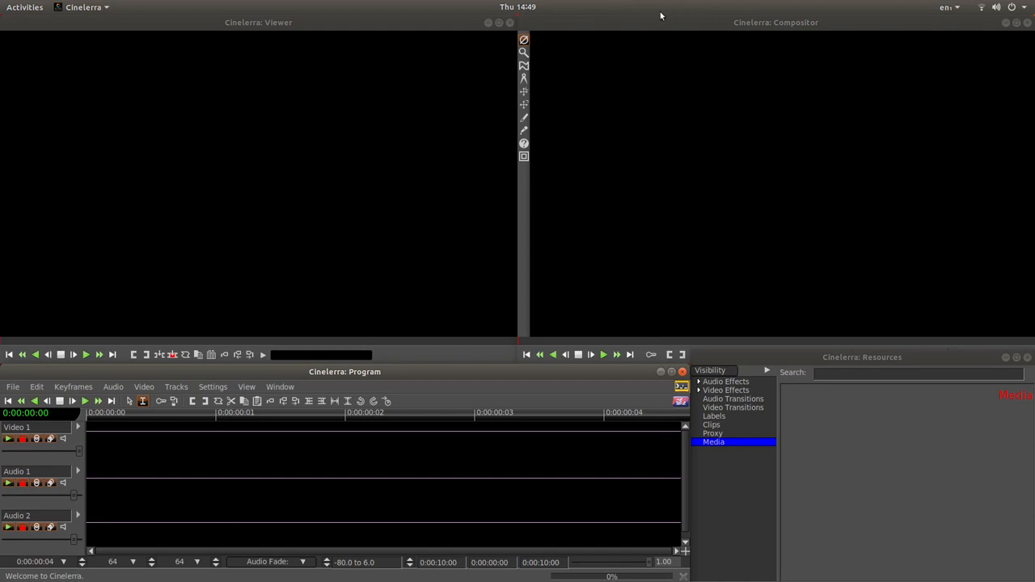
{"action": "mouse_move", "coordinate": [684, 10]}
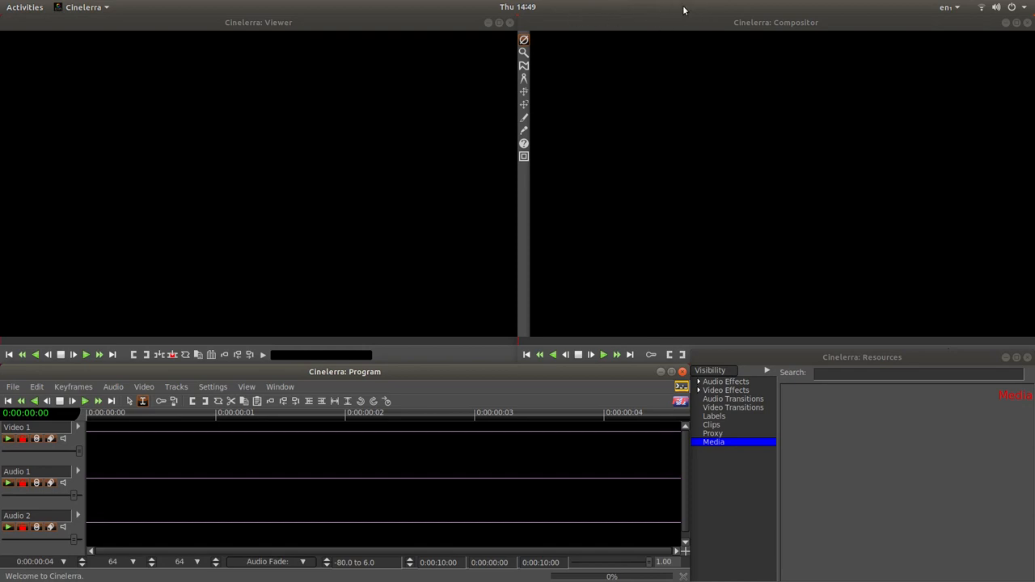
{"action": "mouse_move", "coordinate": [683, 16]}
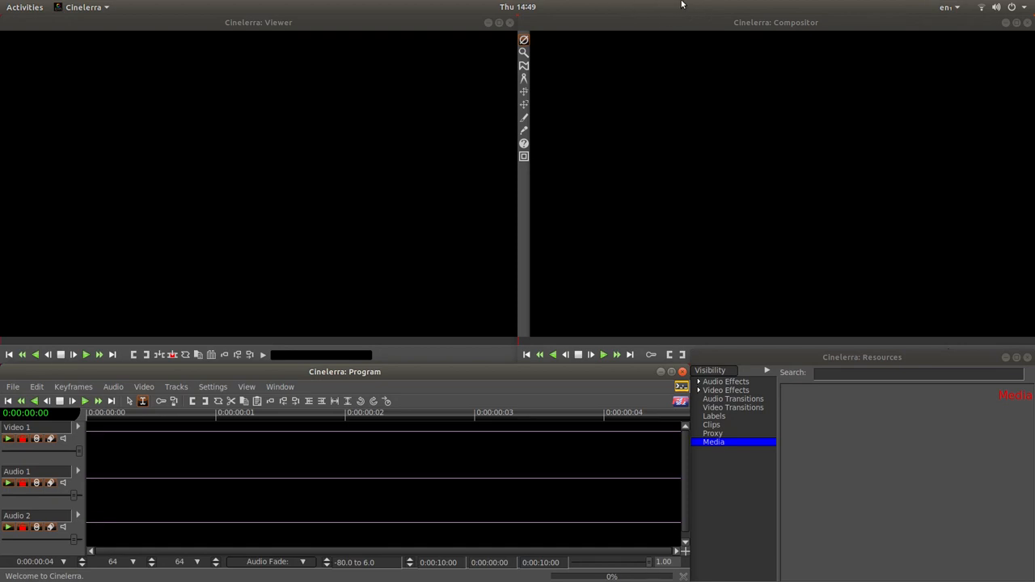
{"action": "mouse_move", "coordinate": [663, 10]}
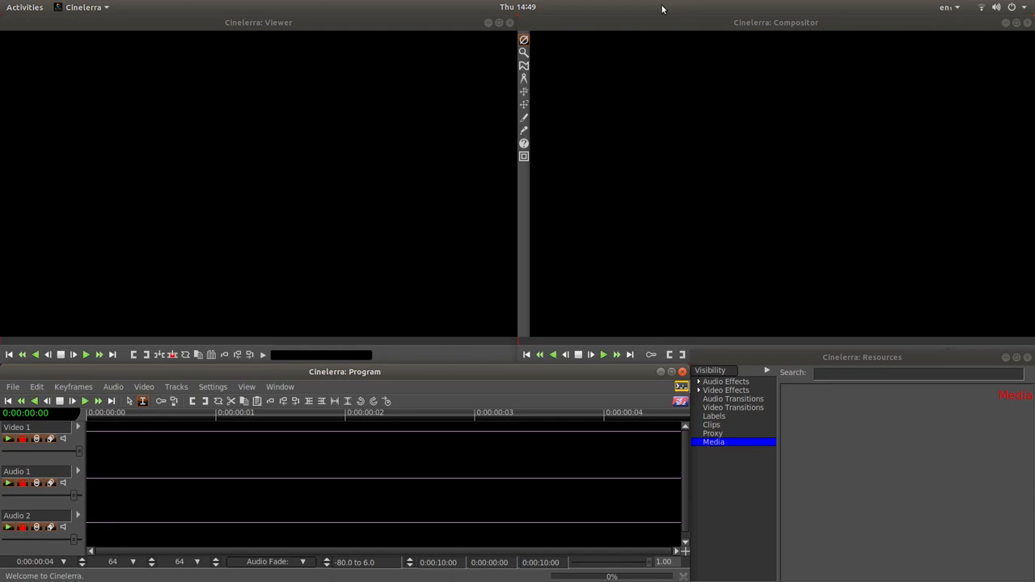
{"action": "mouse_move", "coordinate": [569, 19]}
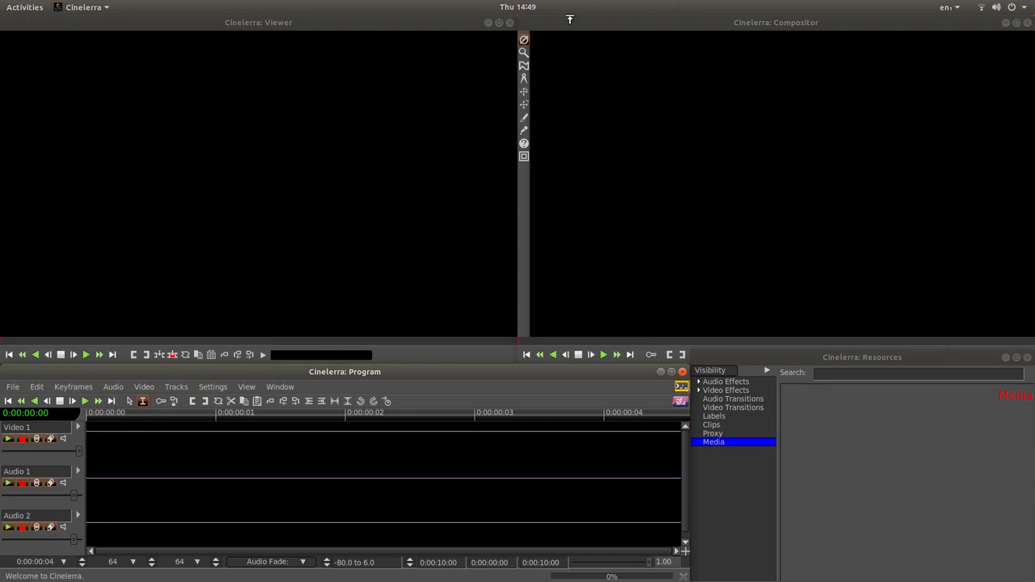
{"action": "mouse_move", "coordinate": [683, 5]}
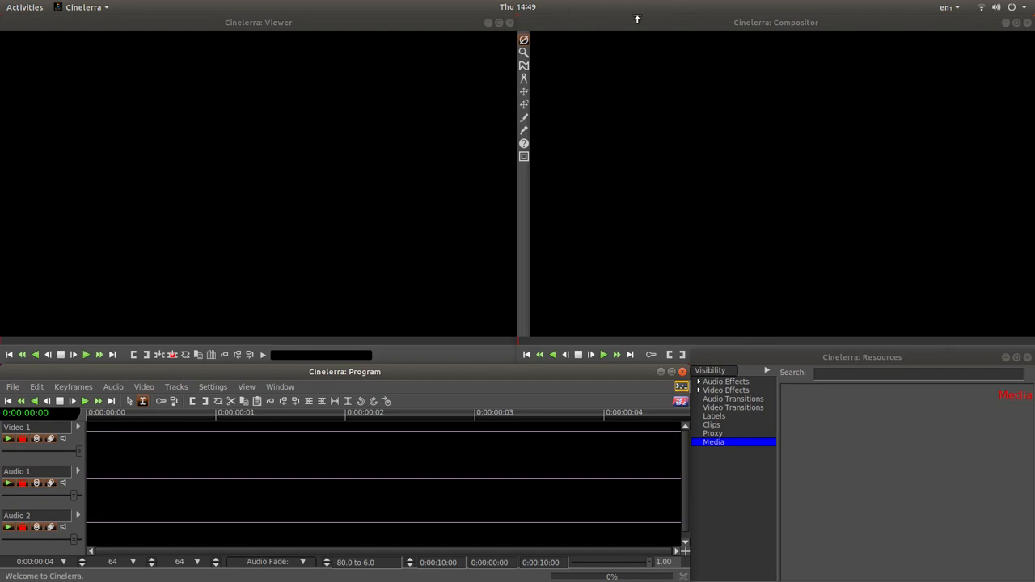
{"action": "mouse_move", "coordinate": [651, 7]}
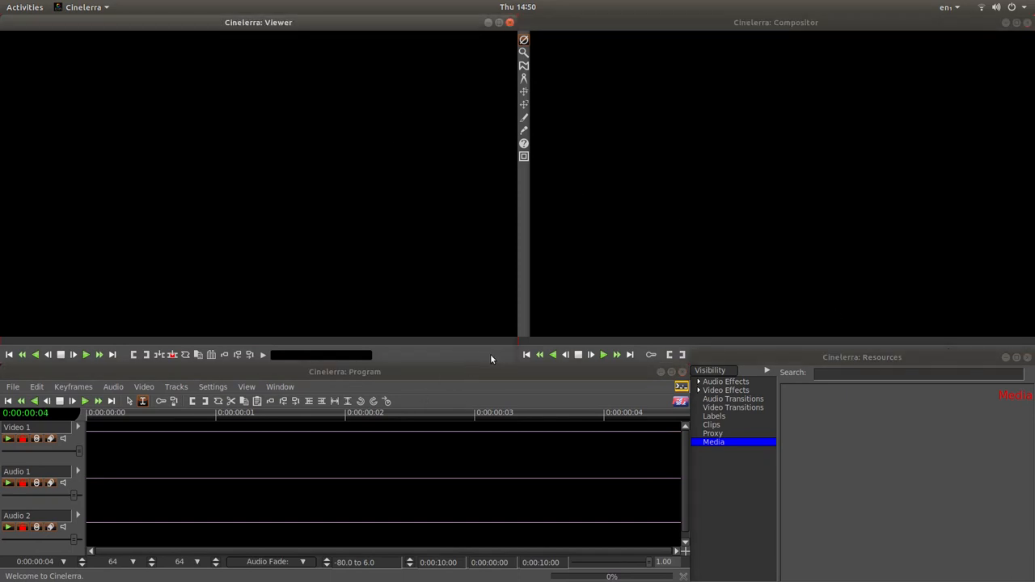
{"action": "mouse_move", "coordinate": [487, 338]}
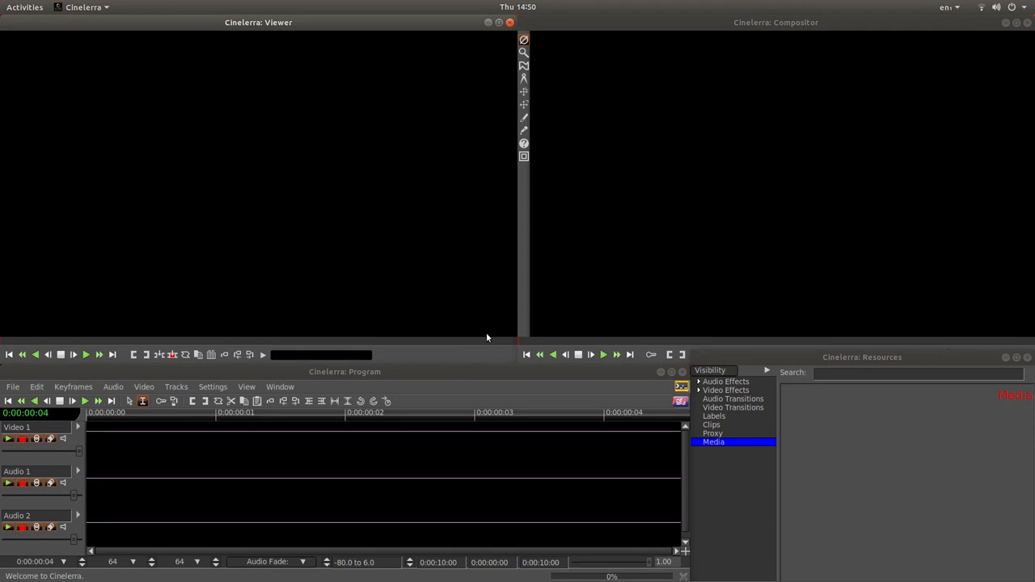
{"action": "mouse_move", "coordinate": [449, 372]}
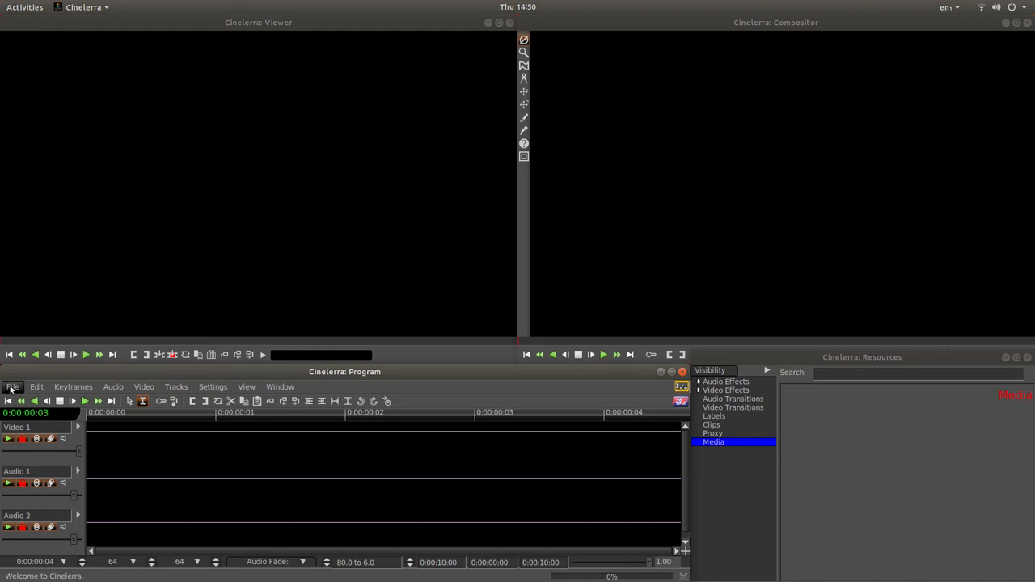
Step: Bring up the Load files dialog and browse into the East Somerset Railway And Nunney Castle folder
{"action": "left_click", "coordinate": [12, 387]}
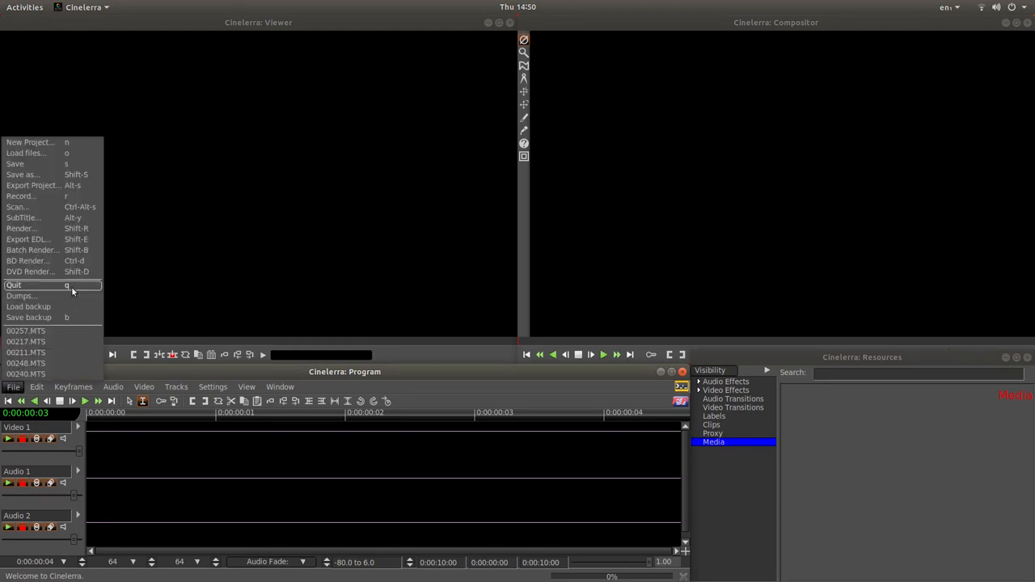
{"action": "mouse_move", "coordinate": [57, 152]}
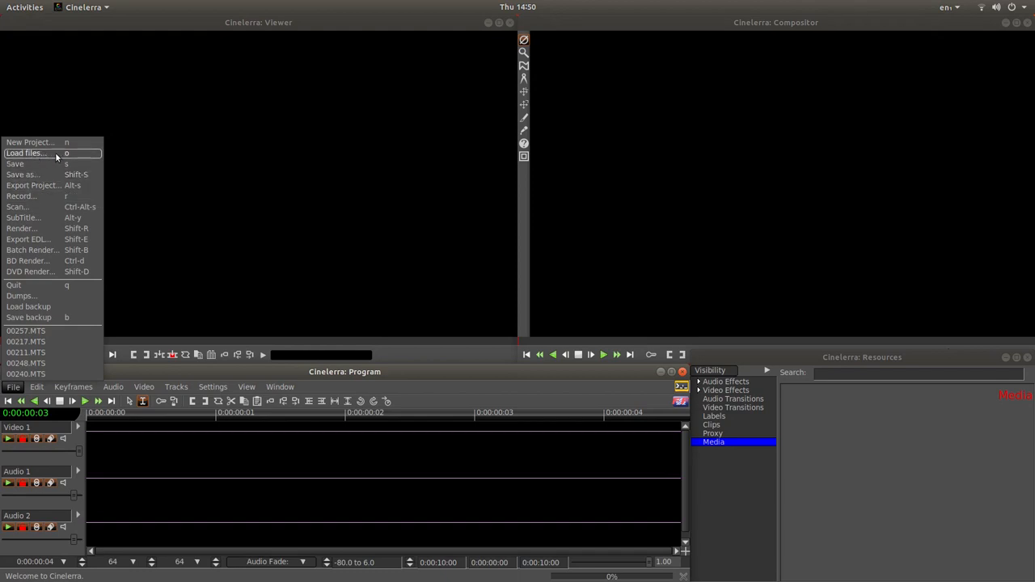
{"action": "left_click", "coordinate": [26, 152]}
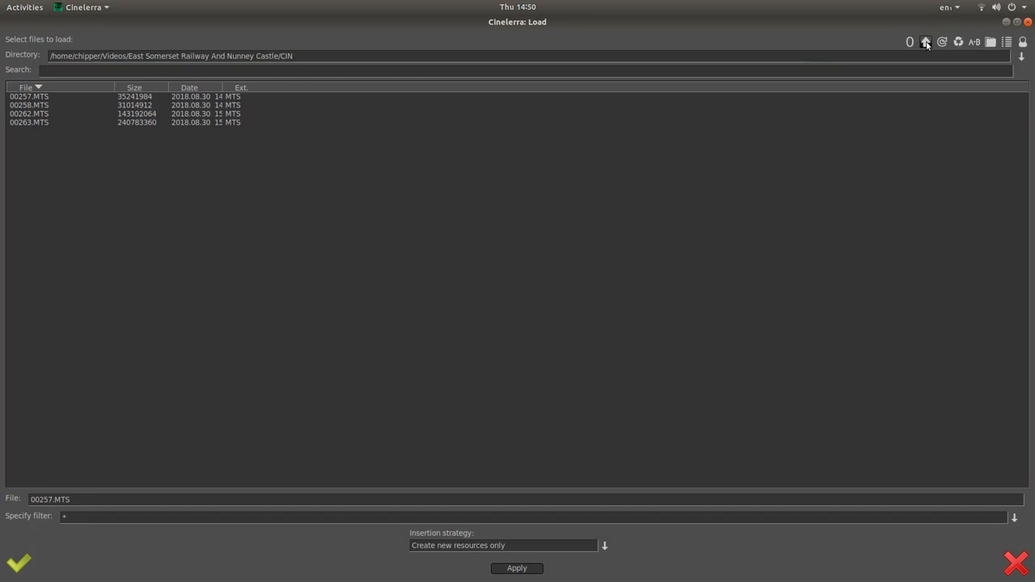
{"action": "mouse_move", "coordinate": [925, 43]}
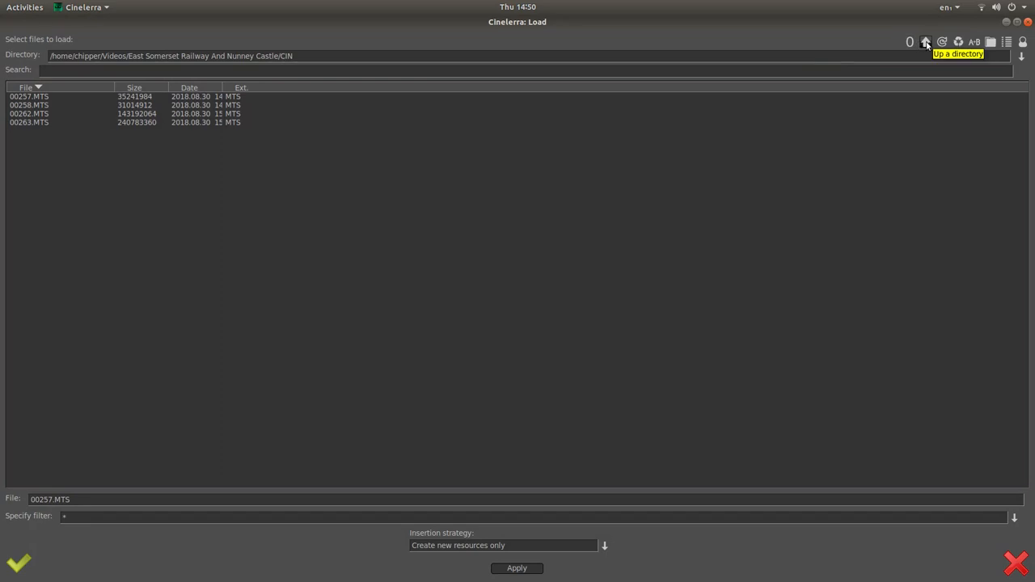
{"action": "left_click", "coordinate": [925, 43]}
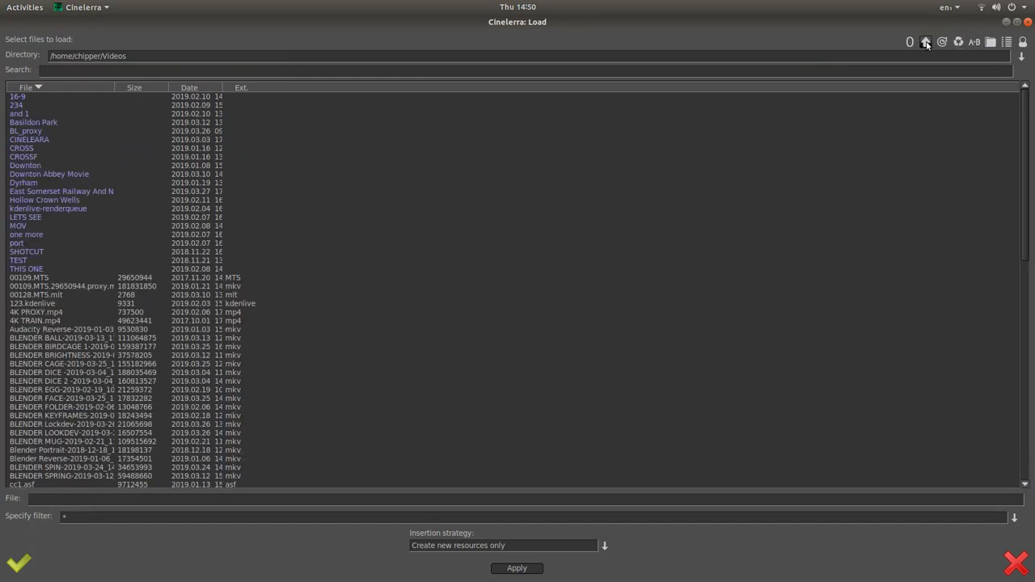
{"action": "left_click", "coordinate": [45, 201]}
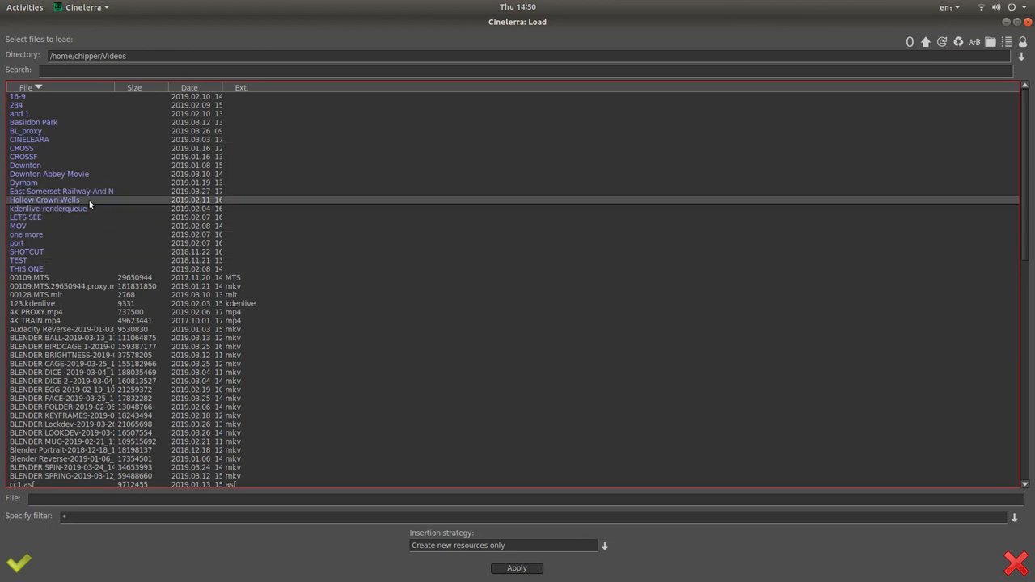
{"action": "double_click", "coordinate": [62, 190]}
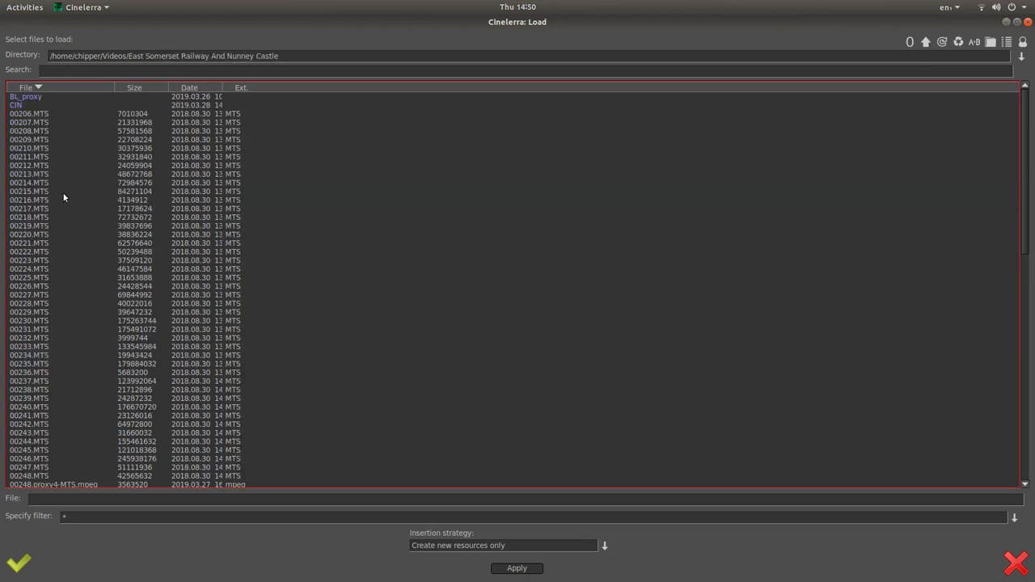
Step: Enter the CIN subfolder listing the four MTS train clips
{"action": "left_click", "coordinate": [207, 129]}
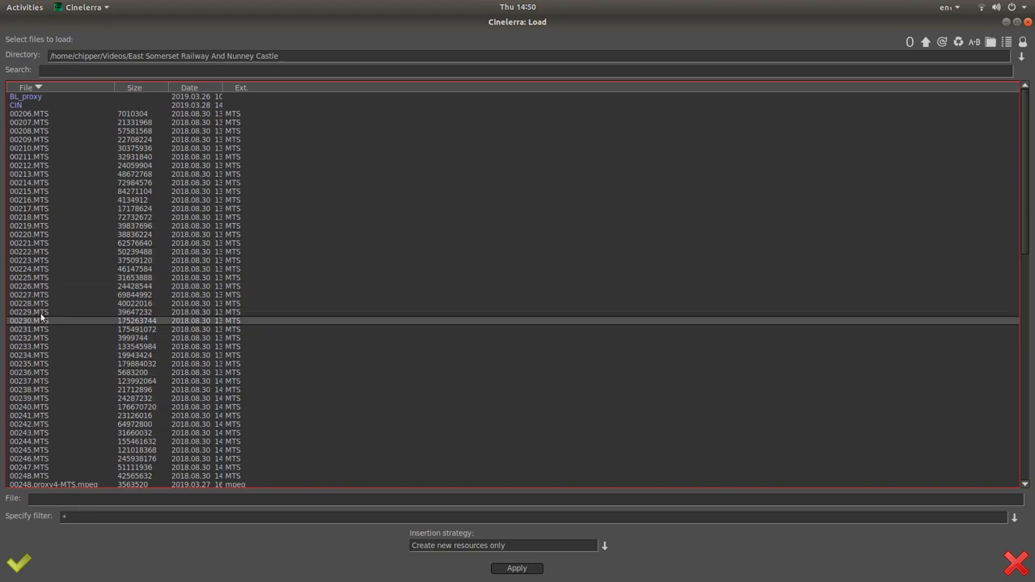
{"action": "left_click", "coordinate": [15, 104]}
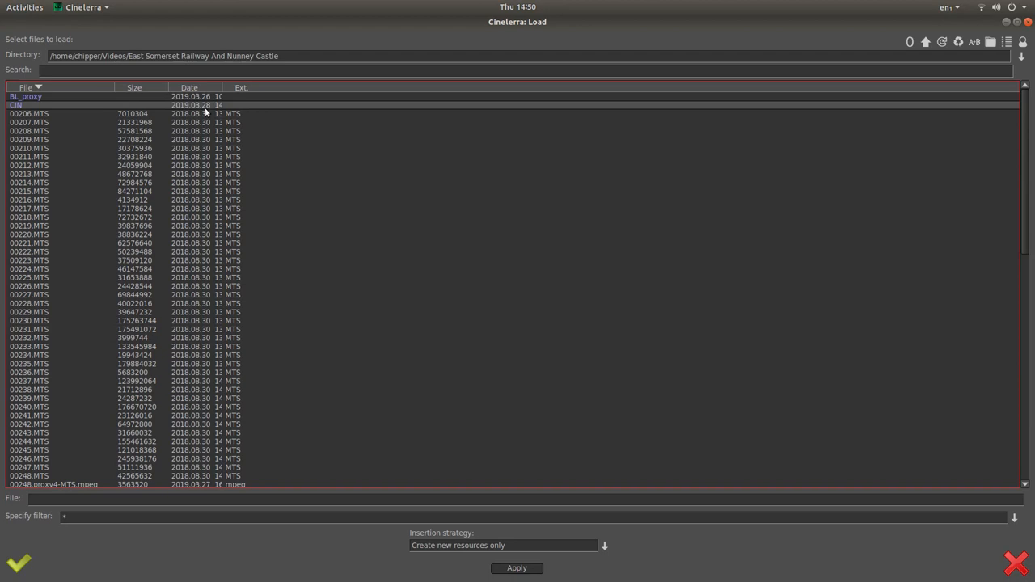
{"action": "left_click", "coordinate": [29, 130]}
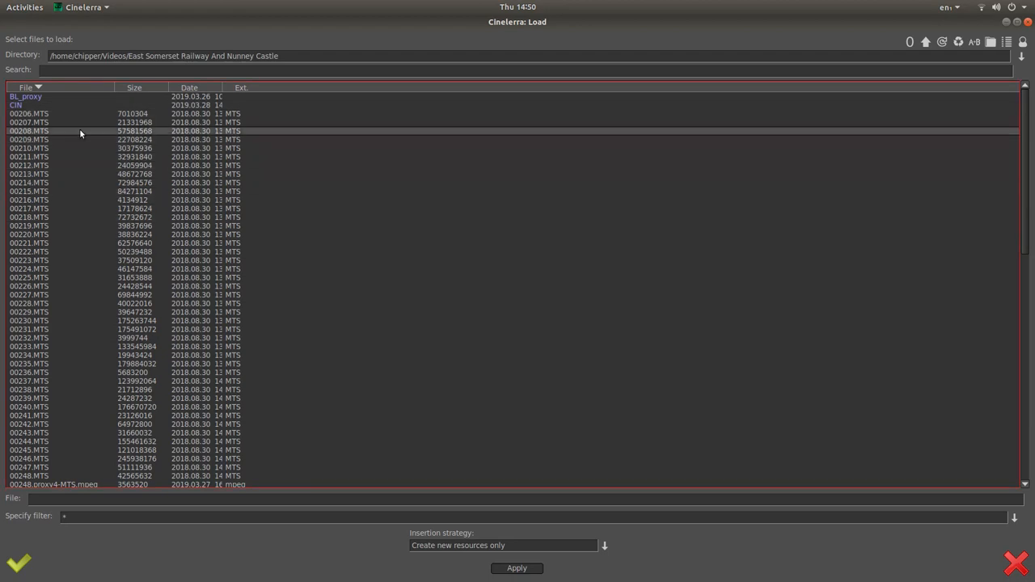
{"action": "left_click", "coordinate": [16, 105]}
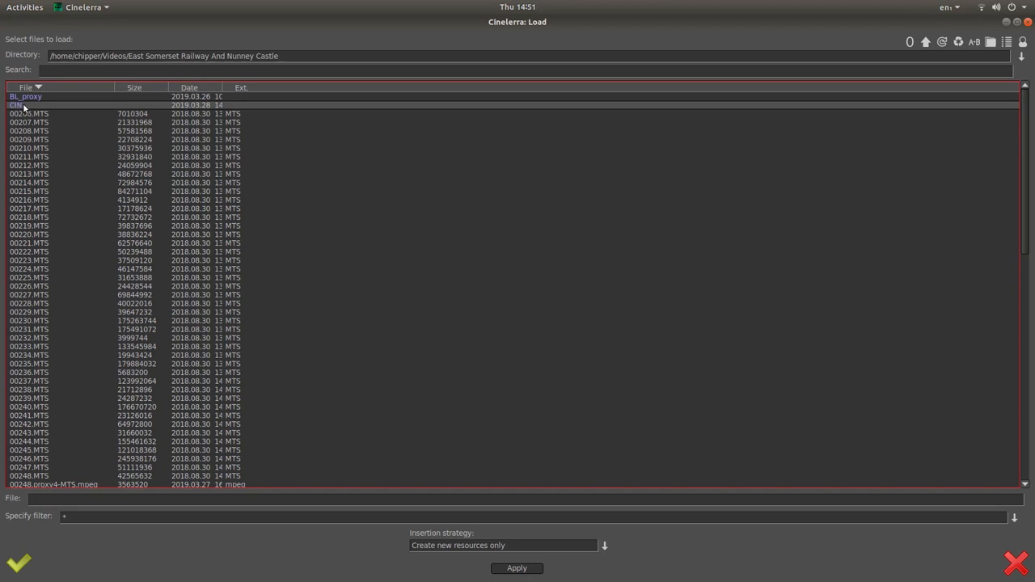
{"action": "double_click", "coordinate": [16, 105]}
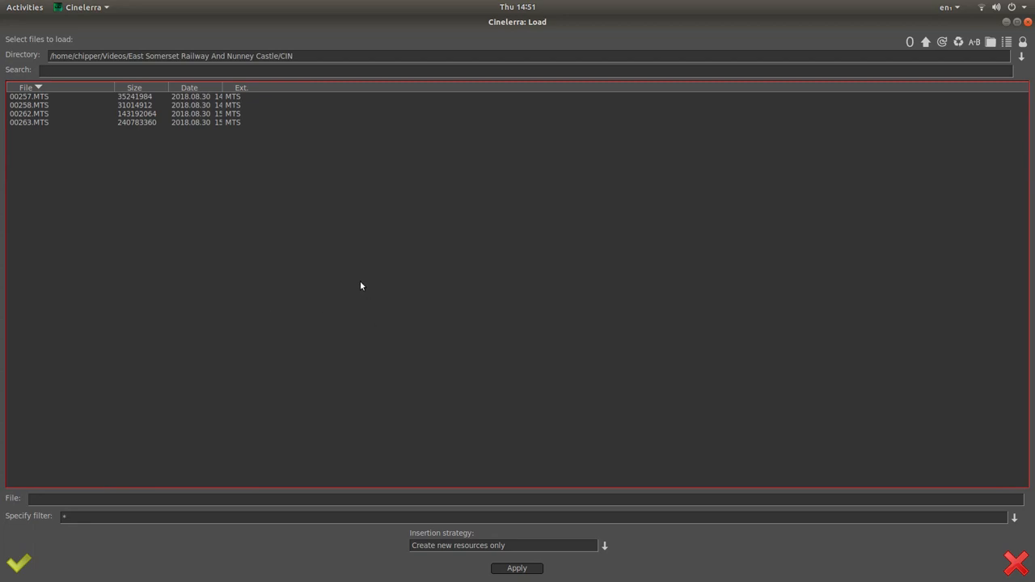
Step: Load the four MTS clips with insertion strategy 'Create new resources only'
{"action": "left_click", "coordinate": [29, 97]}
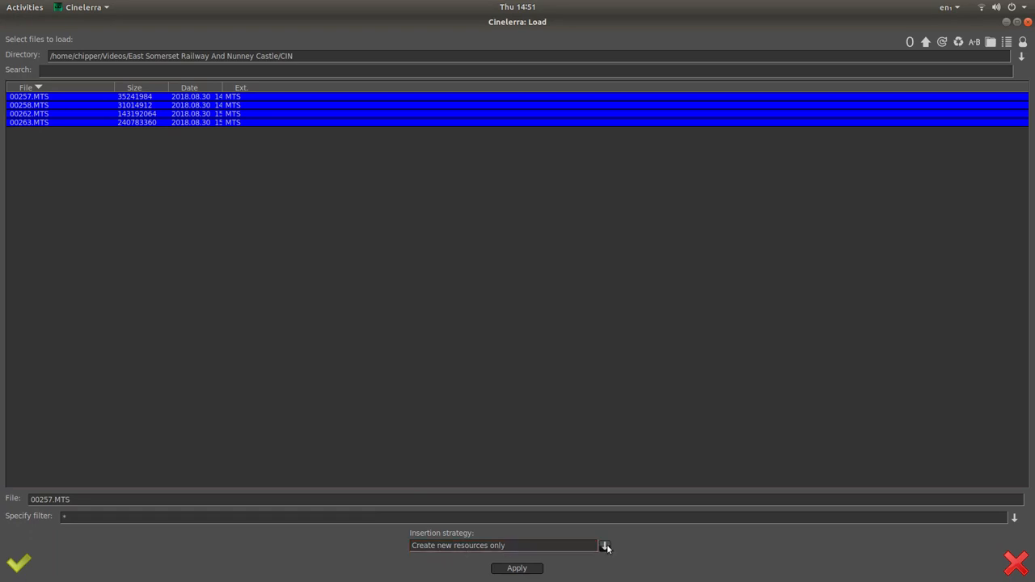
{"action": "left_click", "coordinate": [605, 545]}
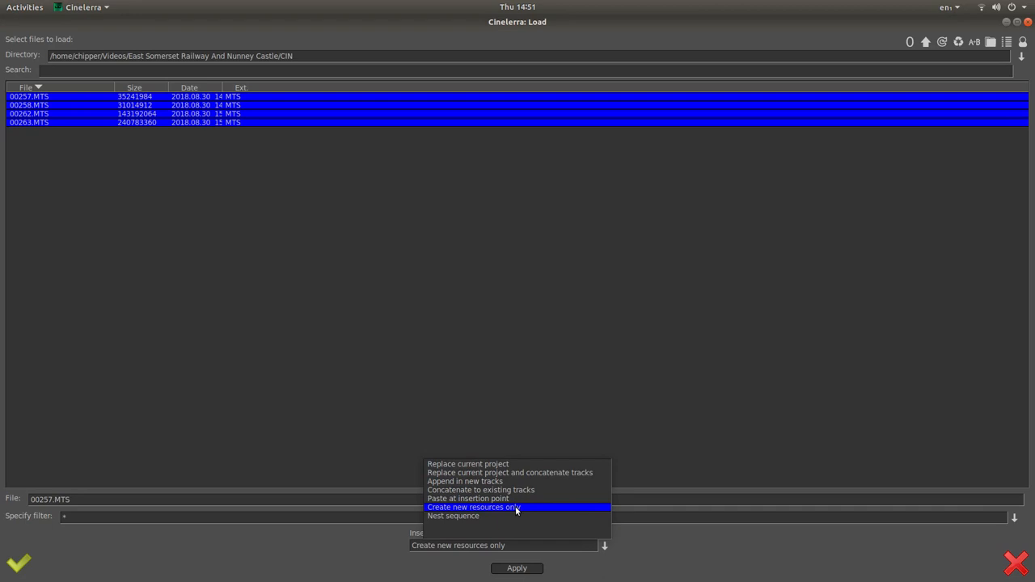
{"action": "left_click", "coordinate": [472, 508]}
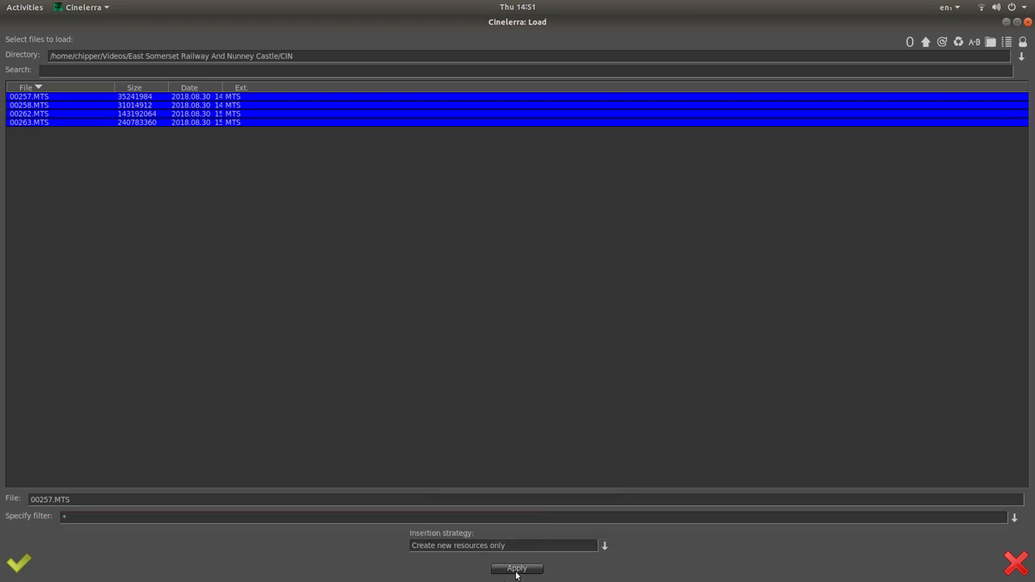
{"action": "left_click", "coordinate": [502, 546]}
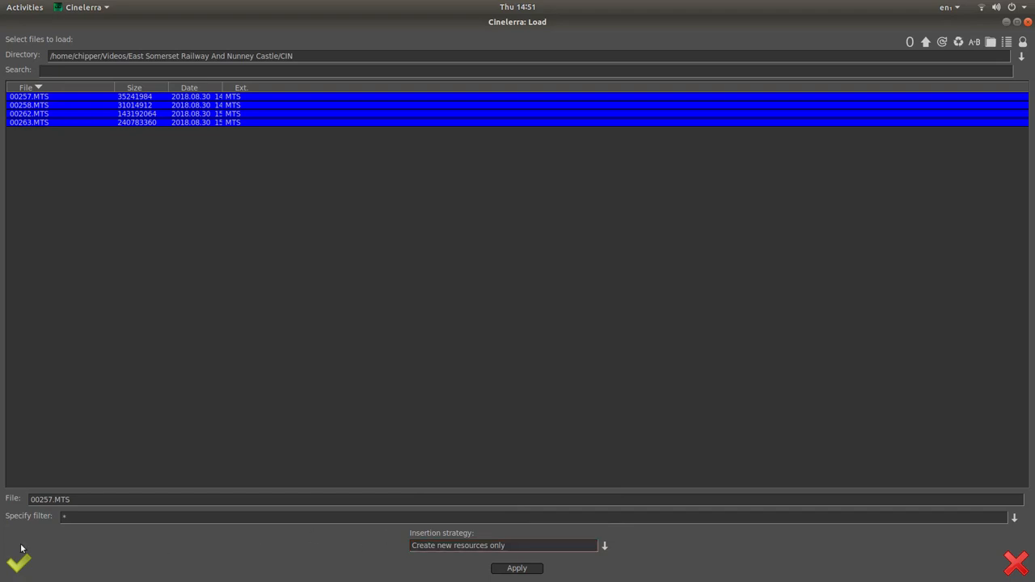
{"action": "mouse_move", "coordinate": [16, 563]}
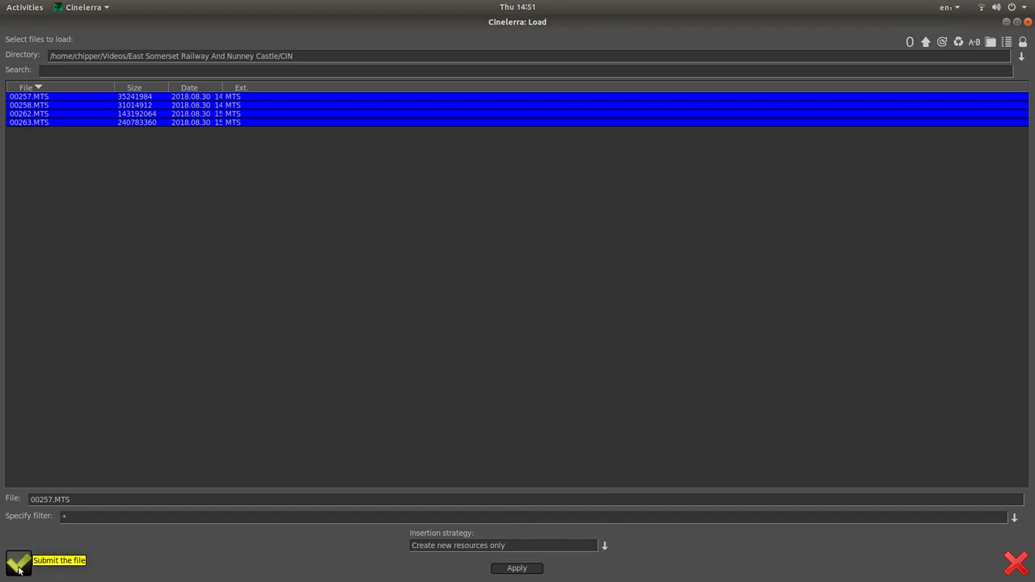
{"action": "left_click", "coordinate": [16, 563]}
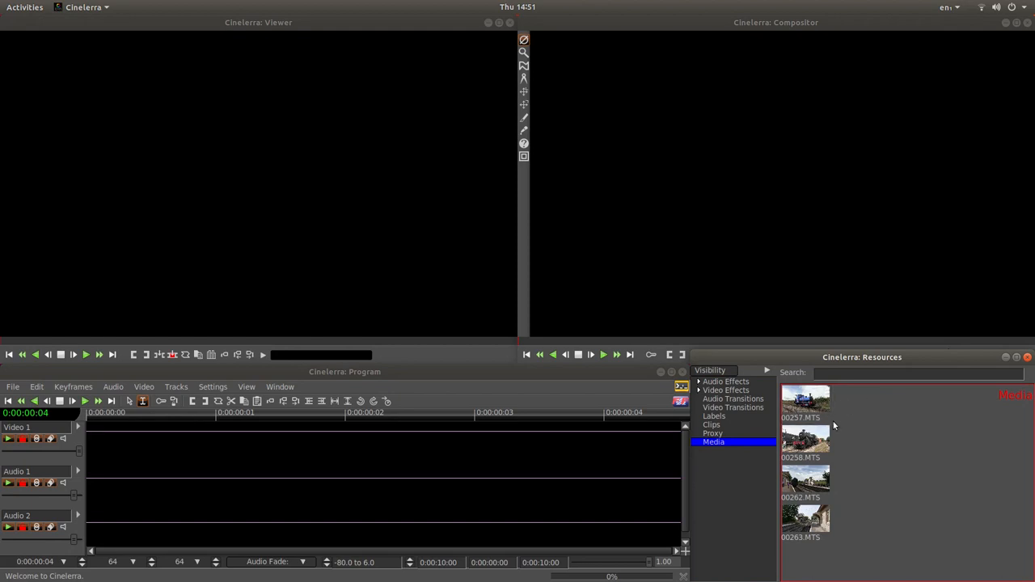
{"action": "mouse_move", "coordinate": [861, 513]}
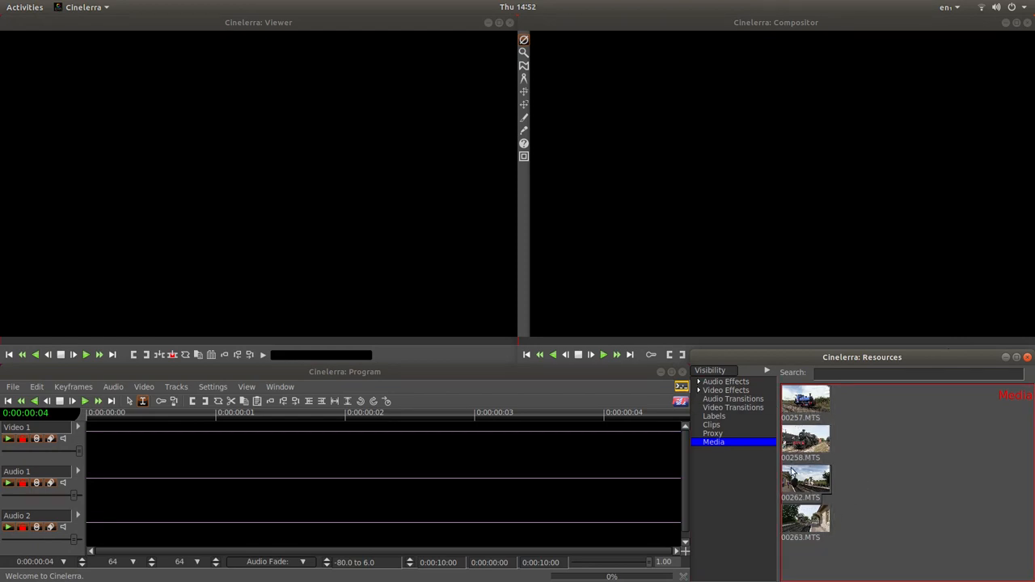
{"action": "mouse_move", "coordinate": [863, 419]}
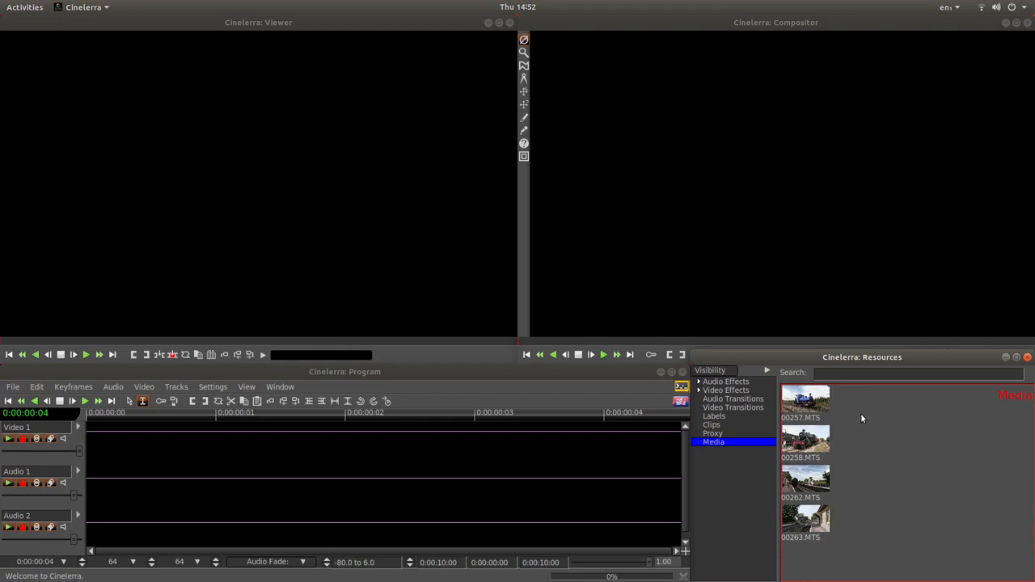
{"action": "mouse_move", "coordinate": [898, 442]}
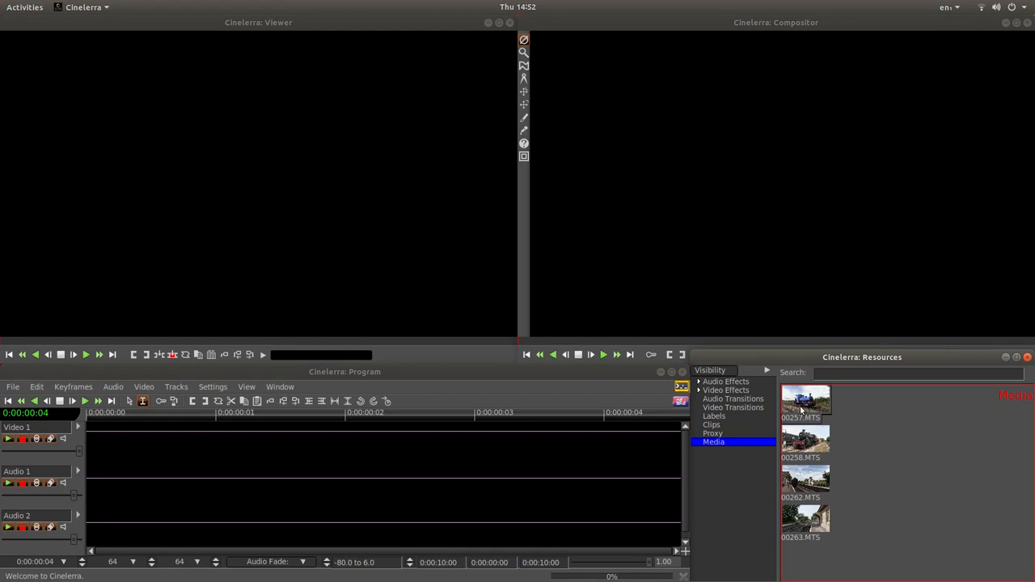
{"action": "mouse_move", "coordinate": [809, 412]}
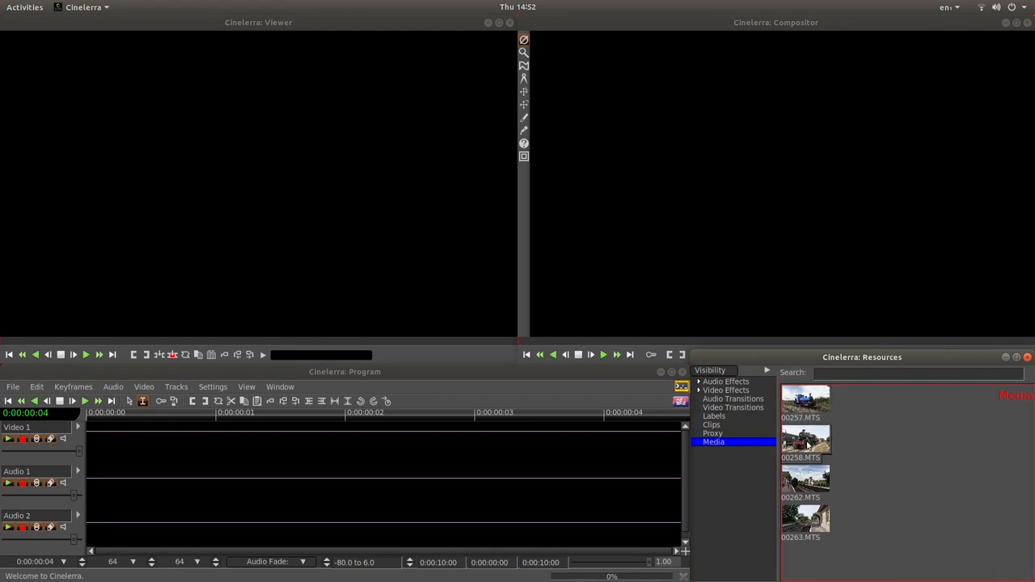
{"action": "mouse_move", "coordinate": [837, 434]}
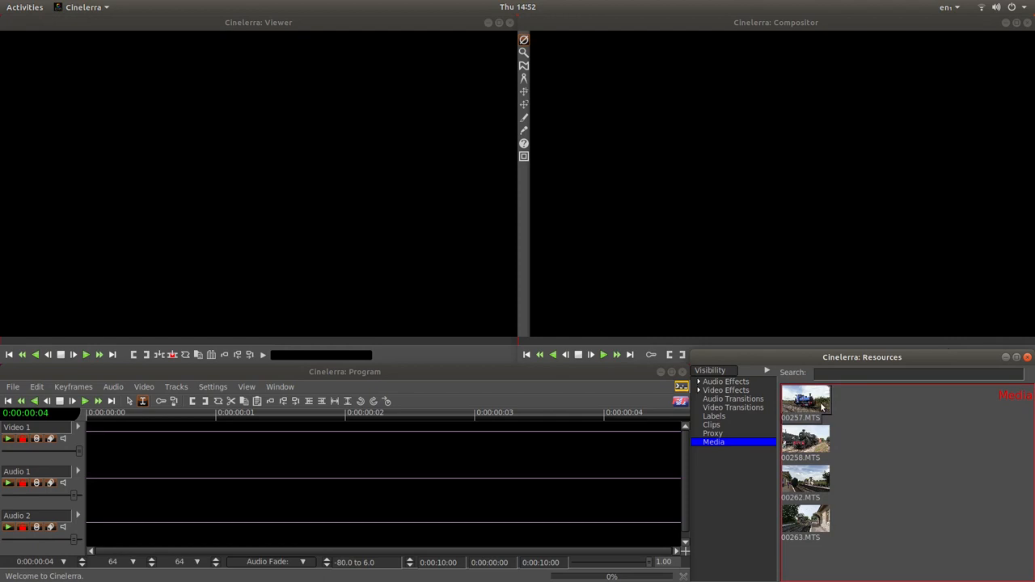
{"action": "mouse_move", "coordinate": [828, 408]}
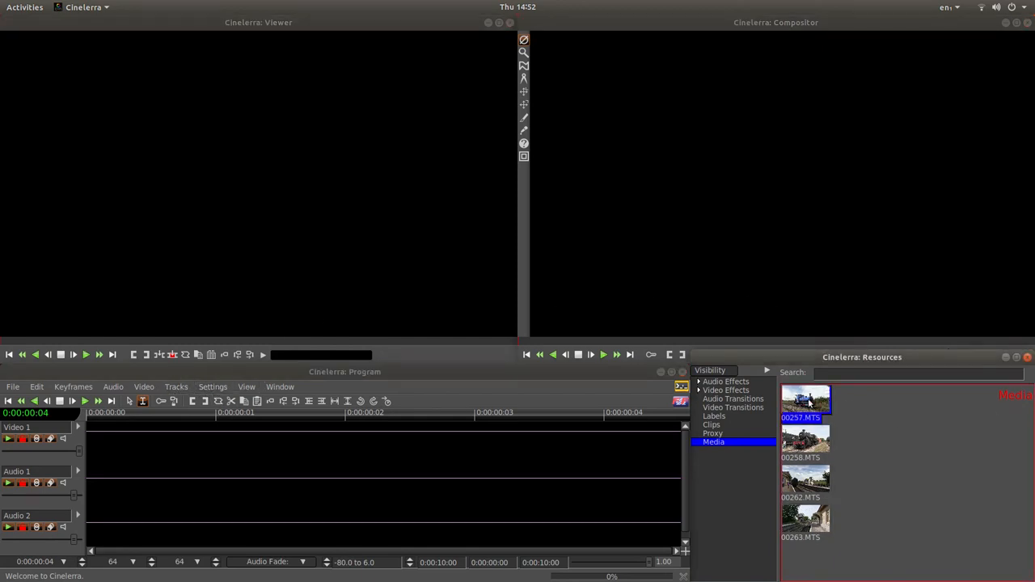
Step: Use Match all on clip 00257 so project size and frame rate follow it
{"action": "right_click", "coordinate": [806, 401]}
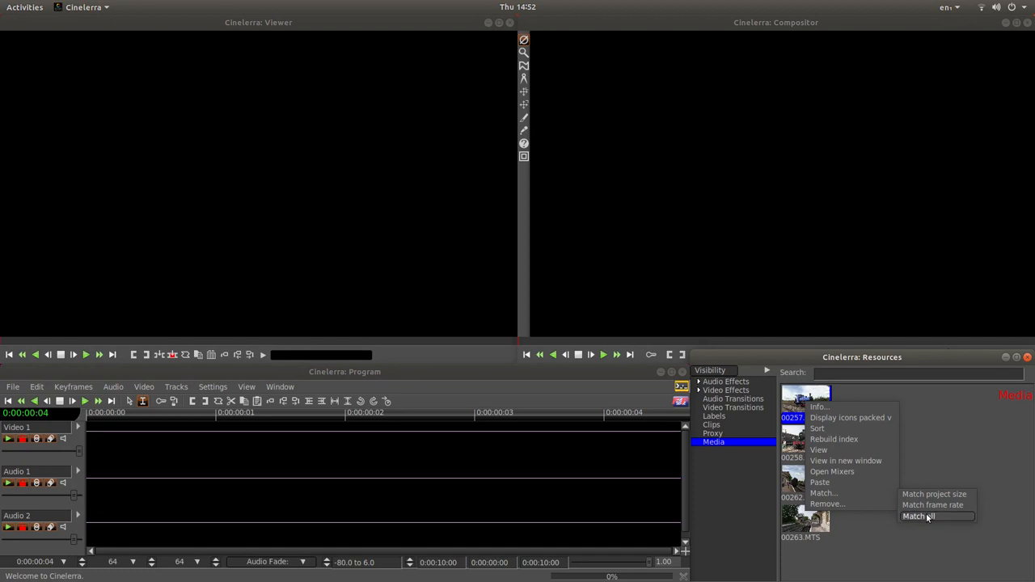
{"action": "left_click", "coordinate": [919, 516]}
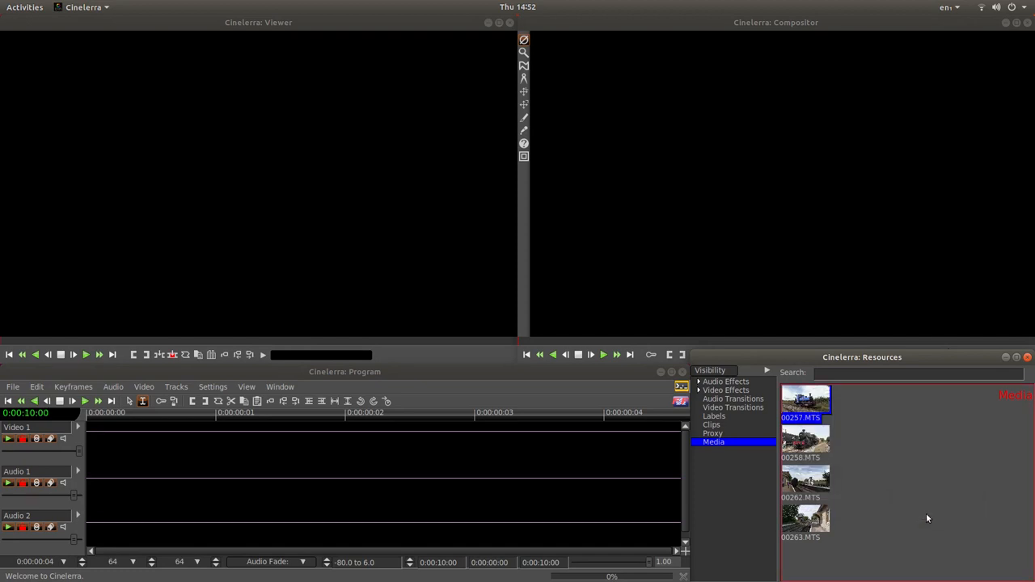
{"action": "mouse_move", "coordinate": [890, 412]}
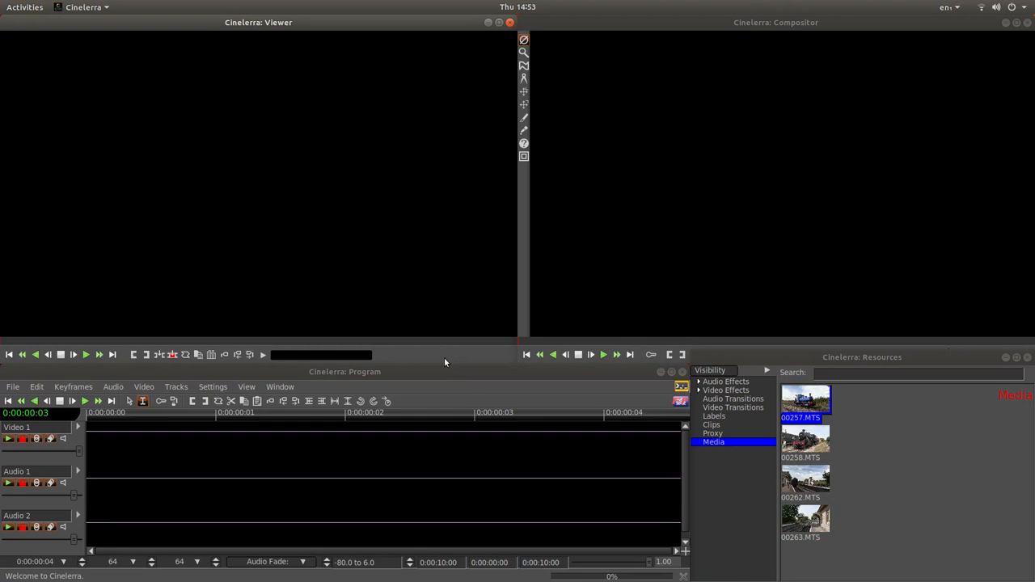
{"action": "mouse_move", "coordinate": [305, 343]}
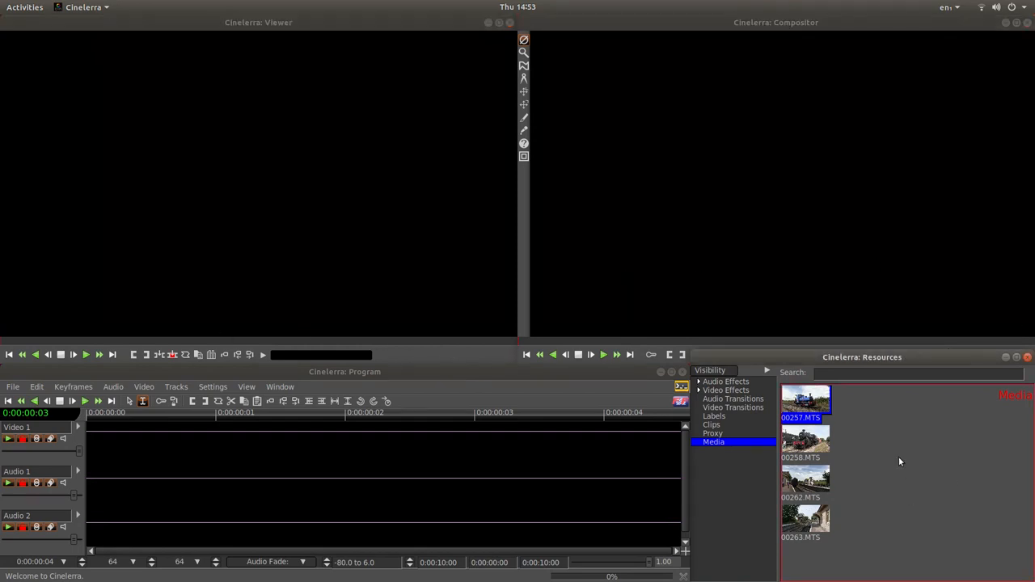
{"action": "mouse_move", "coordinate": [815, 408]}
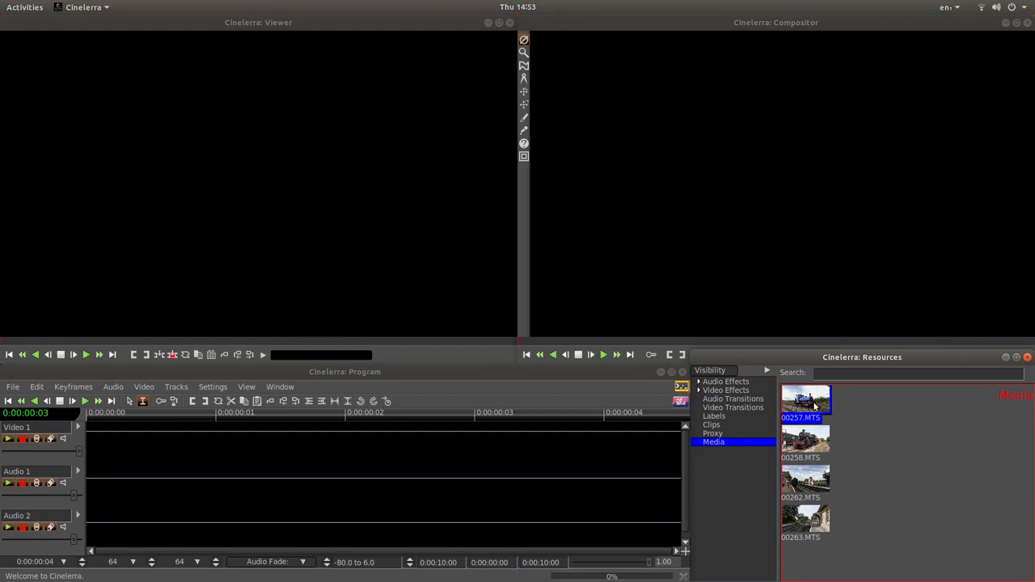
{"action": "mouse_move", "coordinate": [822, 427]}
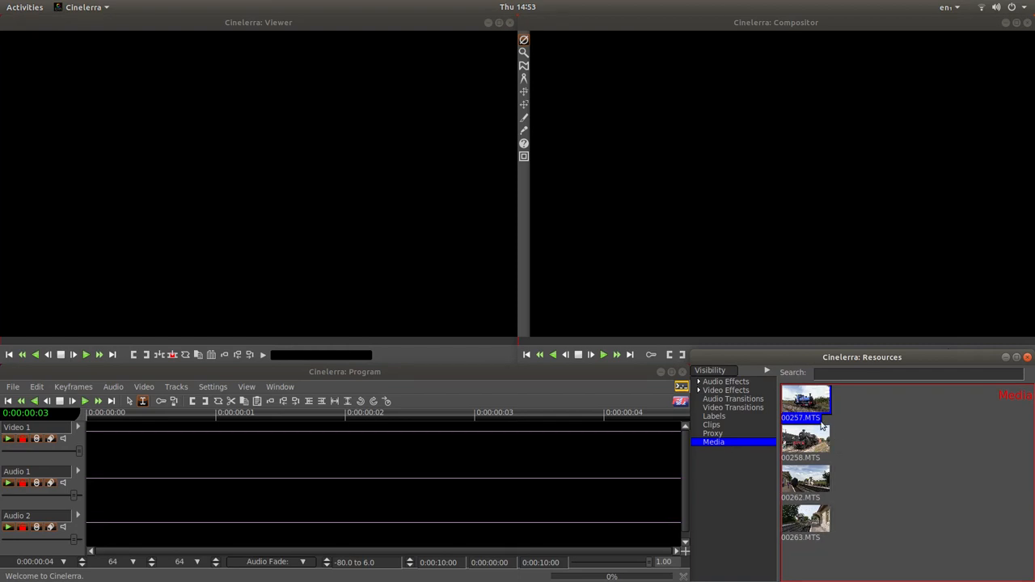
{"action": "mouse_move", "coordinate": [823, 428]}
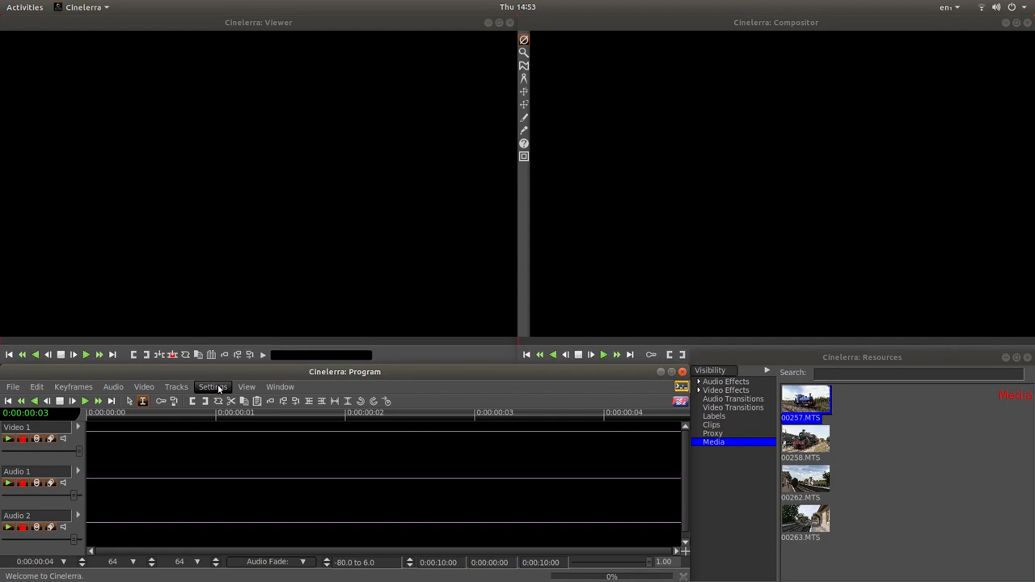
Step: Set proxy scale factor to 1/4 in Proxy settings and start building proxies
{"action": "left_click", "coordinate": [214, 386]}
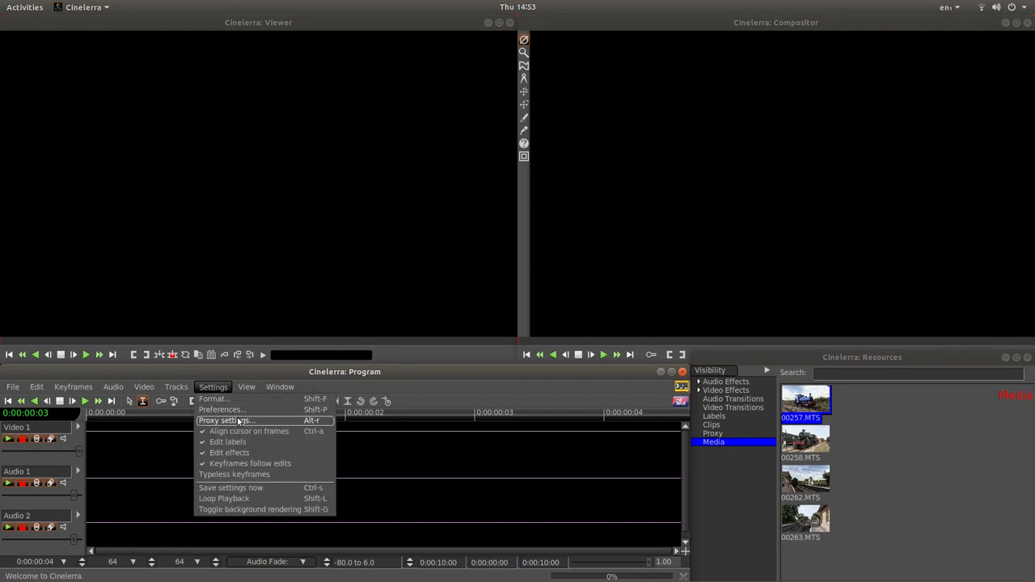
{"action": "left_click", "coordinate": [226, 420]}
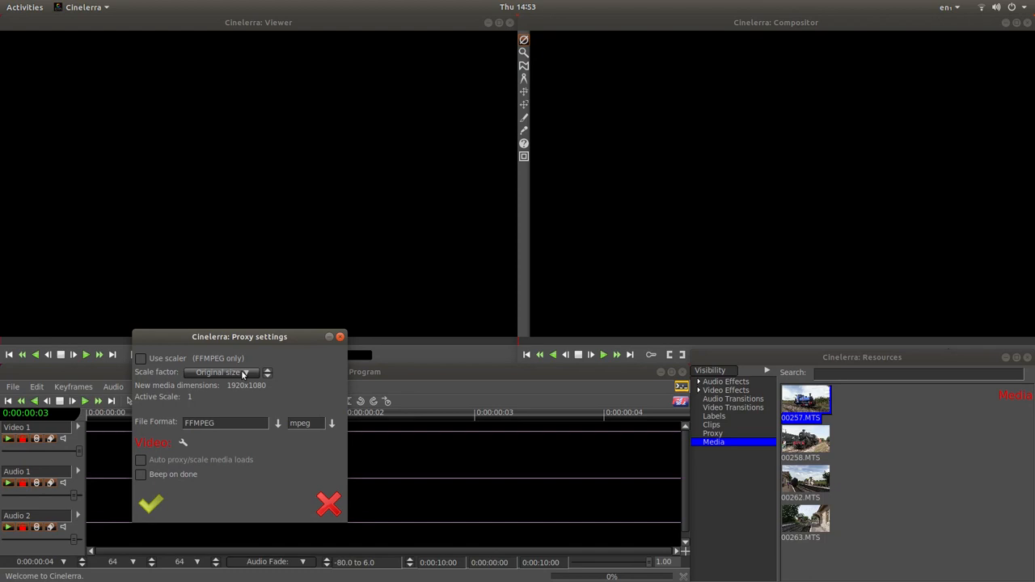
{"action": "mouse_move", "coordinate": [239, 374]}
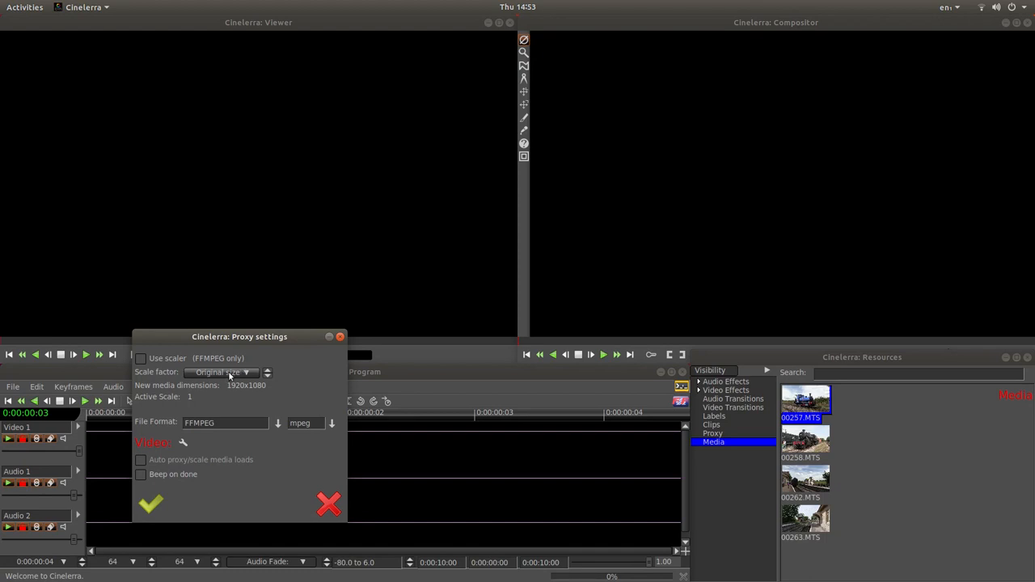
{"action": "mouse_move", "coordinate": [240, 376]}
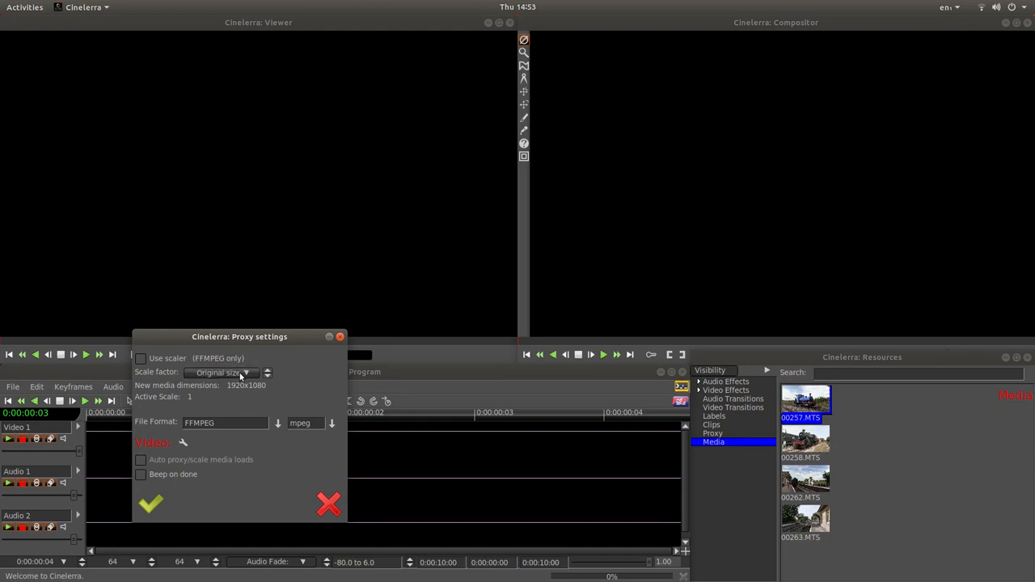
{"action": "left_click", "coordinate": [246, 372]}
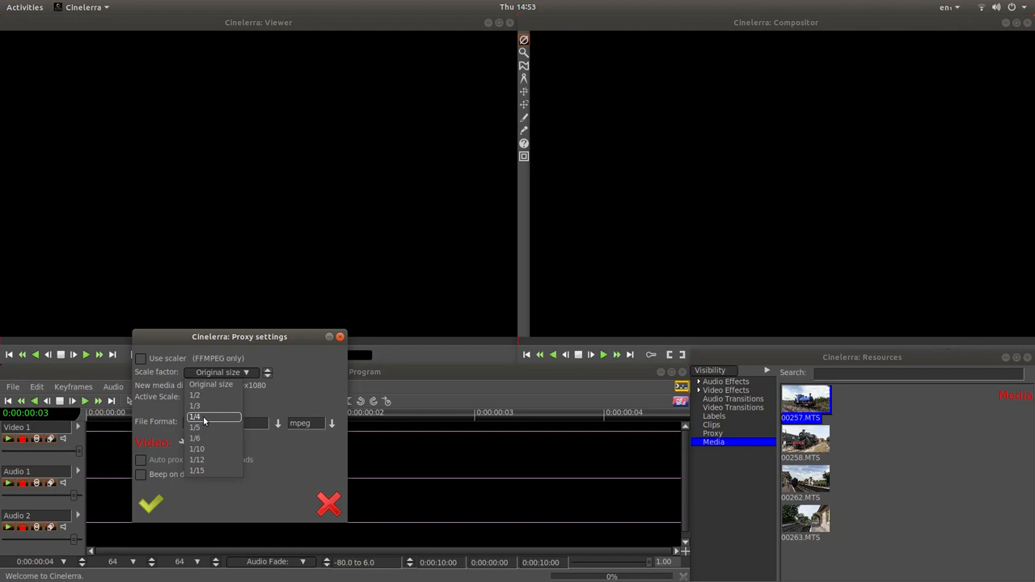
{"action": "mouse_move", "coordinate": [209, 418]}
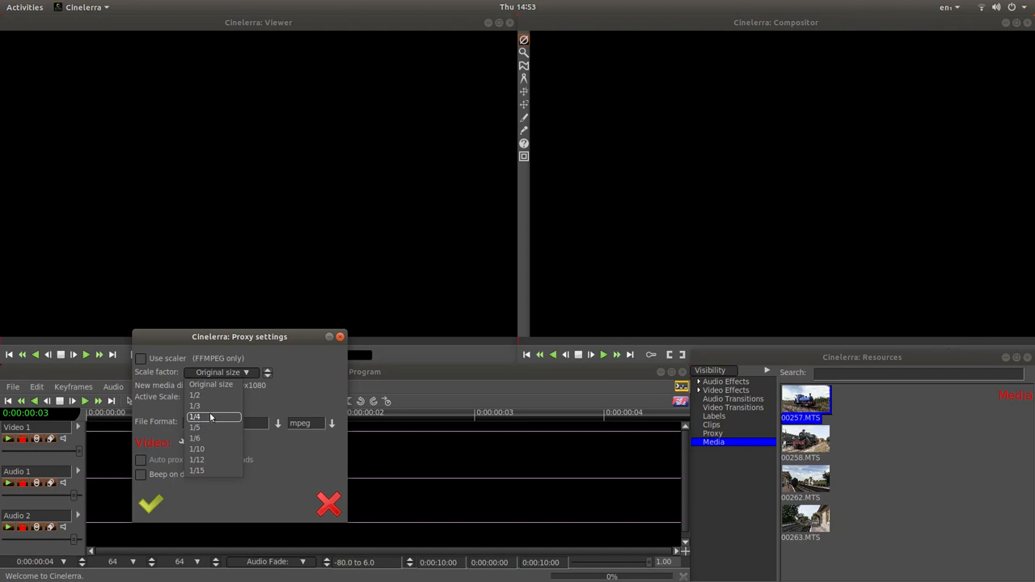
{"action": "left_click", "coordinate": [194, 417]}
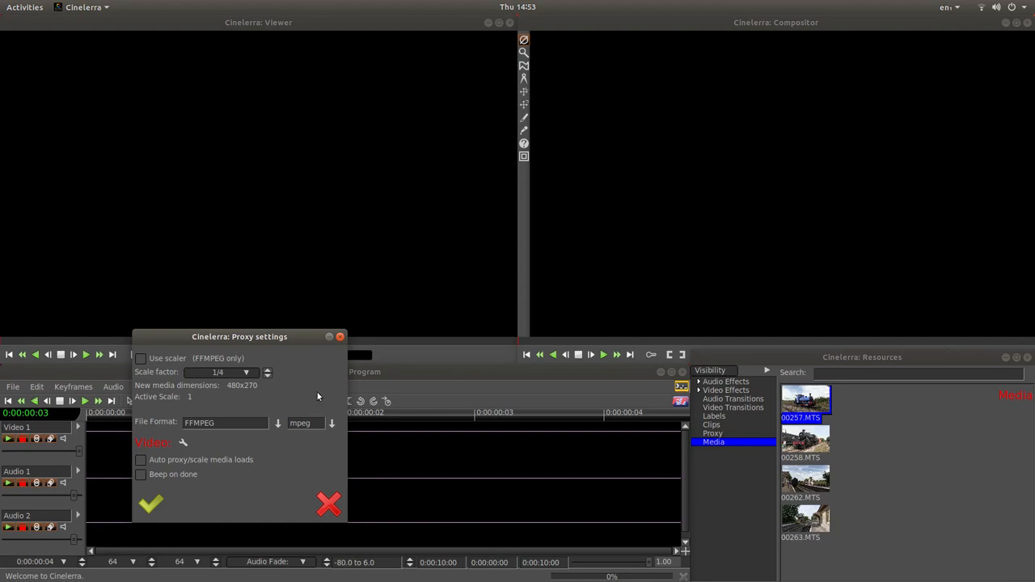
{"action": "mouse_move", "coordinate": [320, 343]}
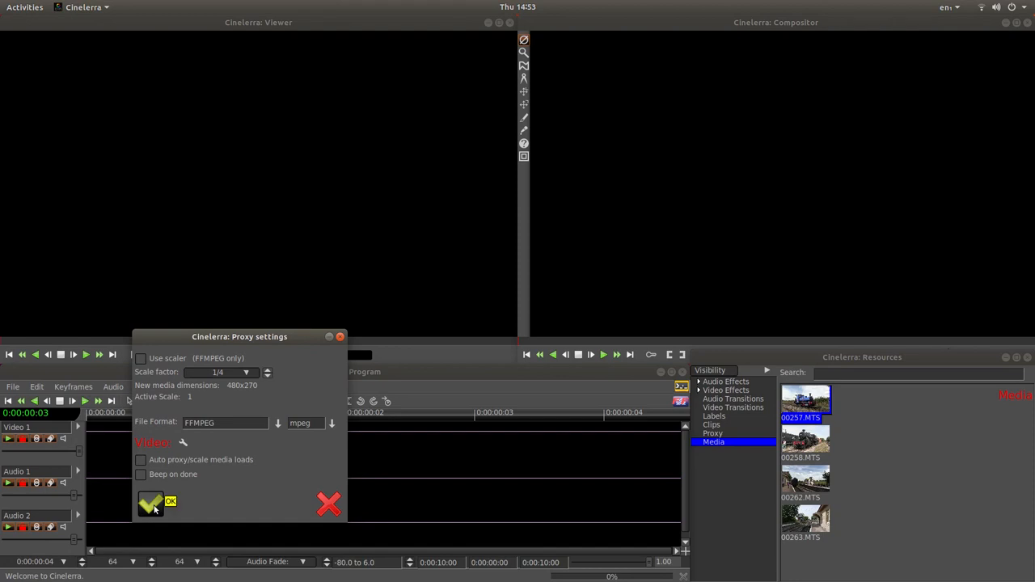
{"action": "left_click", "coordinate": [152, 505]}
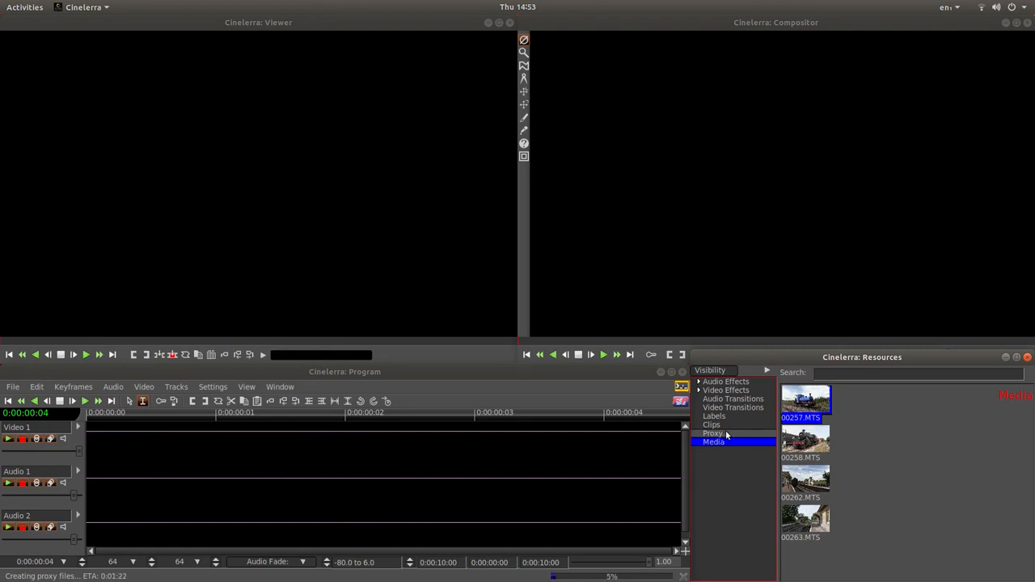
Step: List the generated proxy4-MTS.mpeg clips in the Resources Proxy folder
{"action": "left_click", "coordinate": [712, 434]}
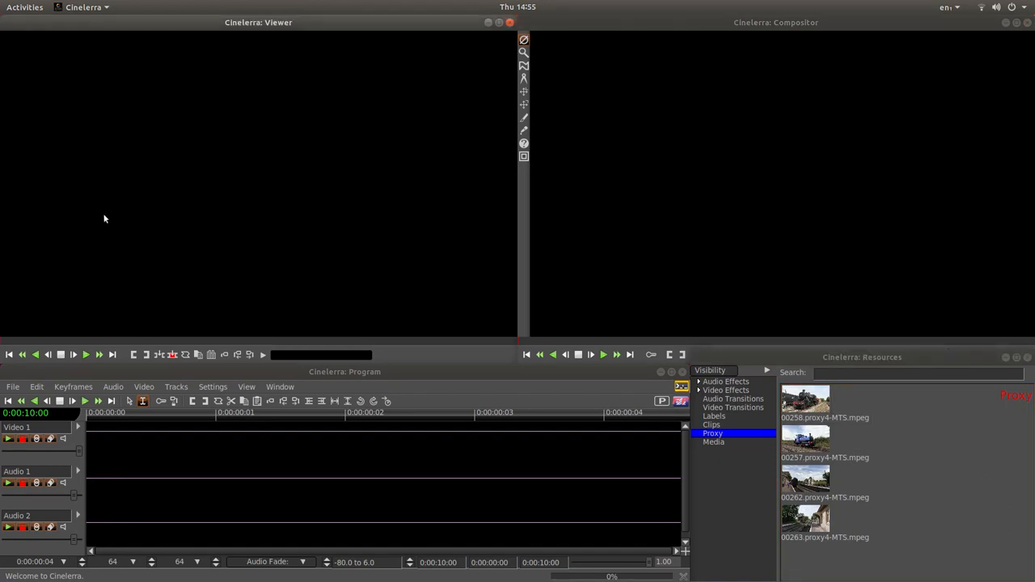
{"action": "mouse_move", "coordinate": [320, 188]}
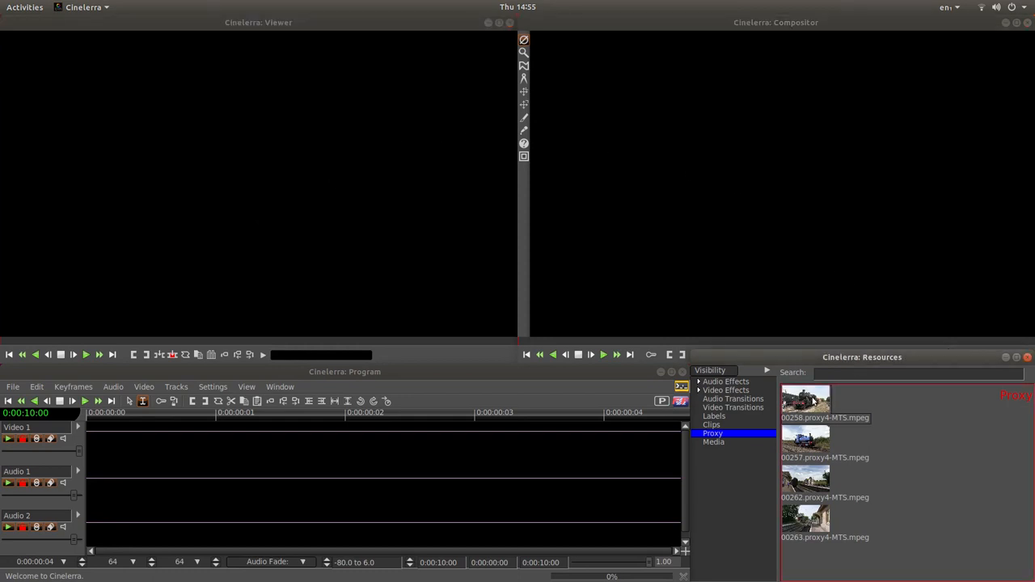
Step: Load 00256.proxy4-MTS.mpeg in the Viewer and play it through to about eight seconds
{"action": "double_click", "coordinate": [805, 401]}
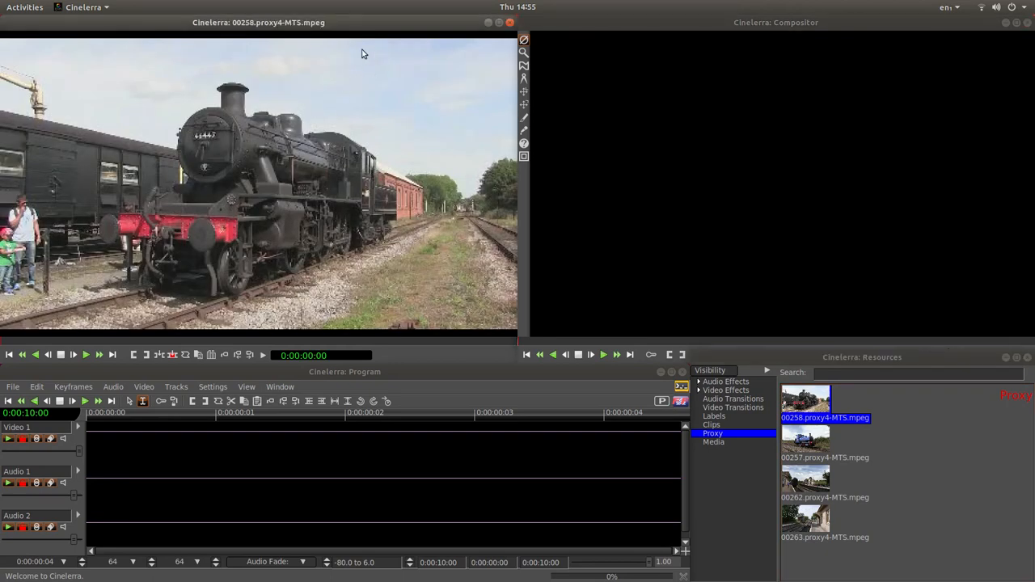
{"action": "left_click", "coordinate": [86, 356]}
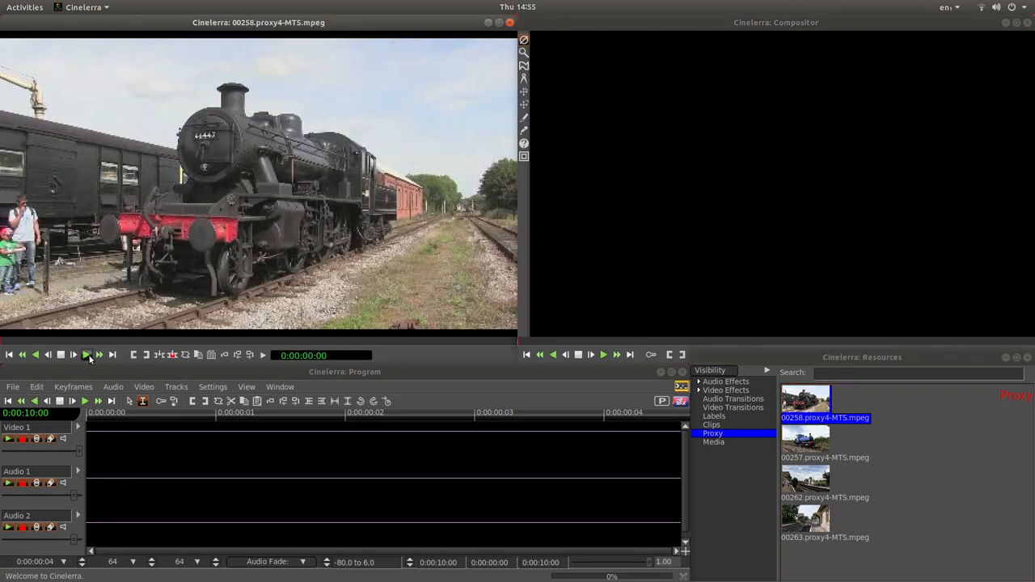
{"action": "mouse_move", "coordinate": [88, 356]}
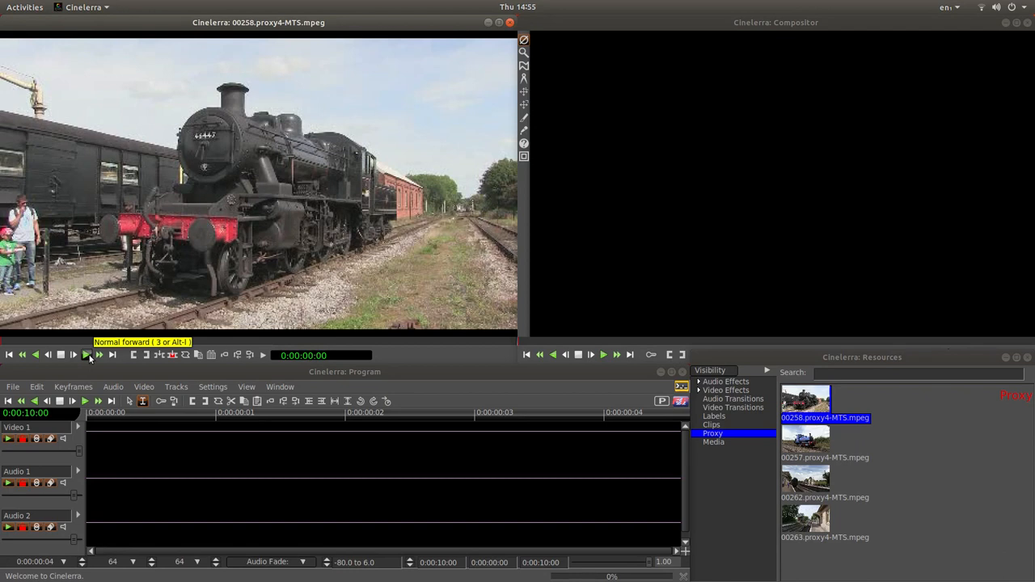
{"action": "left_click", "coordinate": [85, 356]}
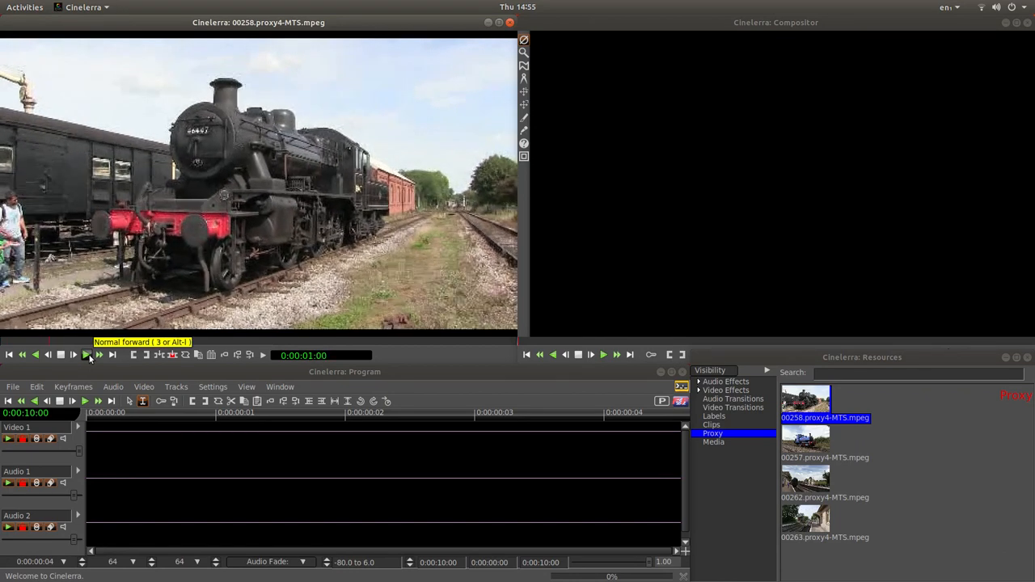
{"action": "left_click", "coordinate": [86, 356]}
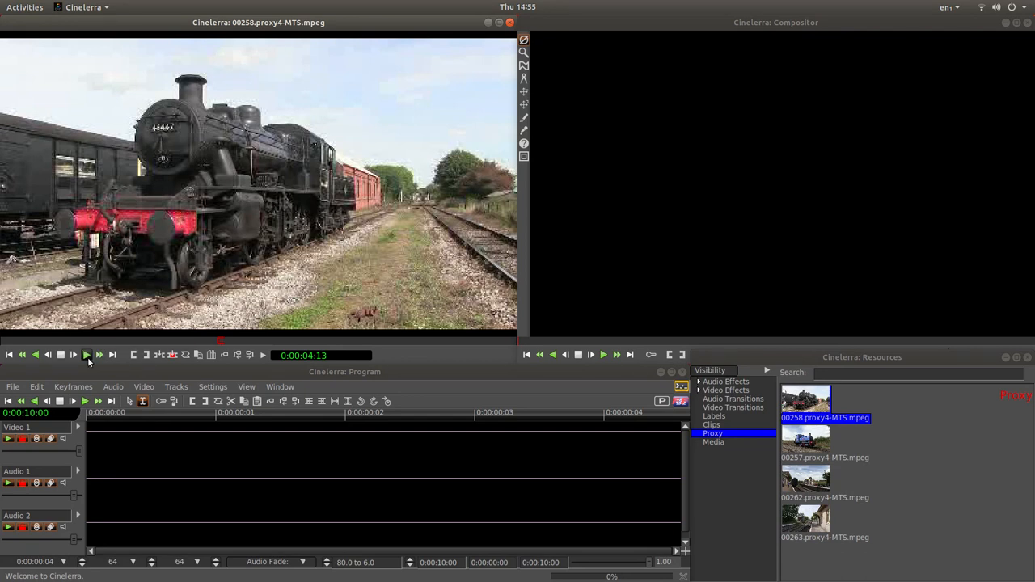
{"action": "left_click", "coordinate": [62, 356]}
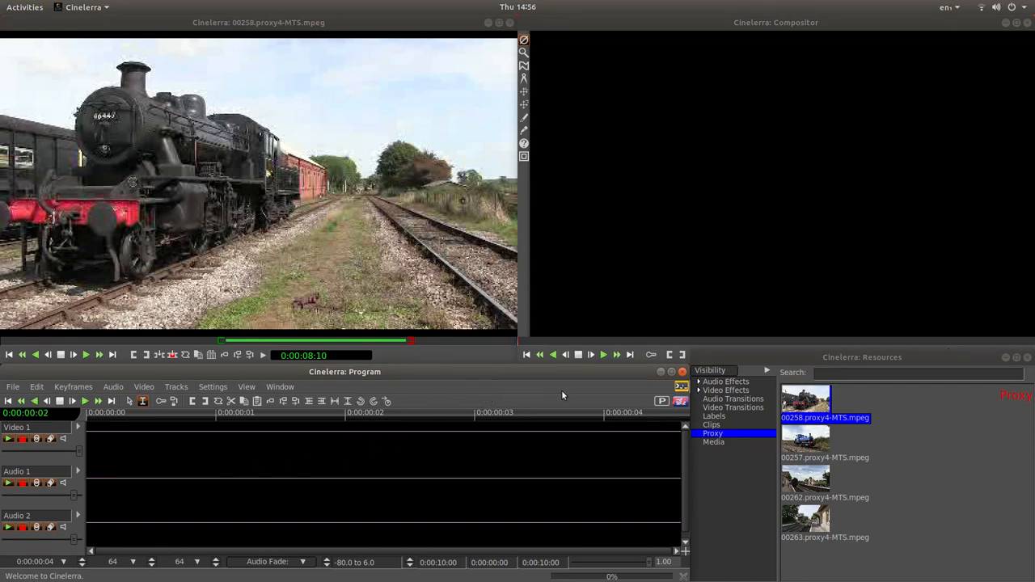
{"action": "mouse_move", "coordinate": [275, 414]}
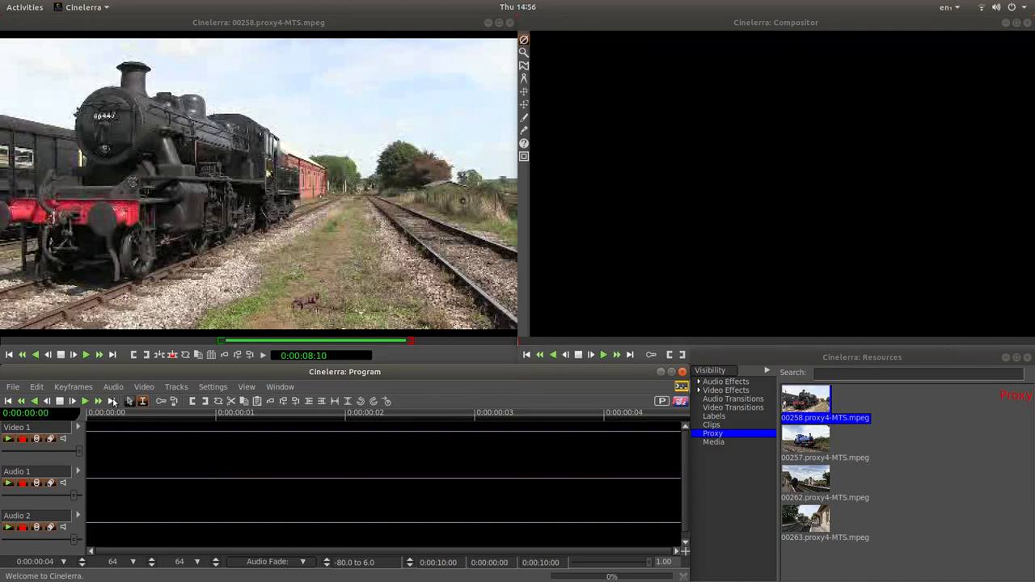
{"action": "mouse_move", "coordinate": [8, 401]}
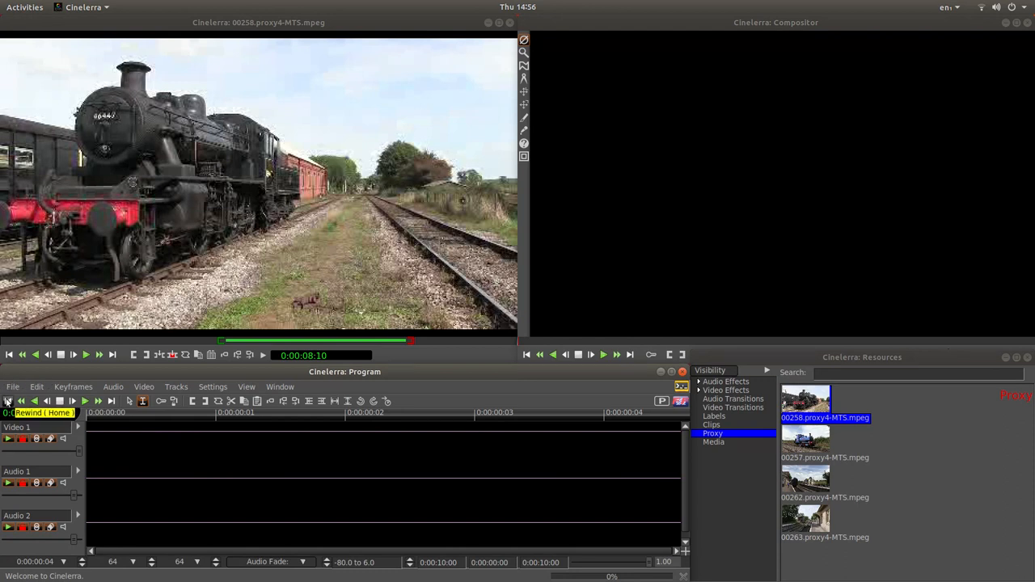
Step: Rewind the timeline and overwrite the 00256 clip onto the video and both audio tracks
{"action": "left_click", "coordinate": [8, 402]}
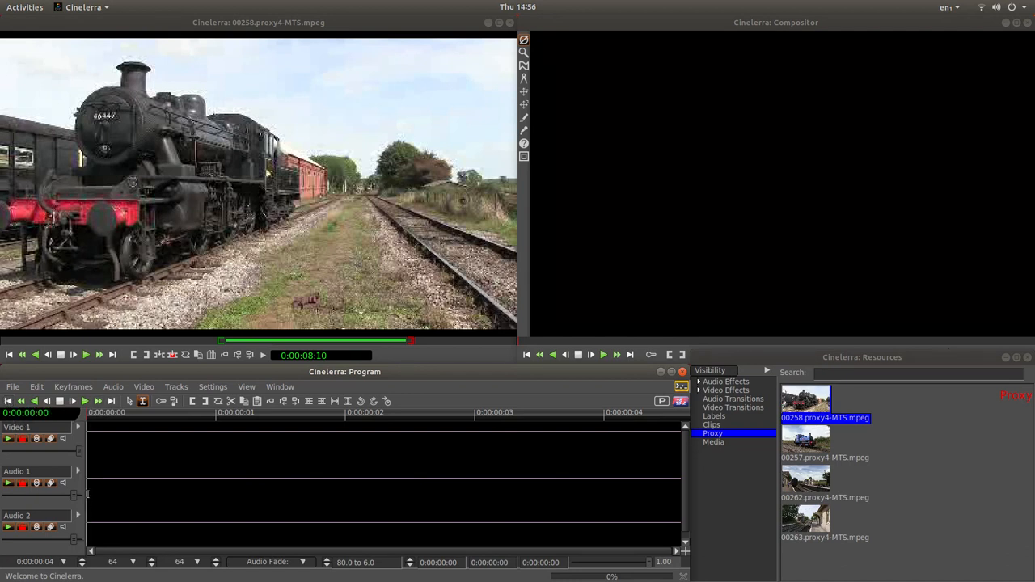
{"action": "mouse_move", "coordinate": [94, 463]}
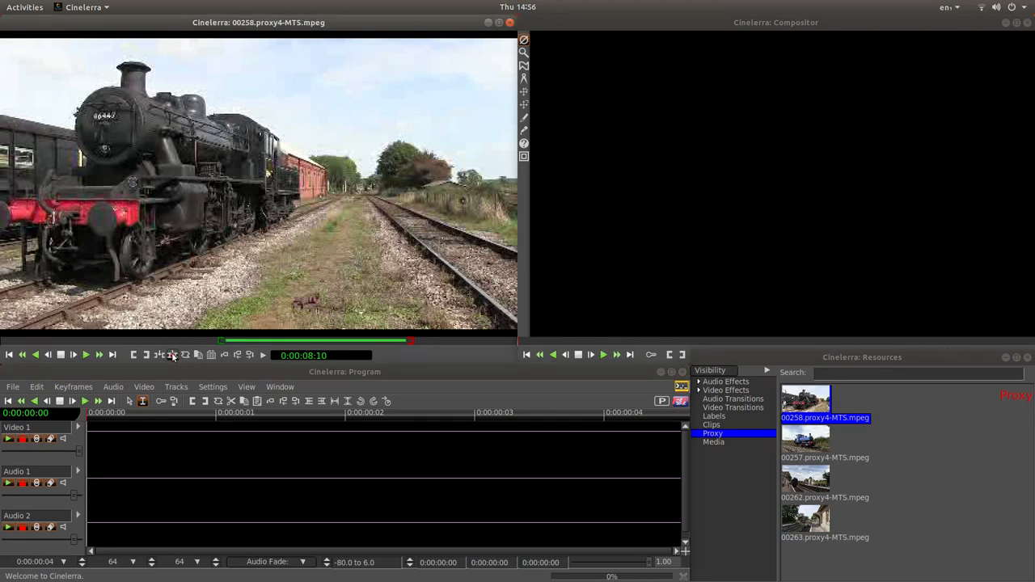
{"action": "mouse_move", "coordinate": [172, 356]}
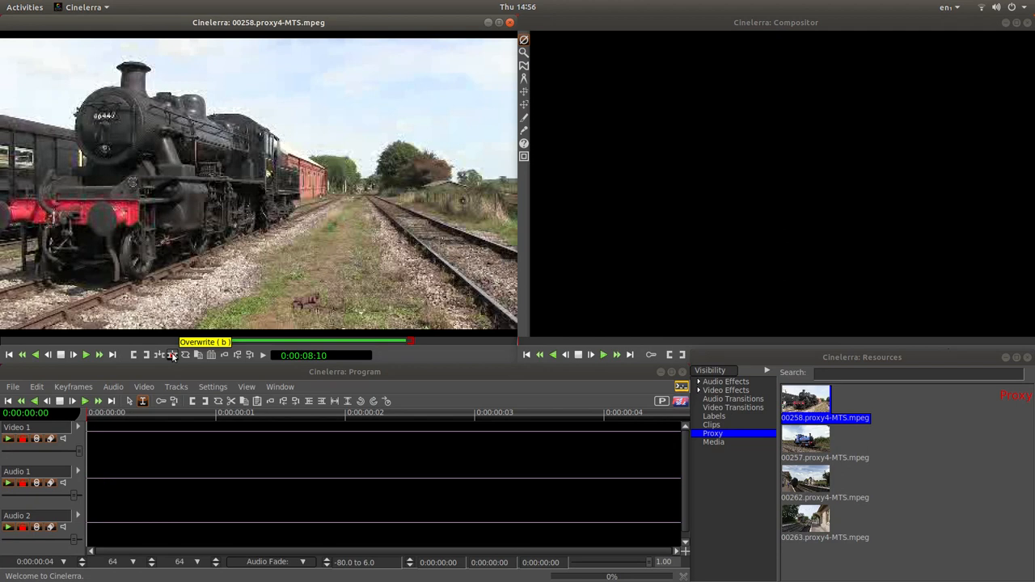
{"action": "left_click", "coordinate": [171, 356]}
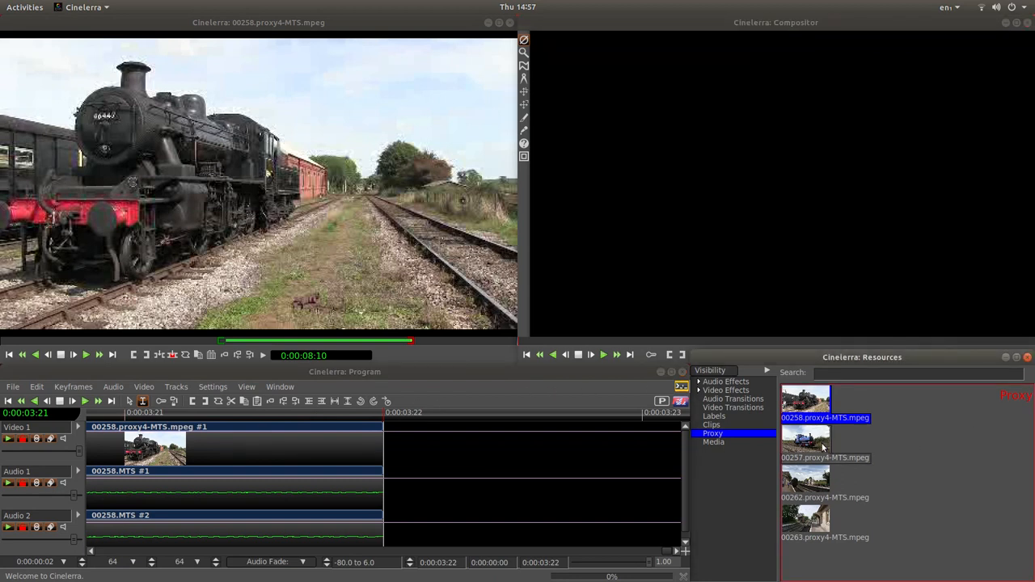
Step: Load the 00257 proxy clip in the Viewer and play the blue locomotive footage
{"action": "double_click", "coordinate": [806, 440]}
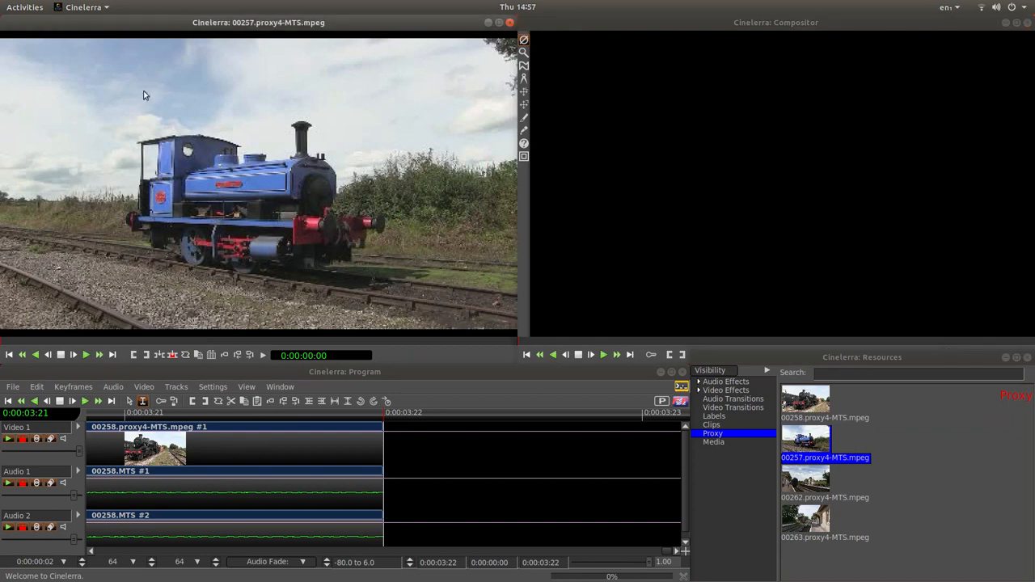
{"action": "mouse_move", "coordinate": [199, 198]}
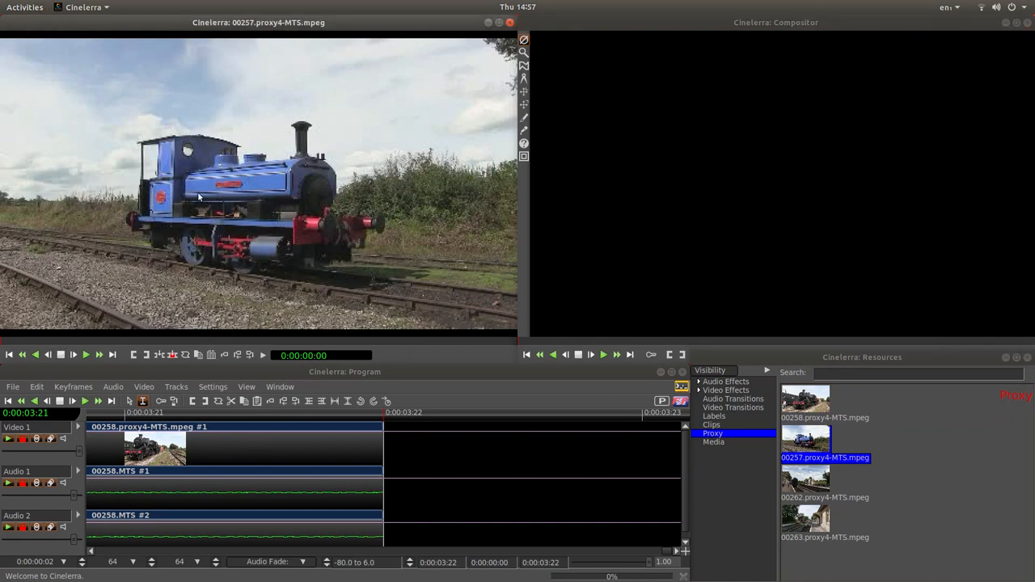
{"action": "mouse_move", "coordinate": [7, 346]}
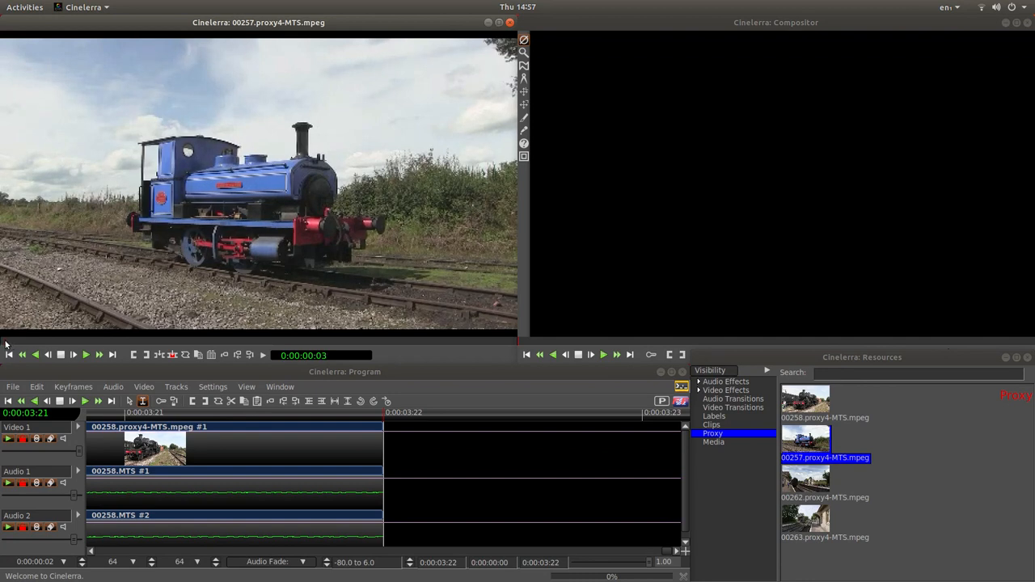
{"action": "left_click", "coordinate": [84, 356]}
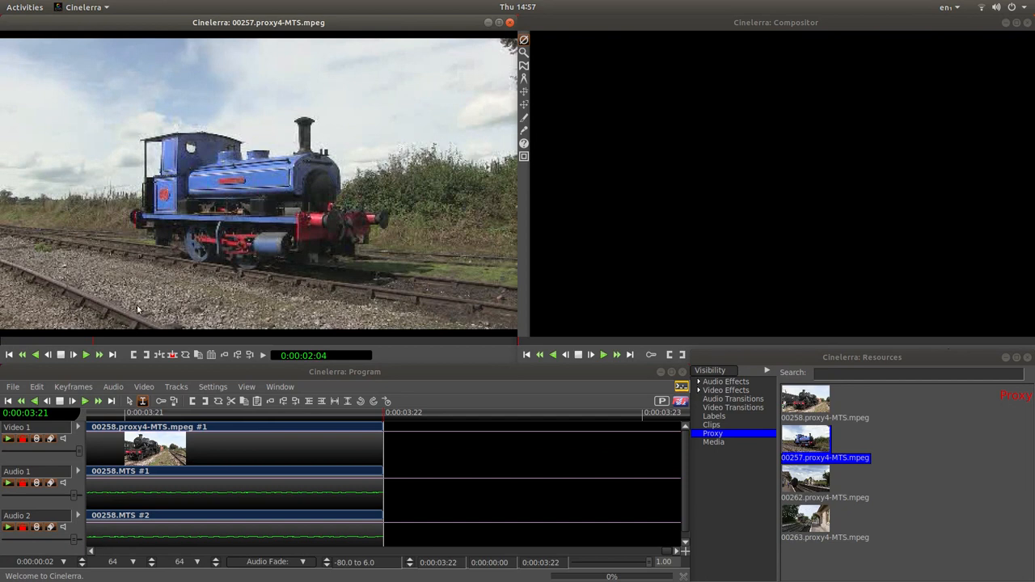
{"action": "mouse_move", "coordinate": [132, 356]}
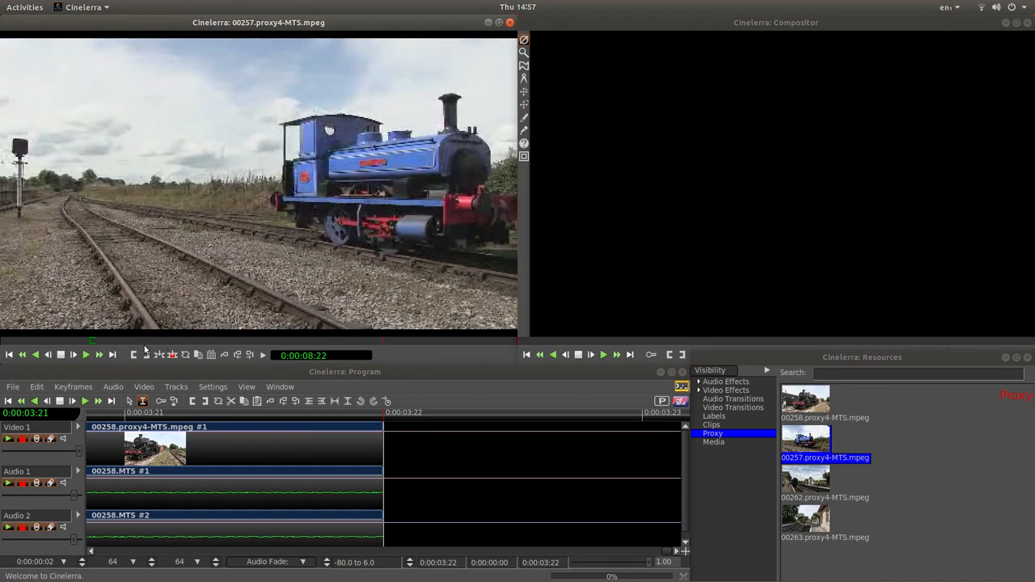
{"action": "mouse_move", "coordinate": [146, 355]}
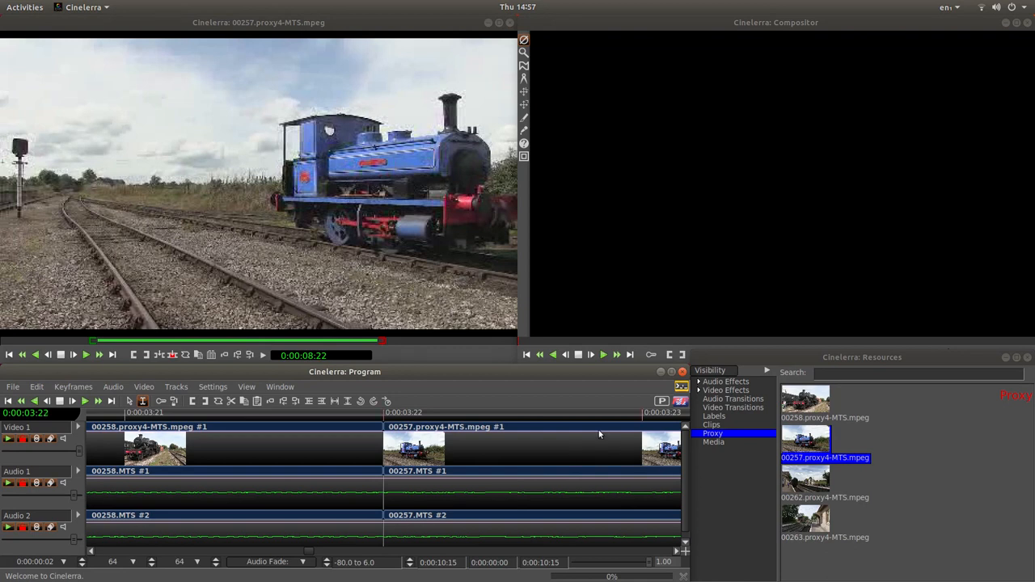
{"action": "mouse_move", "coordinate": [498, 485]}
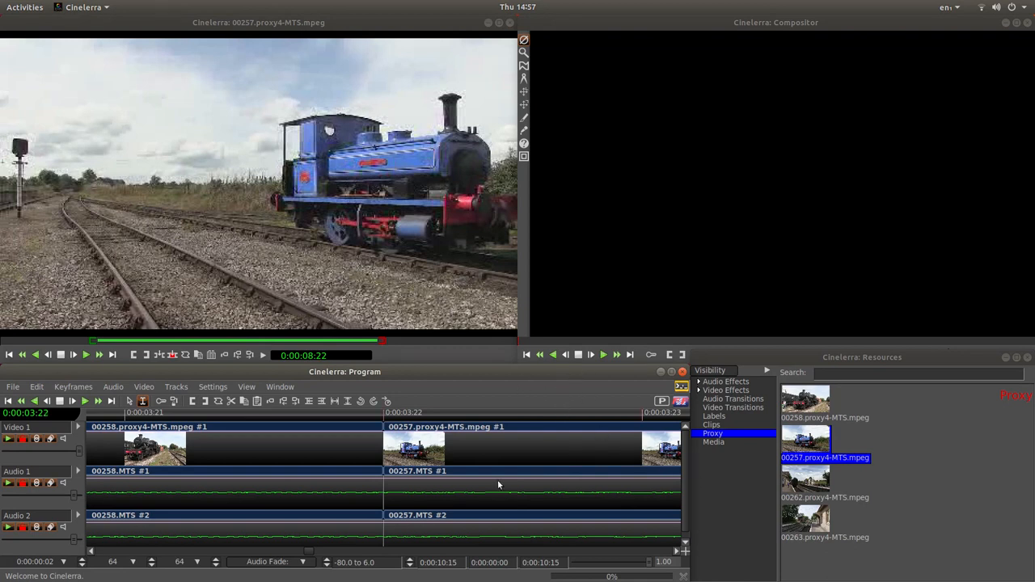
{"action": "mouse_move", "coordinate": [508, 508]}
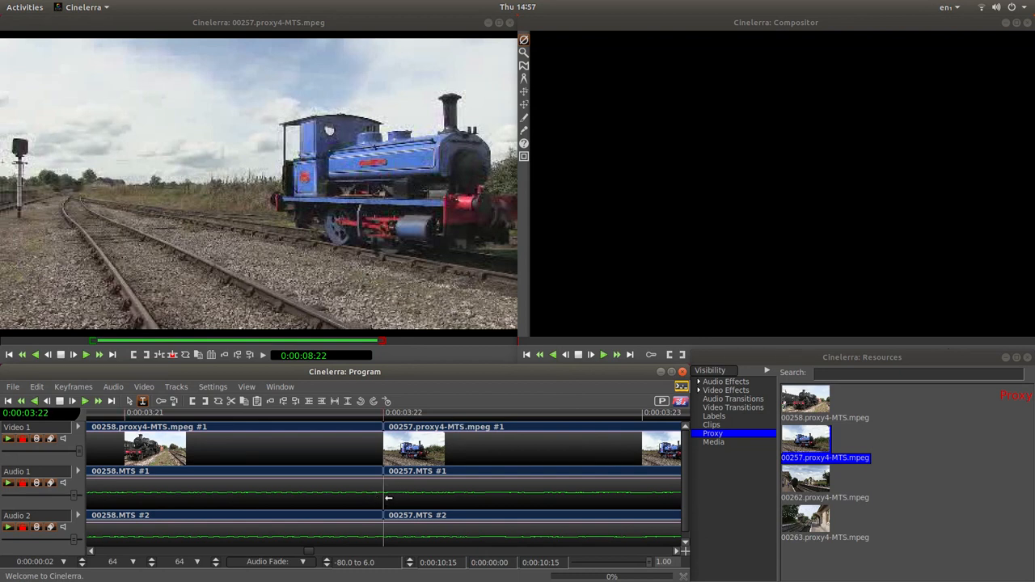
{"action": "mouse_move", "coordinate": [369, 414]}
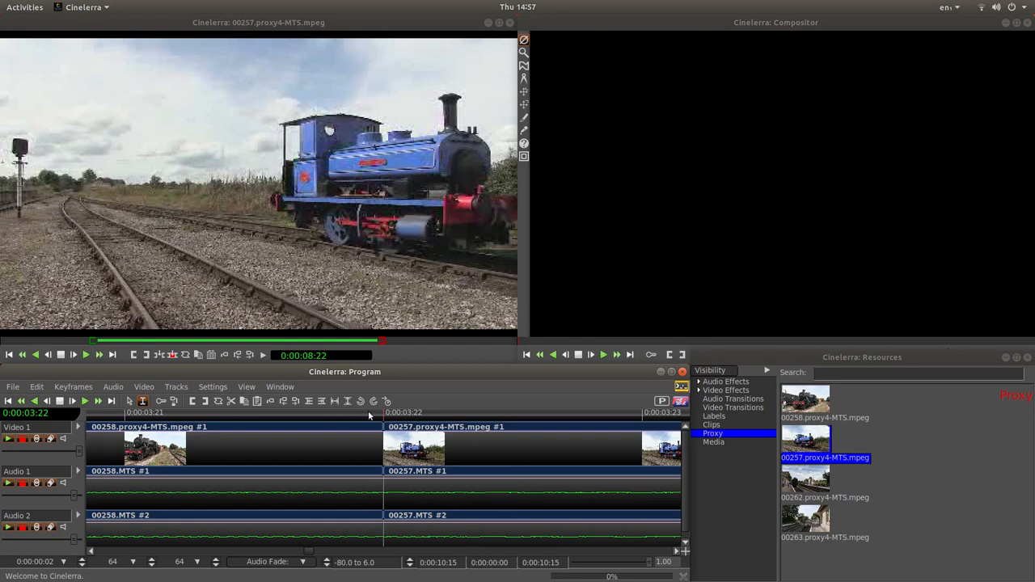
{"action": "mouse_move", "coordinate": [110, 402]}
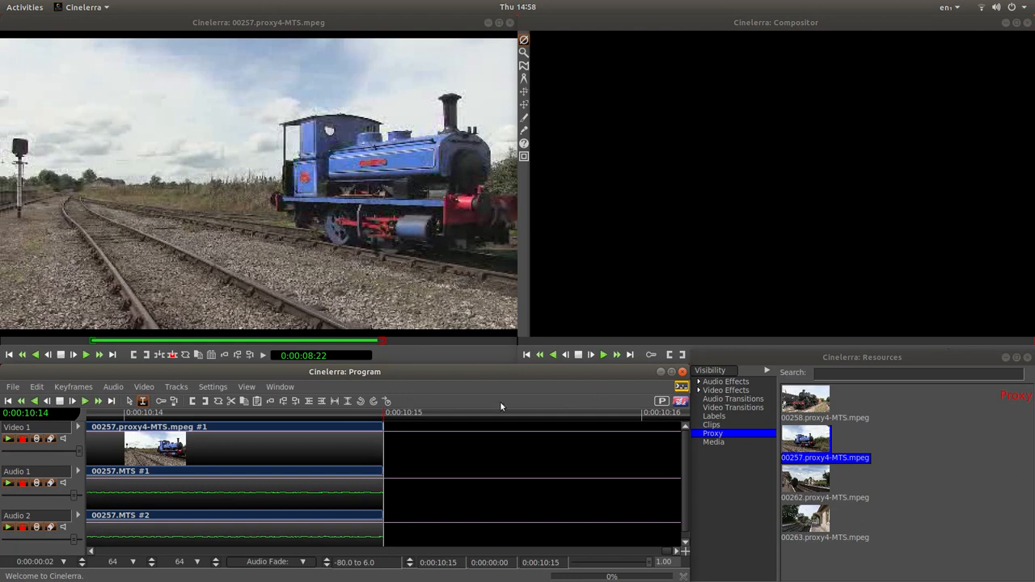
{"action": "mouse_move", "coordinate": [376, 435]}
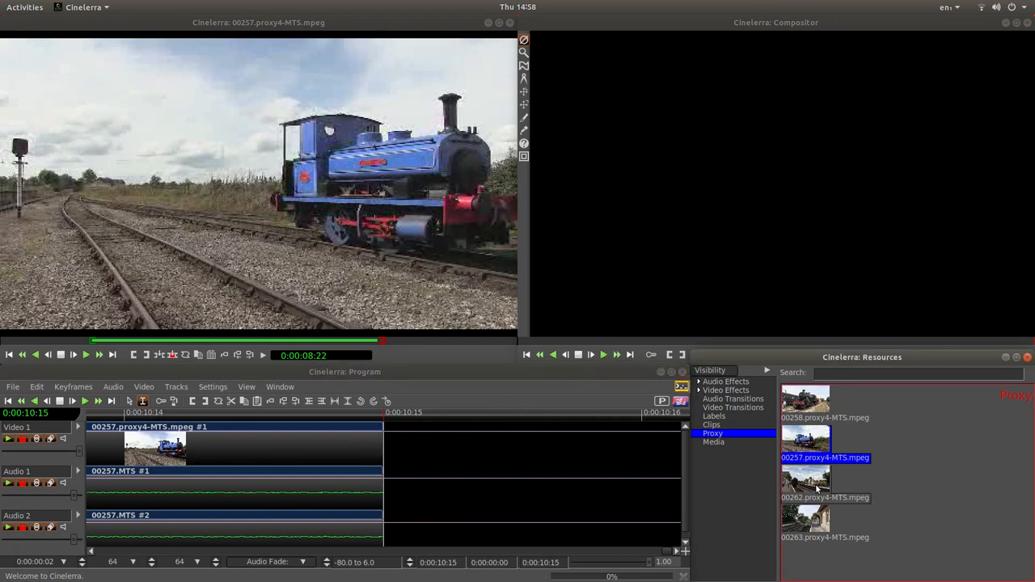
Step: Load clip 00262 in the Viewer and preview it to find cut points
{"action": "left_click", "coordinate": [806, 482]}
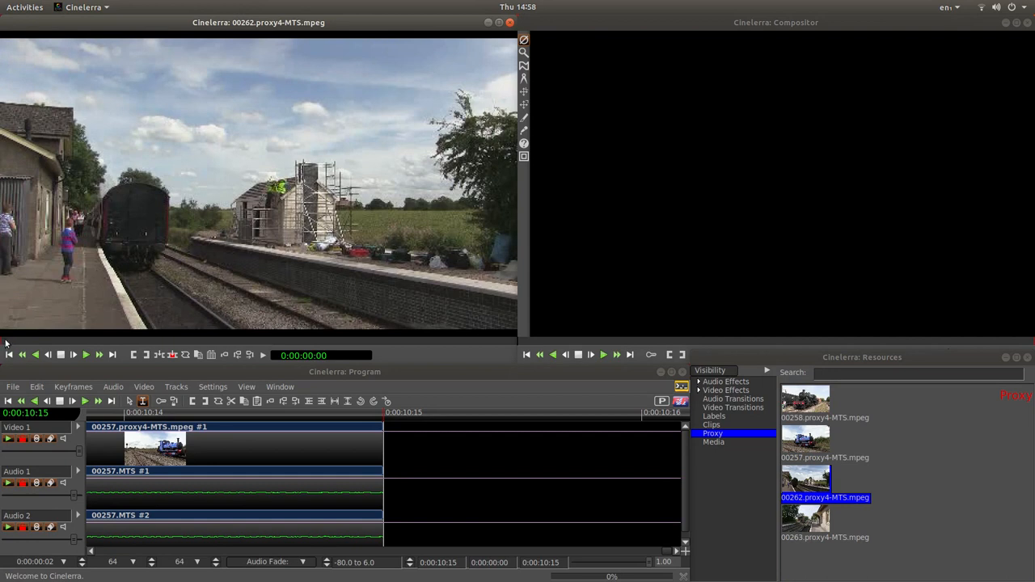
{"action": "left_click", "coordinate": [84, 356]}
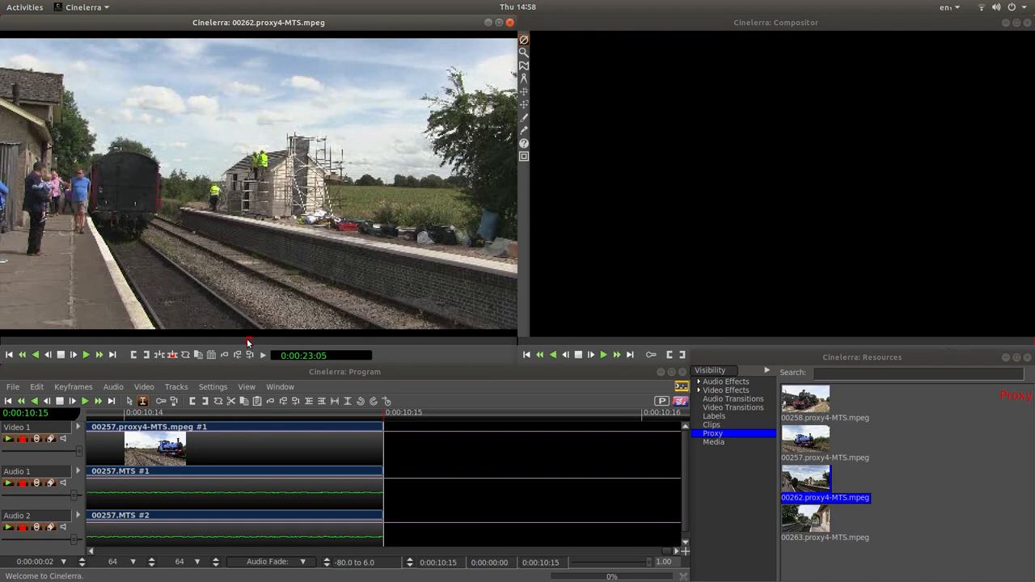
{"action": "mouse_move", "coordinate": [259, 343]}
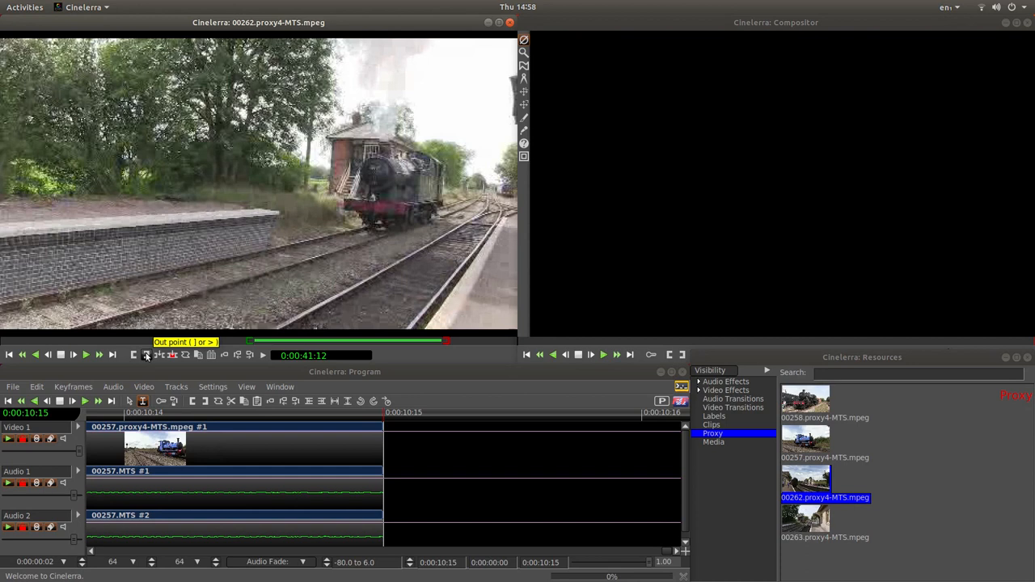
{"action": "mouse_move", "coordinate": [211, 278]}
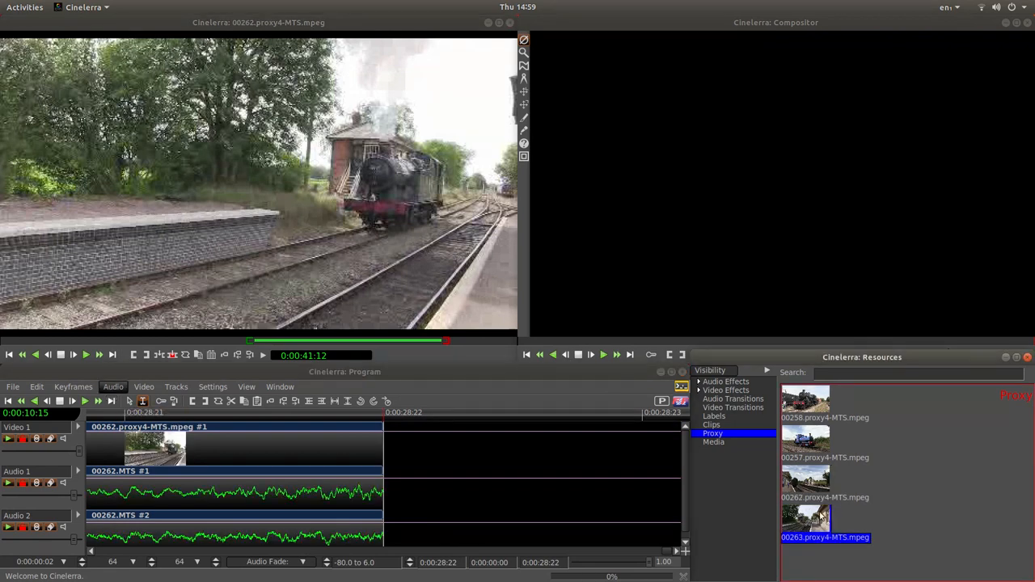
Step: Load clip 00263 in the Viewer for marking and splicing after 00262
{"action": "double_click", "coordinate": [806, 517]}
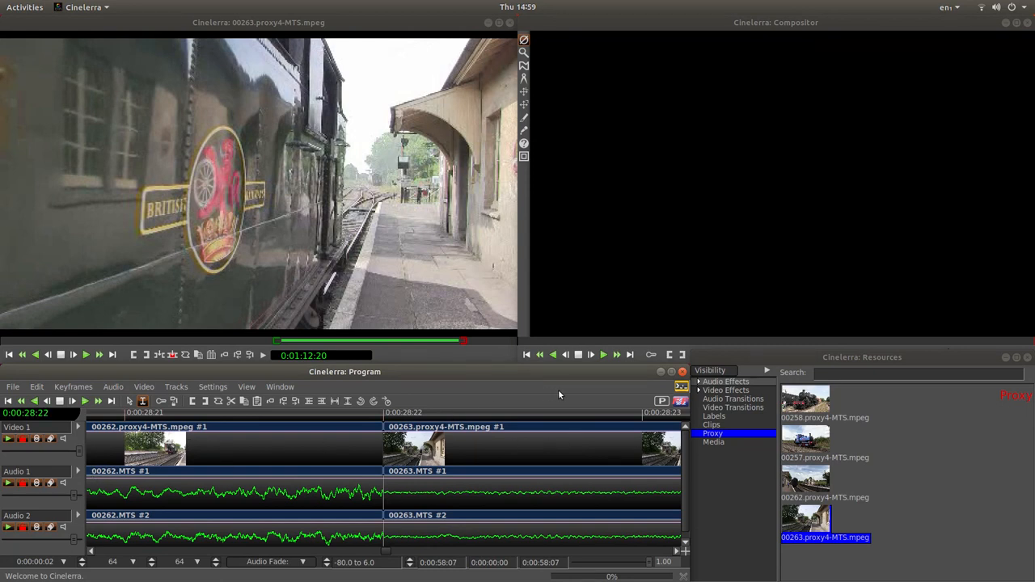
{"action": "mouse_move", "coordinate": [10, 401]}
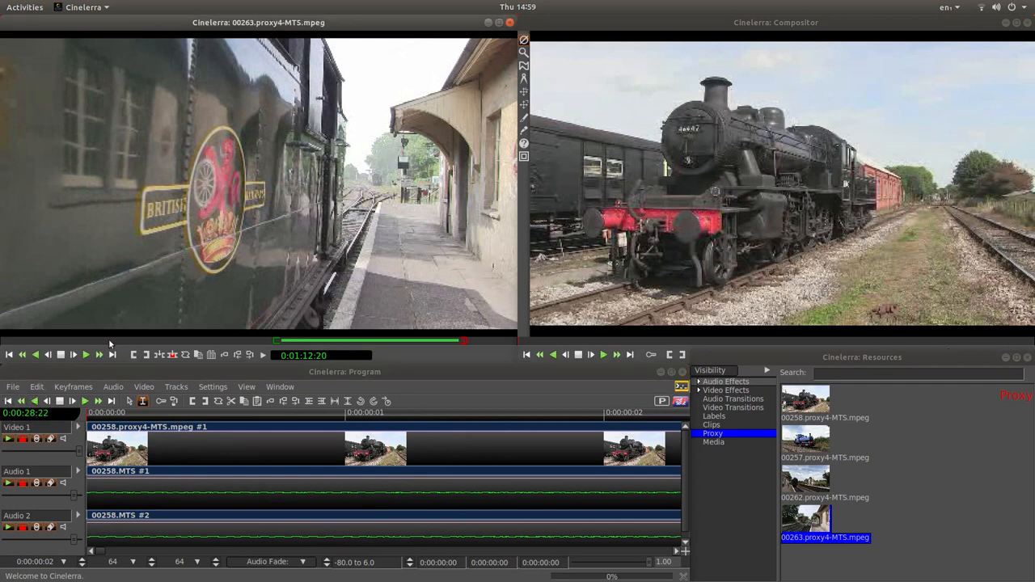
{"action": "mouse_move", "coordinate": [385, 128]}
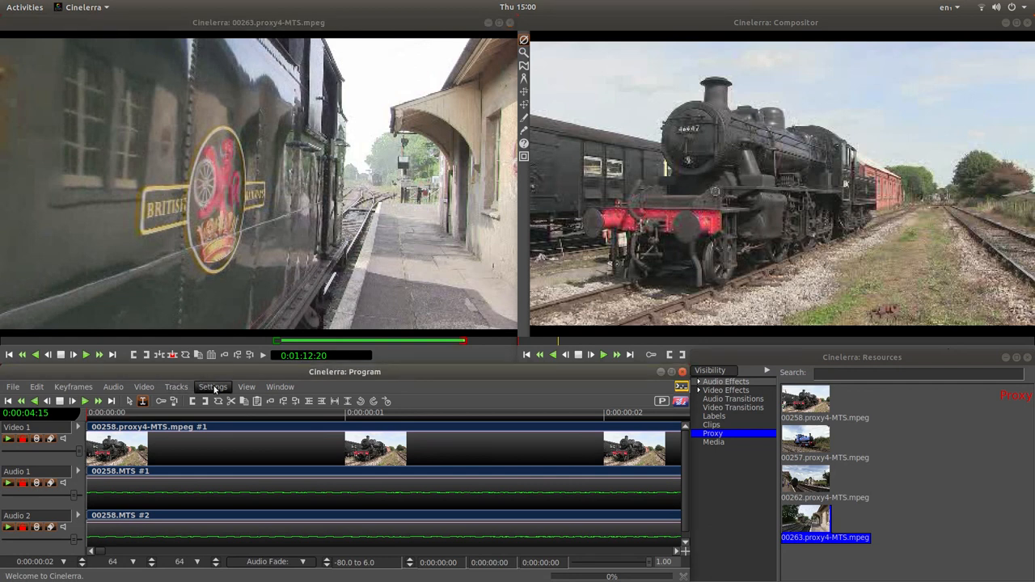
Step: Bring up the Preferences window from the Settings menu, showing Playback A
{"action": "left_click", "coordinate": [213, 387]}
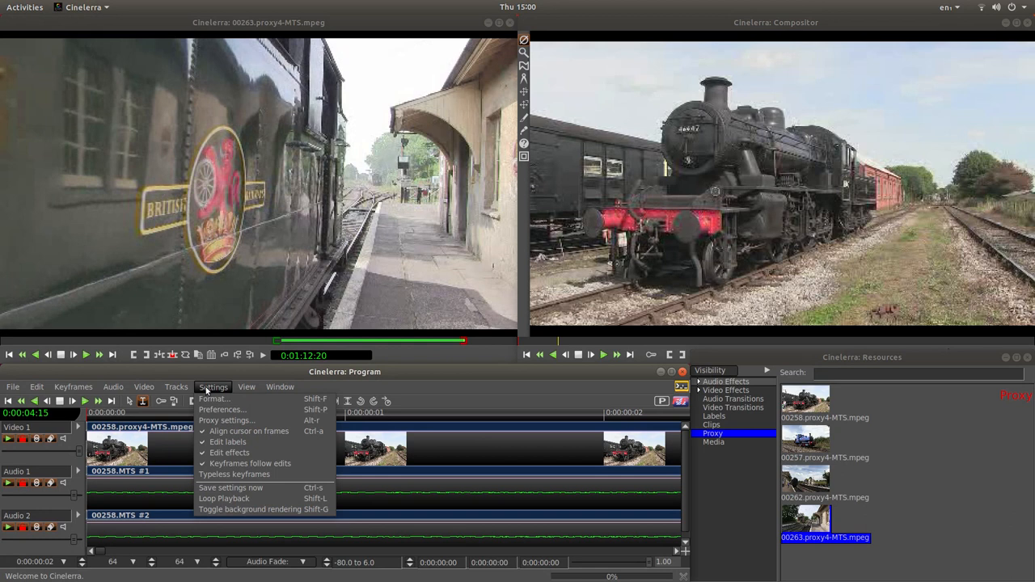
{"action": "left_click", "coordinate": [224, 409]}
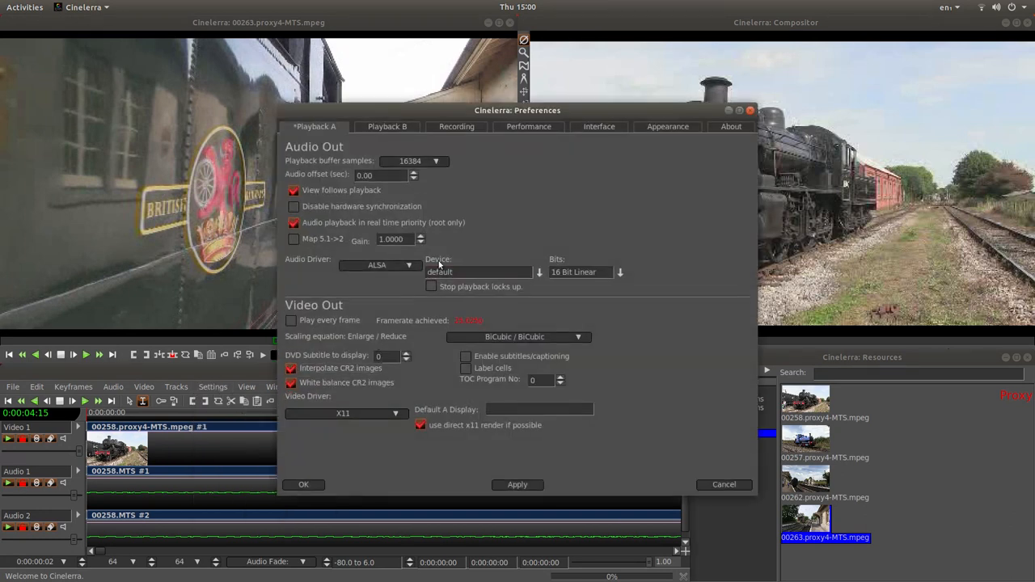
Step: Set the Playback A audio device to HDA ATI HDMI #3, apply it and accept the preferences
{"action": "left_click", "coordinate": [477, 272]}
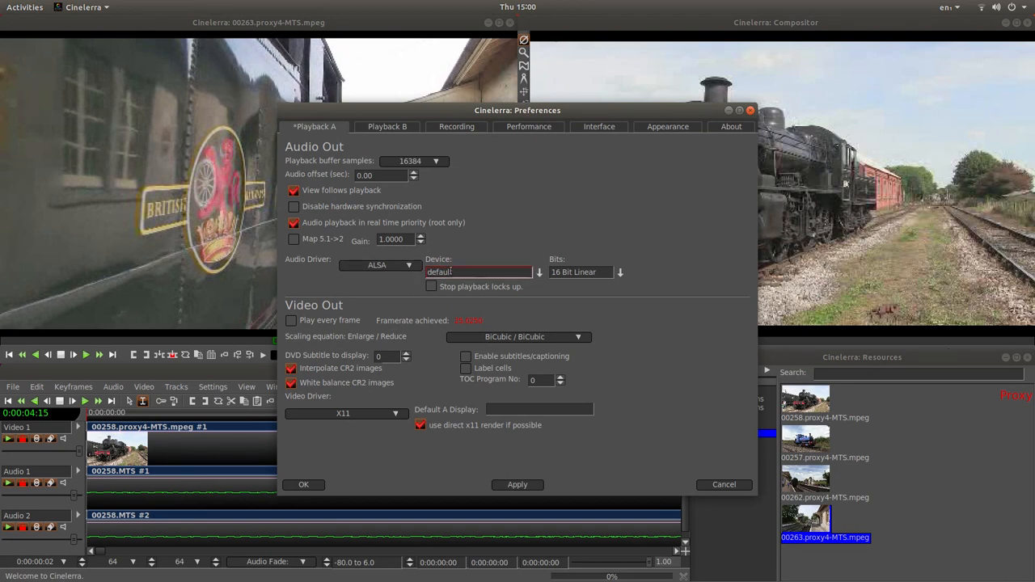
{"action": "left_click", "coordinate": [539, 272]}
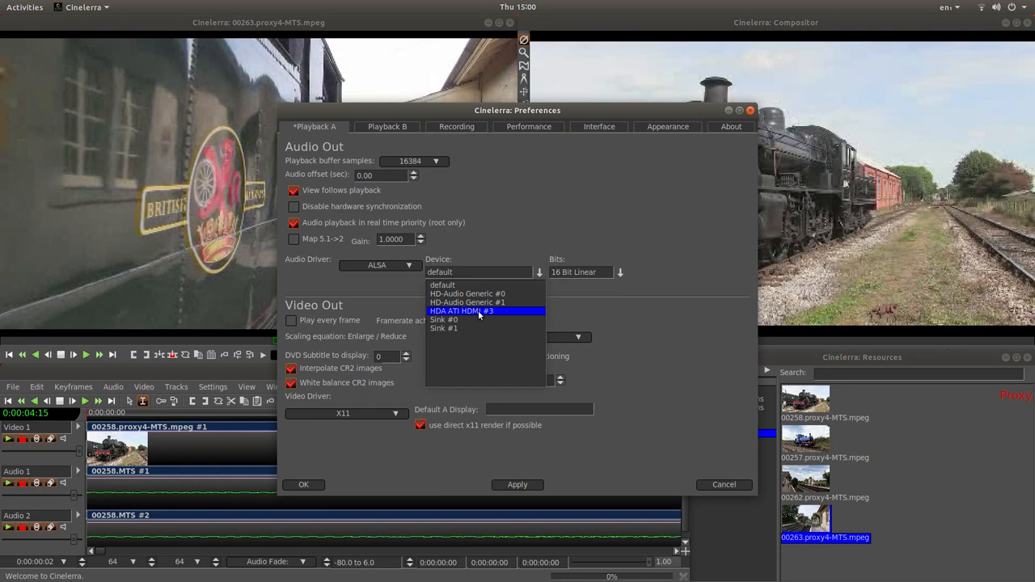
{"action": "left_click", "coordinate": [461, 311]}
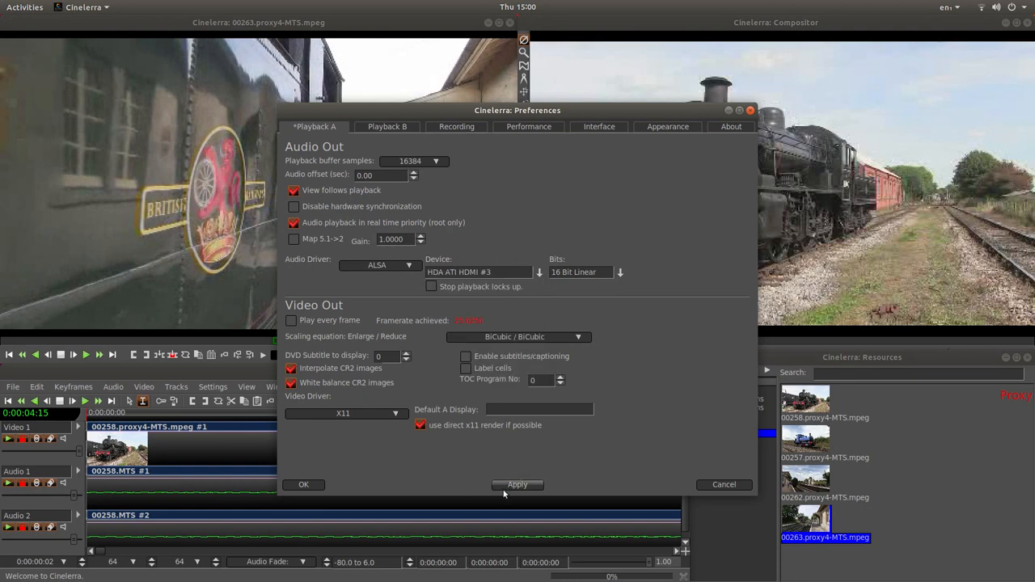
{"action": "left_click", "coordinate": [477, 272]}
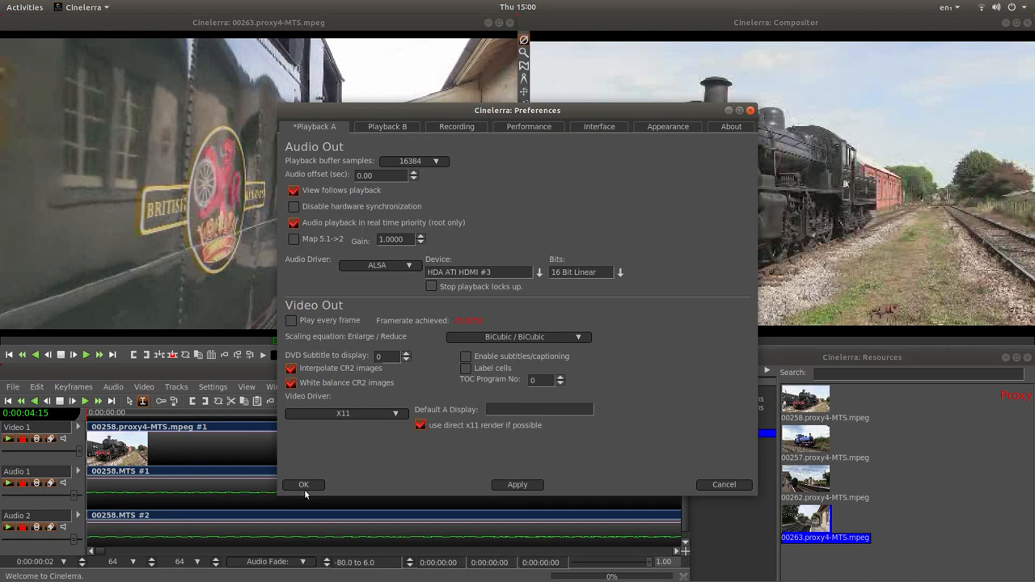
{"action": "left_click", "coordinate": [304, 485]}
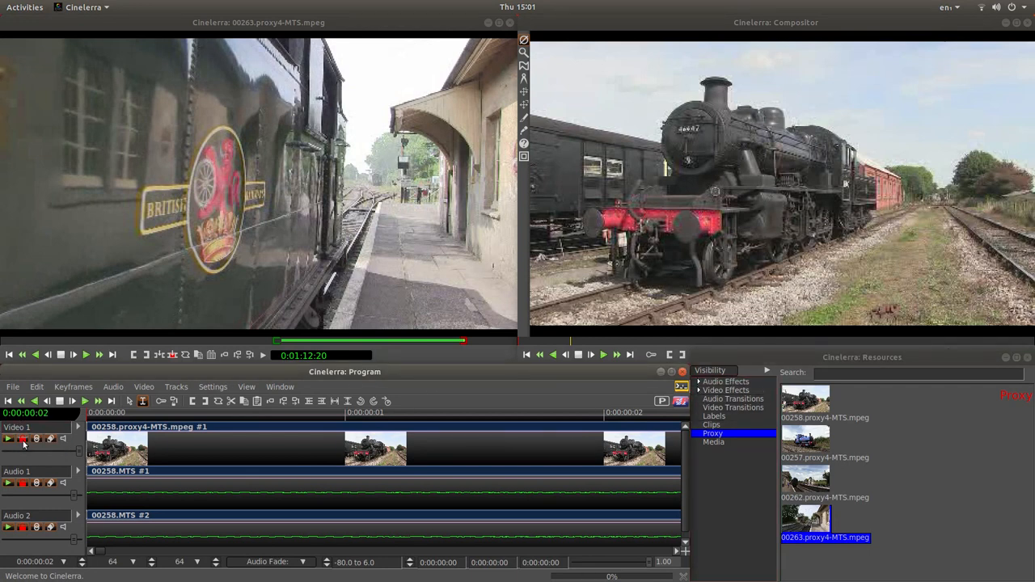
Step: Select the video and audio tracks so proxy editing can be disabled for the 00256.MTS media
{"action": "left_click", "coordinate": [33, 427]}
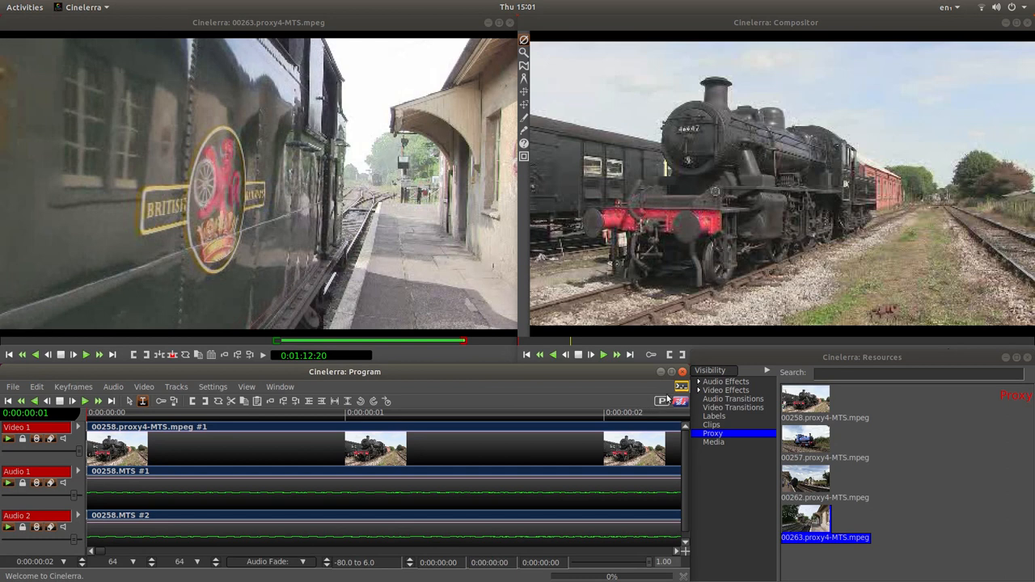
{"action": "mouse_move", "coordinate": [664, 401]}
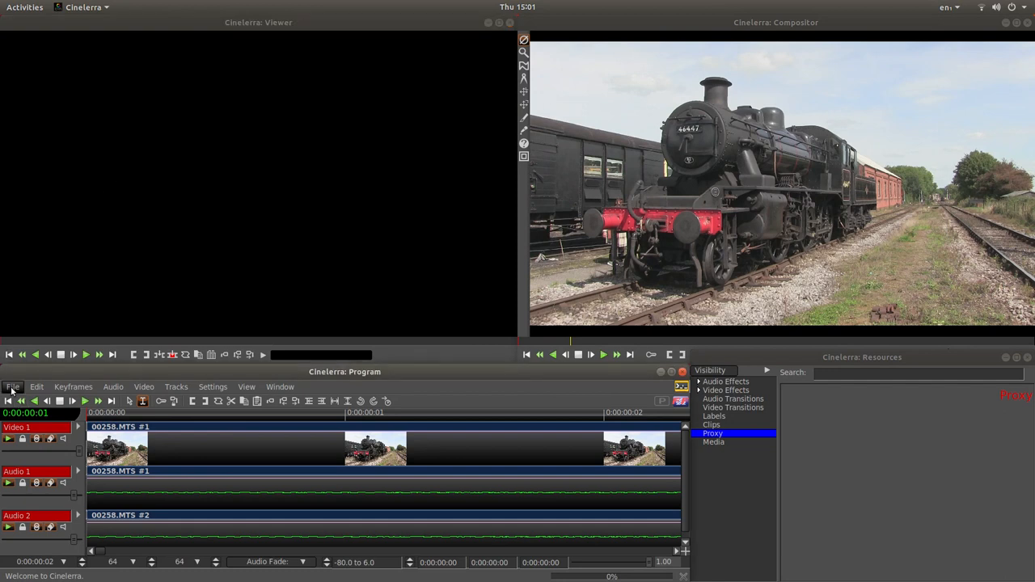
Step: Start a render from the File menu targeting FFMPEG m2ts output as TRAINS.m2ts
{"action": "left_click", "coordinate": [13, 387]}
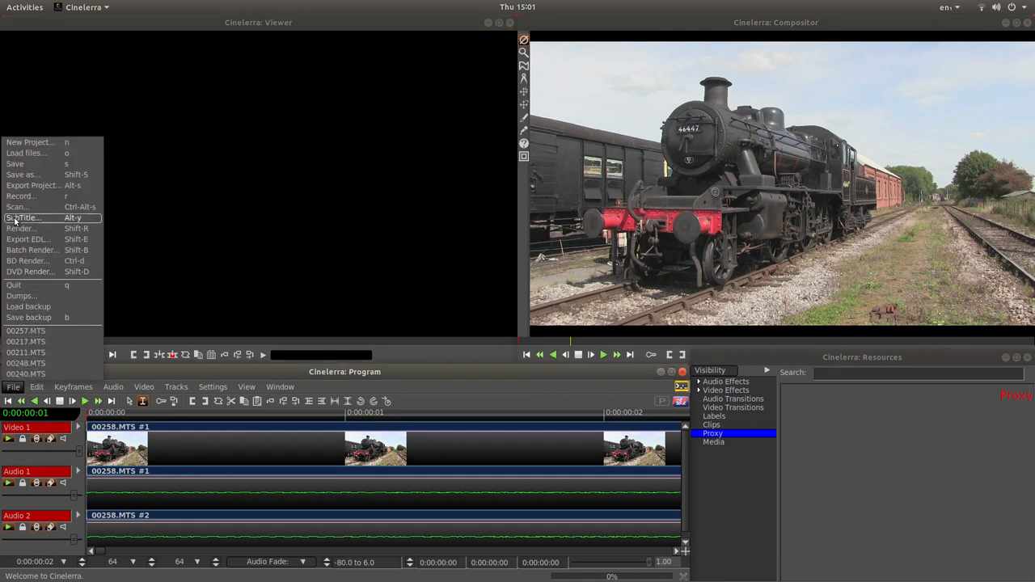
{"action": "mouse_move", "coordinate": [32, 191]}
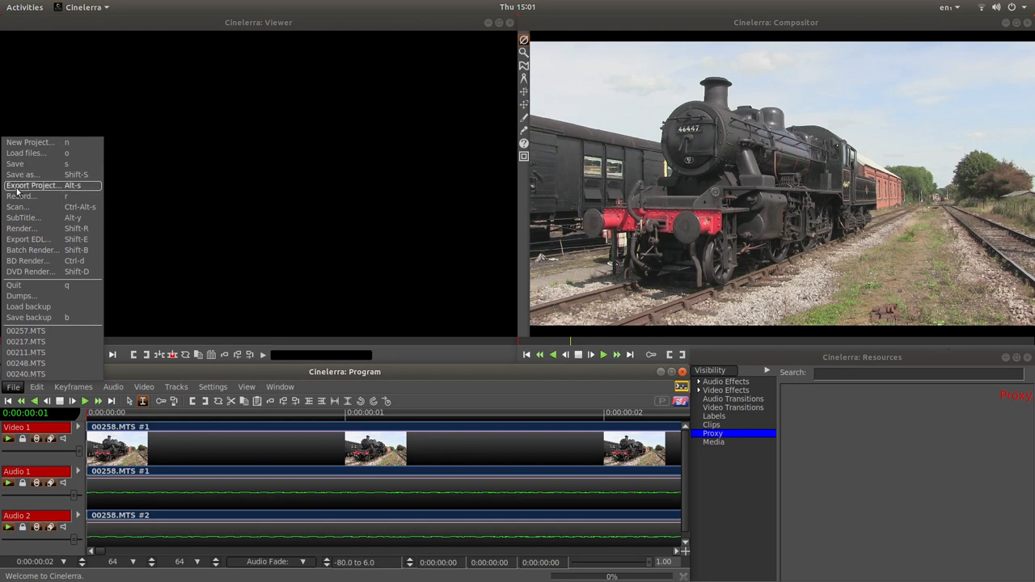
{"action": "mouse_move", "coordinate": [23, 196]}
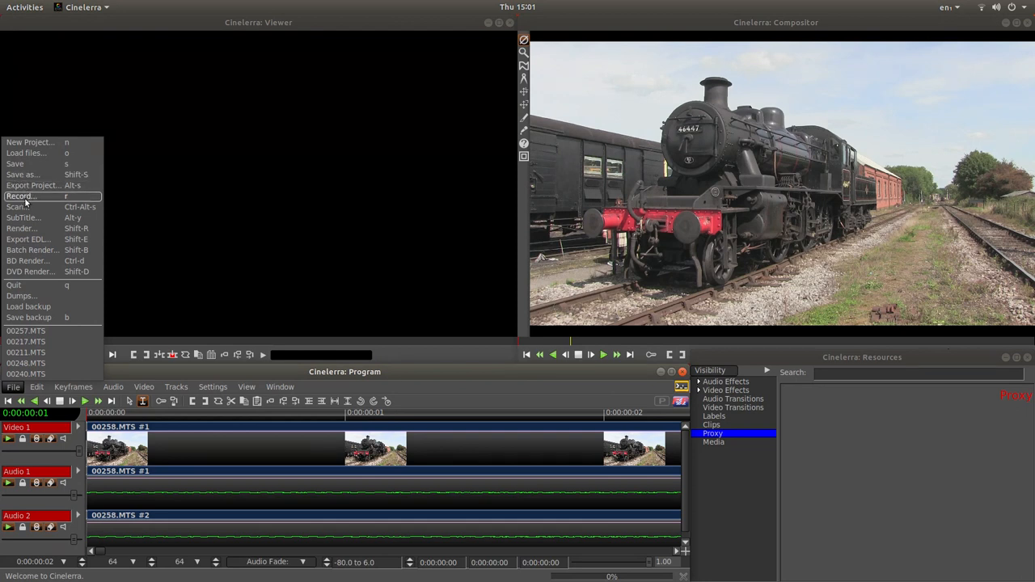
{"action": "mouse_move", "coordinate": [25, 228]}
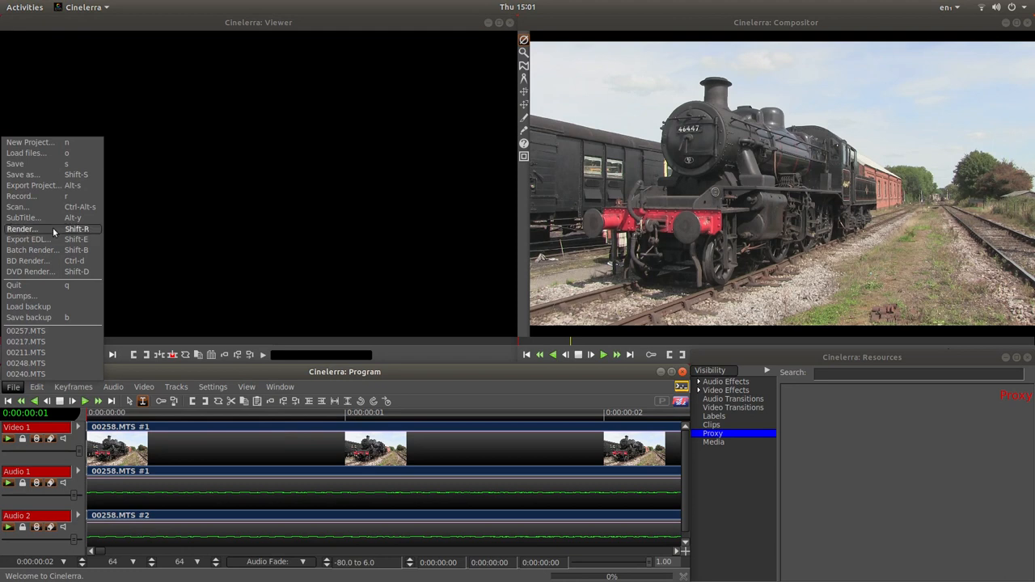
{"action": "left_click", "coordinate": [23, 229]}
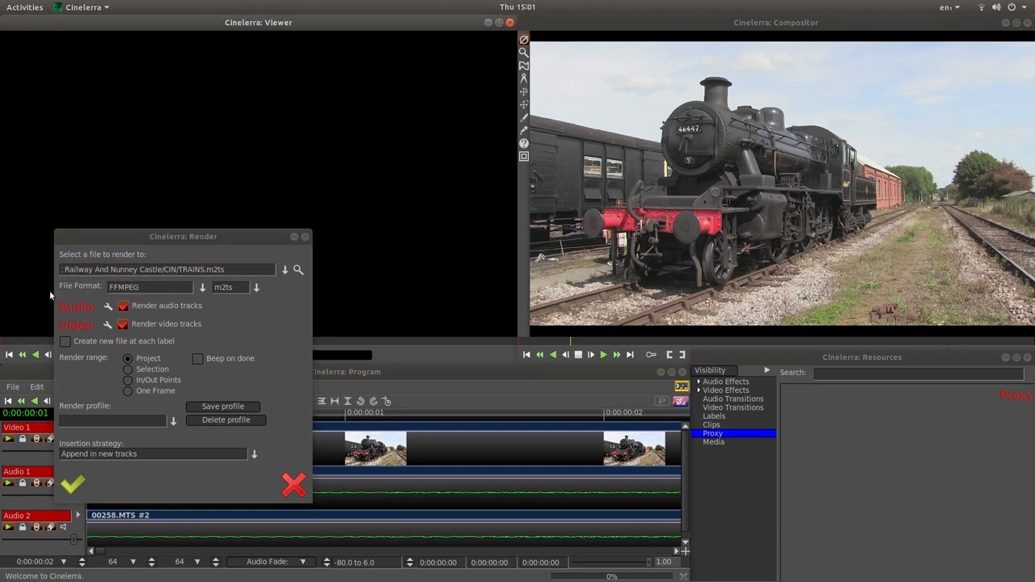
{"action": "left_click", "coordinate": [148, 288]}
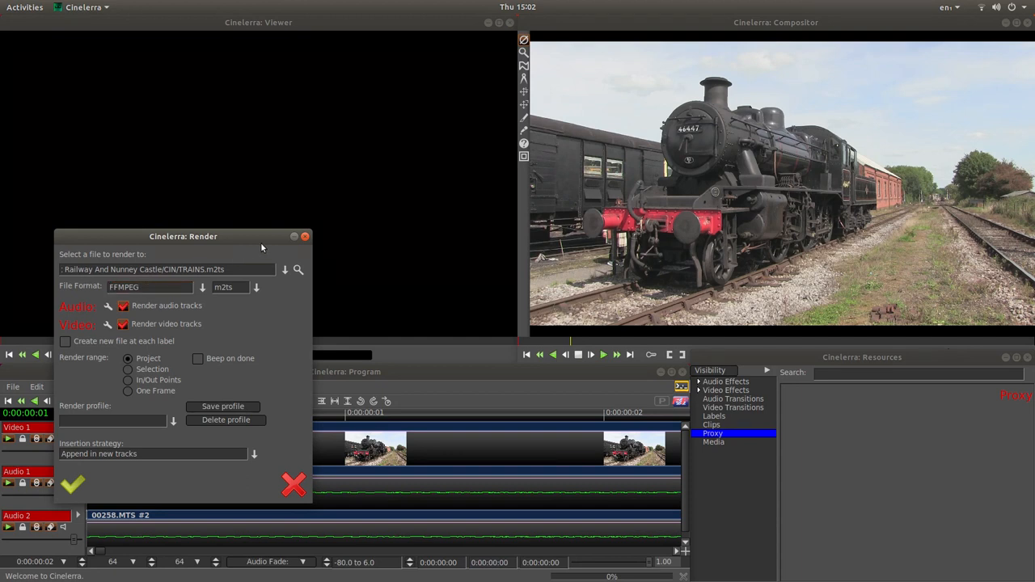
{"action": "left_click", "coordinate": [170, 268]}
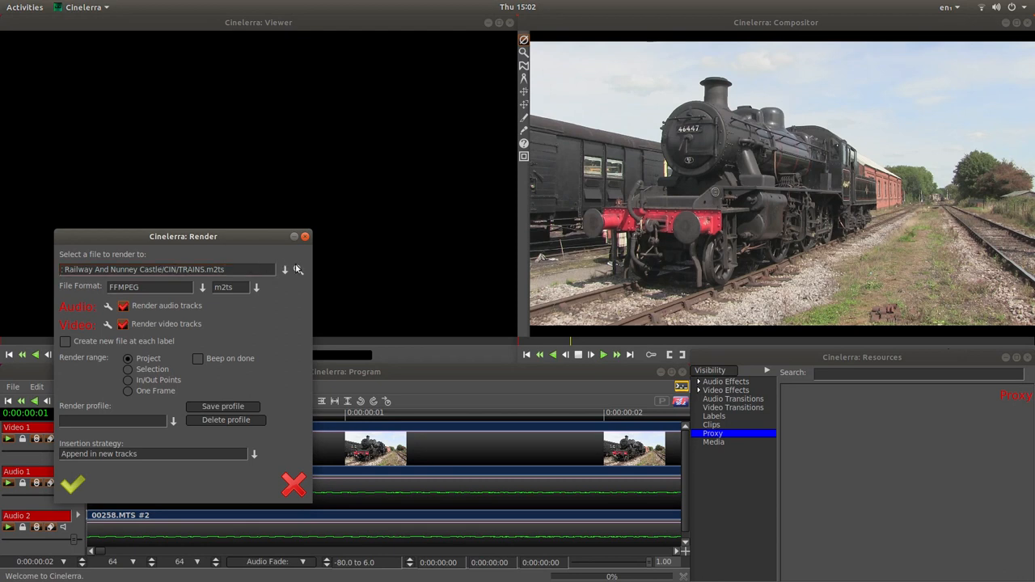
{"action": "mouse_move", "coordinate": [298, 268]}
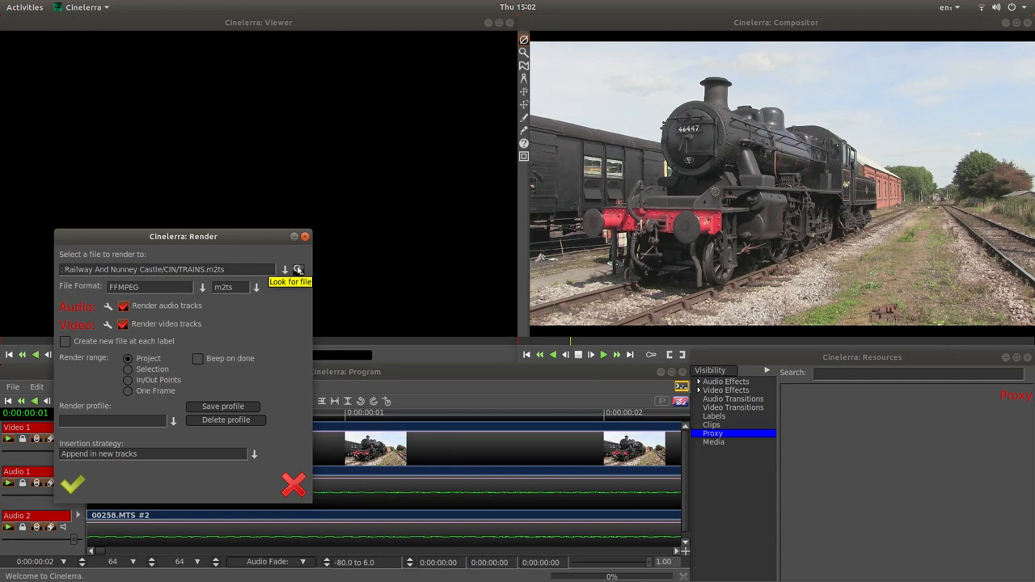
{"action": "mouse_move", "coordinate": [298, 269]}
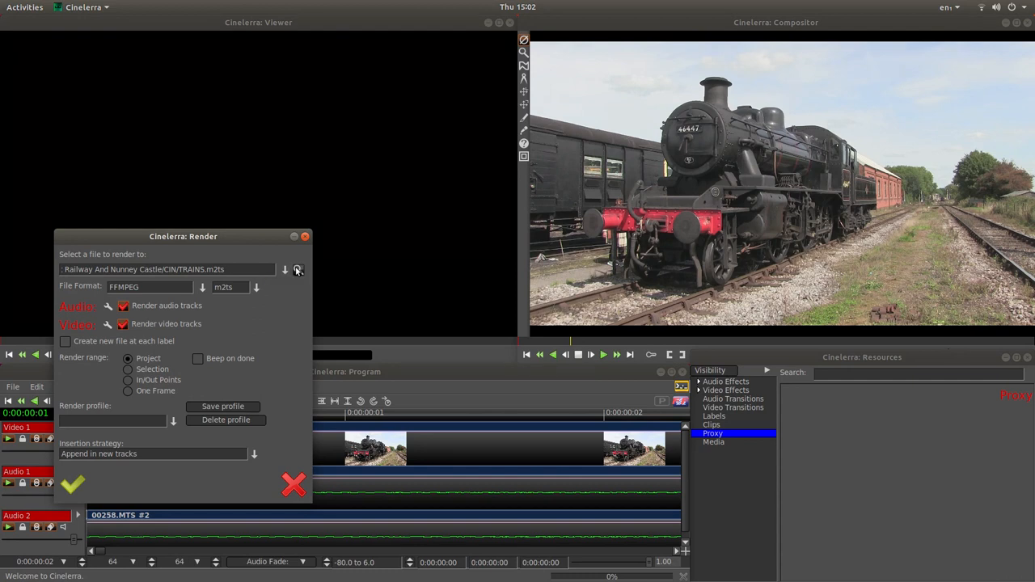
Step: Browse up to Videos, into East Somerset Railway And Nunney Castle/CIN, and name the output file TRAINS
{"action": "left_click", "coordinate": [298, 269]}
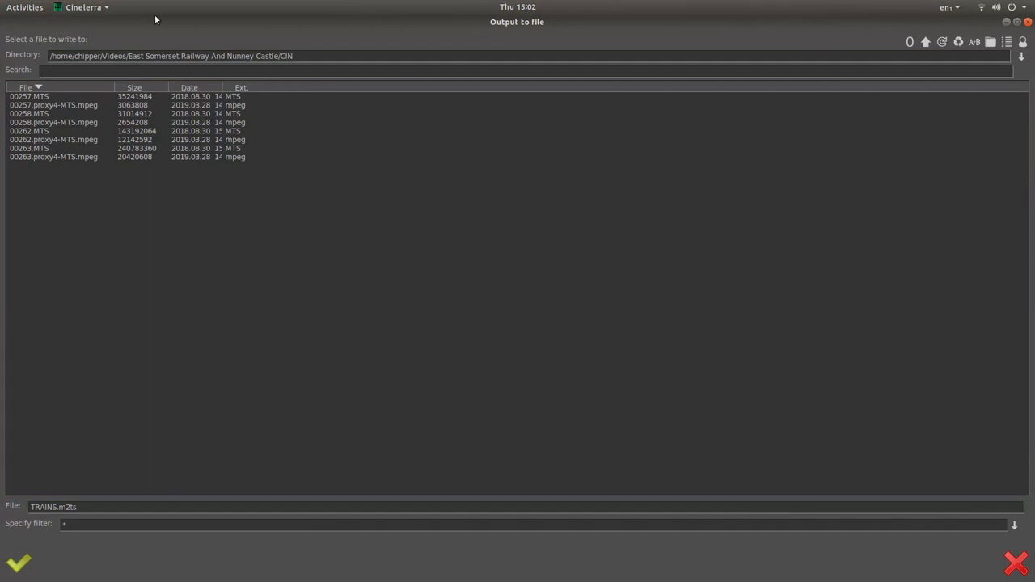
{"action": "left_click", "coordinate": [926, 42]}
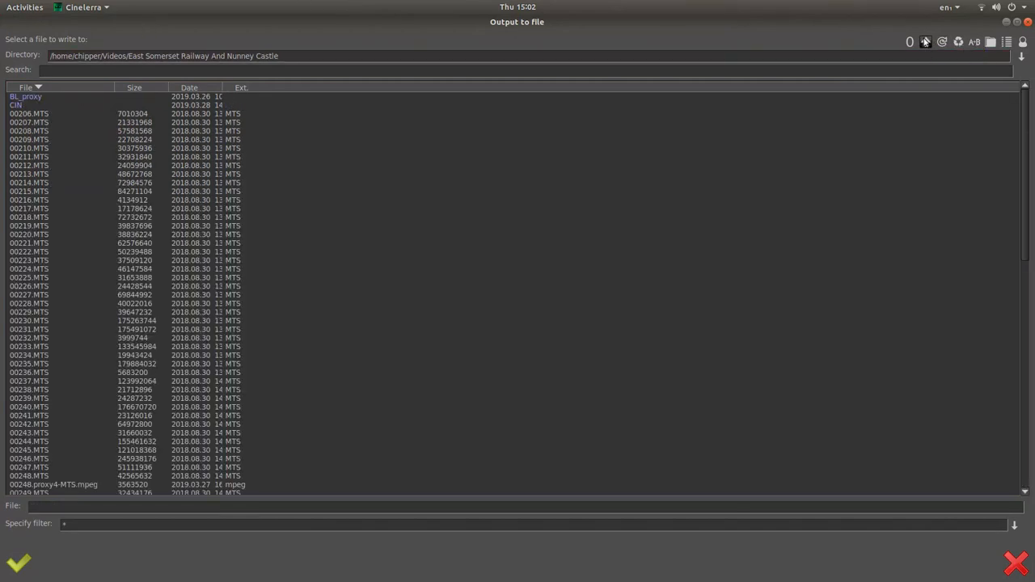
{"action": "left_click", "coordinate": [926, 42]}
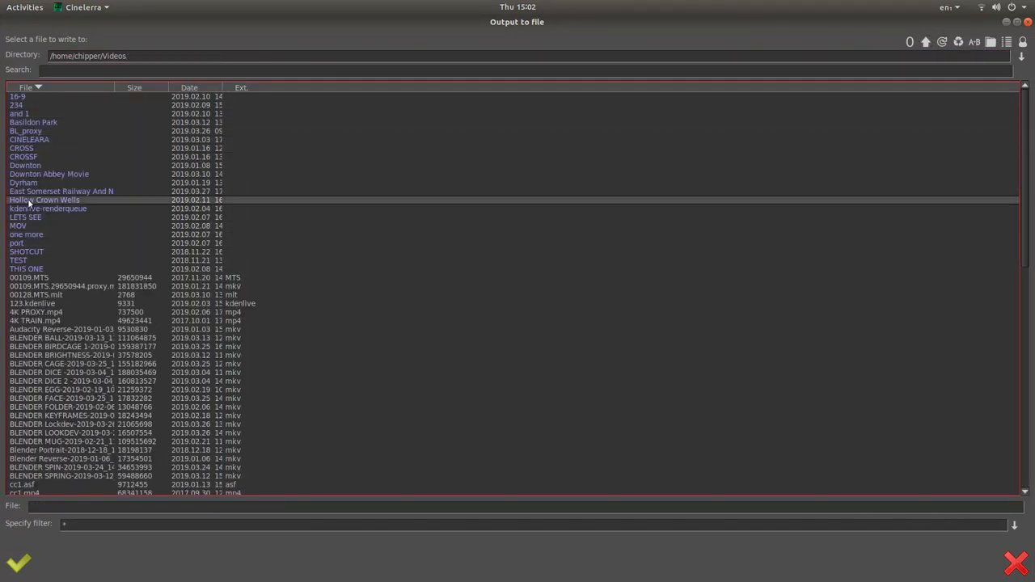
{"action": "double_click", "coordinate": [62, 191]}
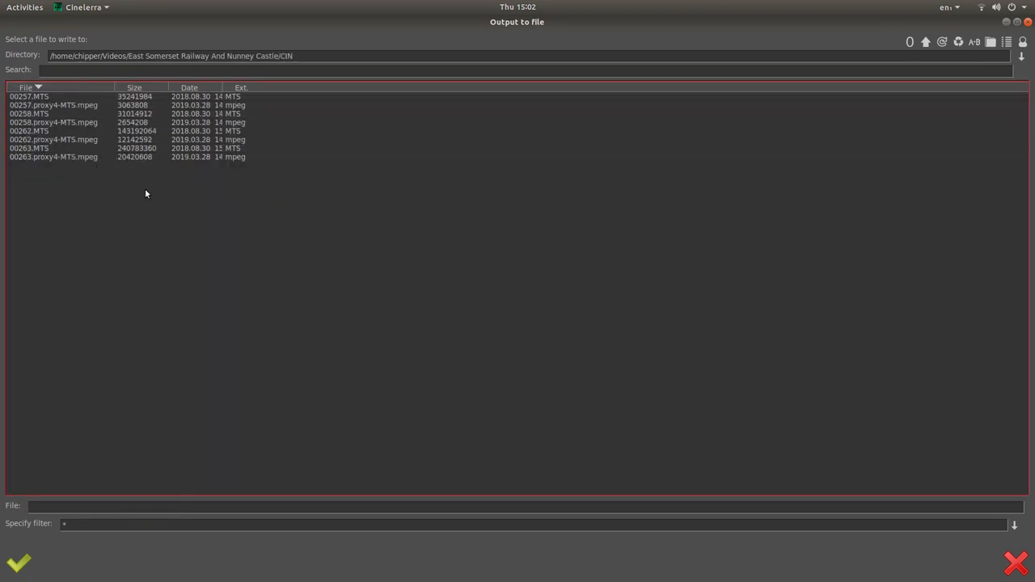
{"action": "left_click", "coordinate": [54, 105]}
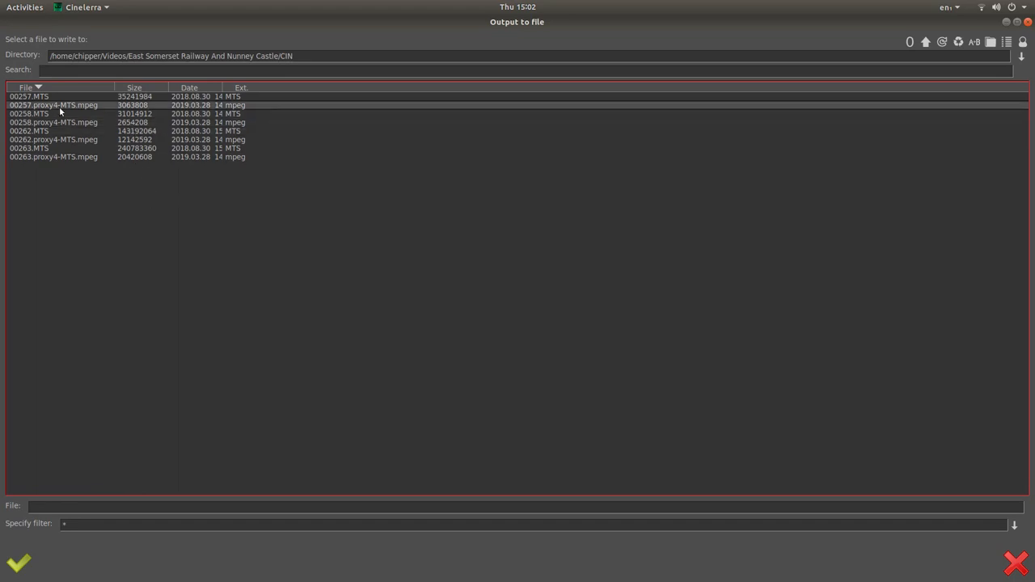
{"action": "left_click", "coordinate": [29, 130]}
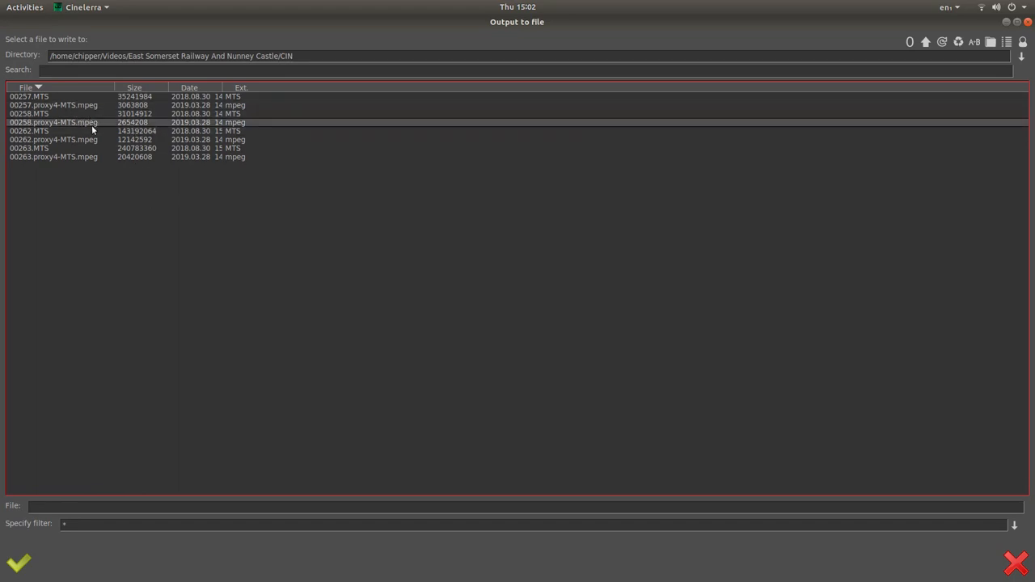
{"action": "left_click", "coordinate": [53, 157]}
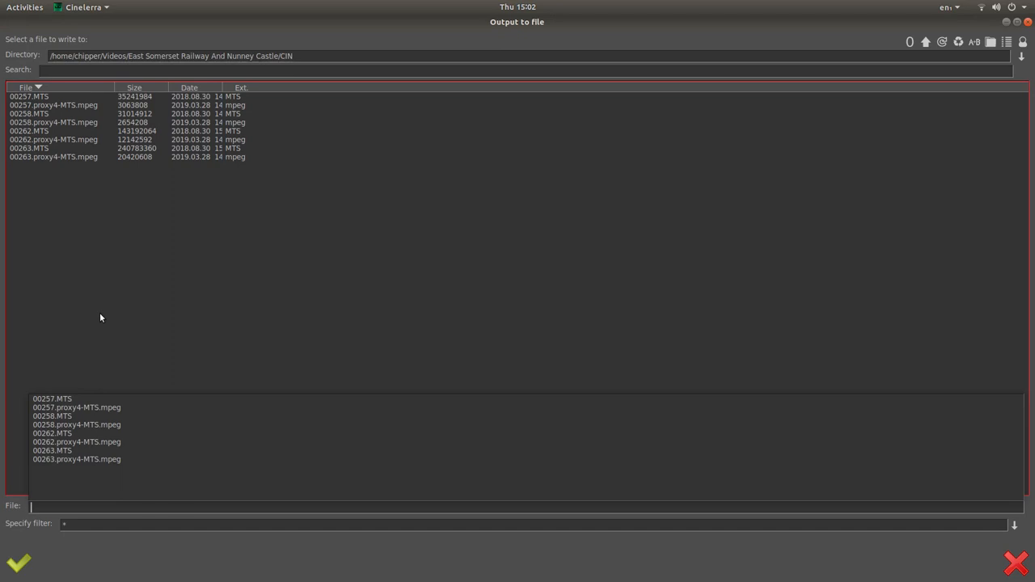
{"action": "type", "text": "TRAINS"}
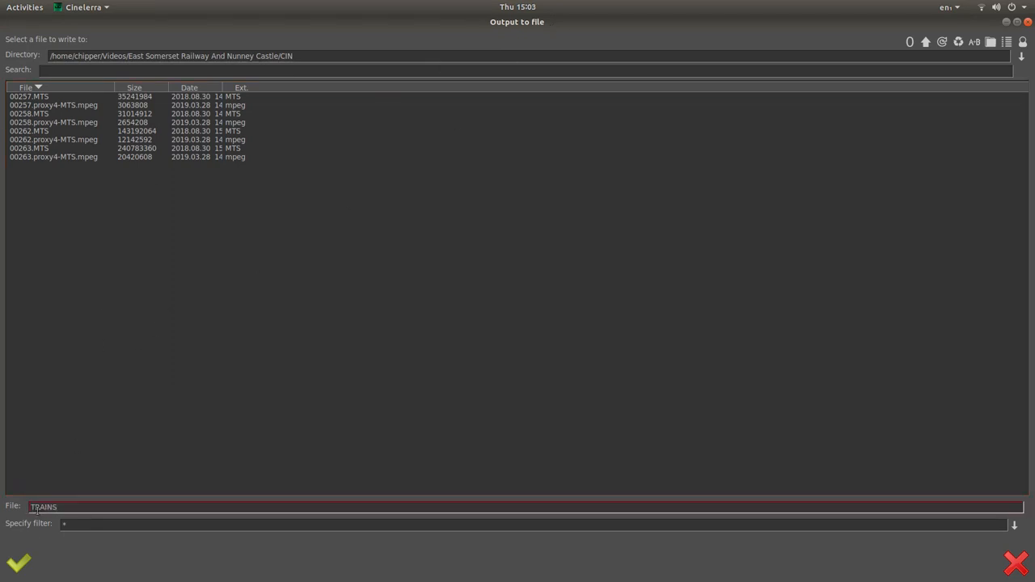
{"action": "mouse_move", "coordinate": [18, 563]}
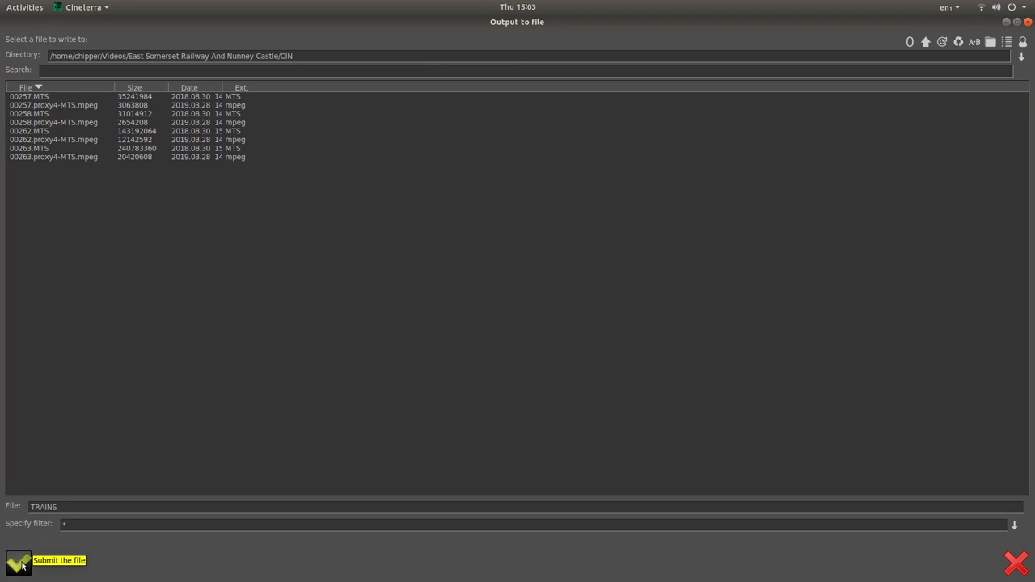
Step: Accept TRAINS in CIN as the output, keep the m2ts container, and render the project
{"action": "left_click", "coordinate": [18, 563]}
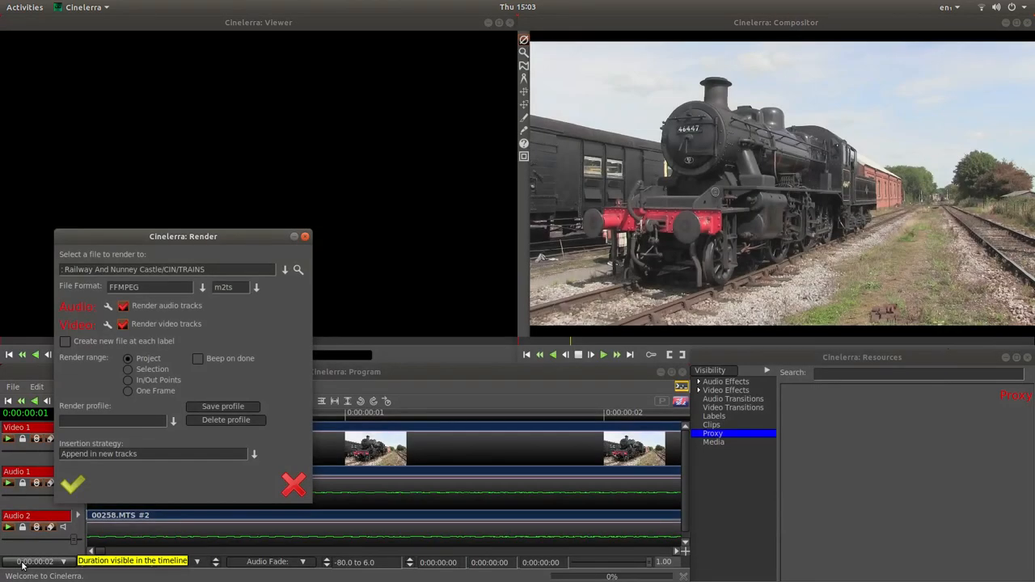
{"action": "left_click", "coordinate": [227, 288]}
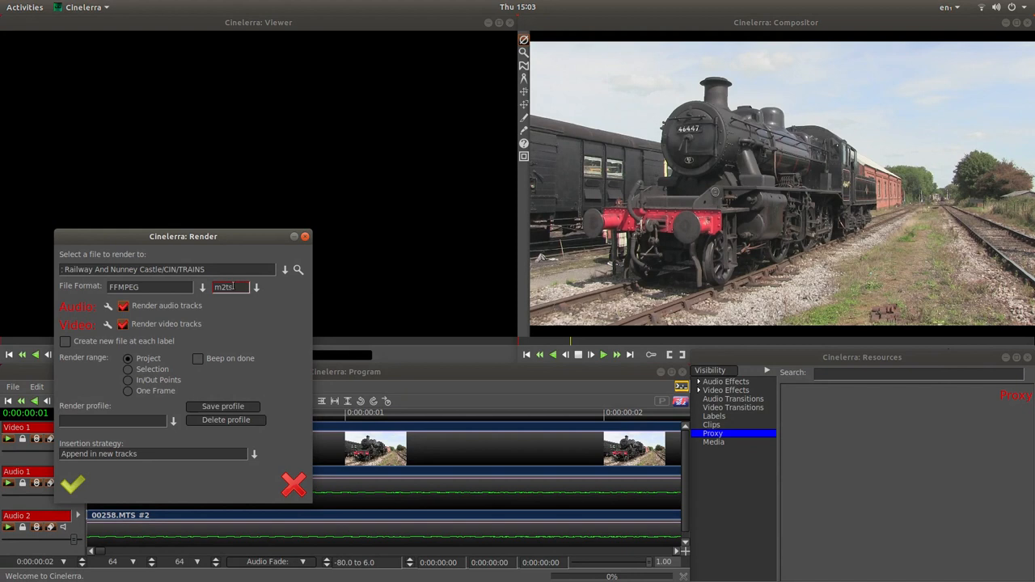
{"action": "left_click", "coordinate": [256, 287]}
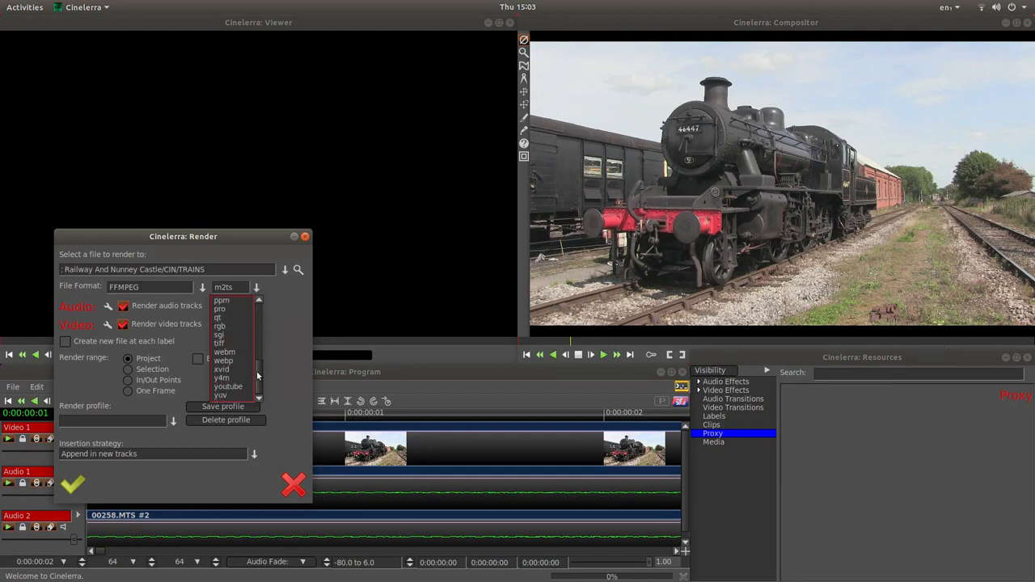
{"action": "scroll", "scroll_direction": "down", "scroll_amount": 3}
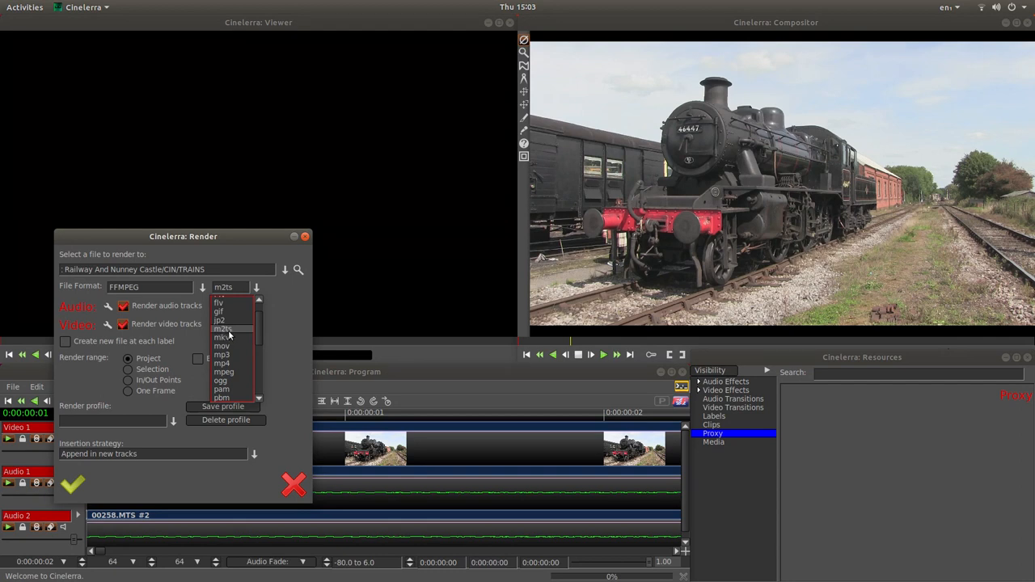
{"action": "left_click", "coordinate": [223, 328]}
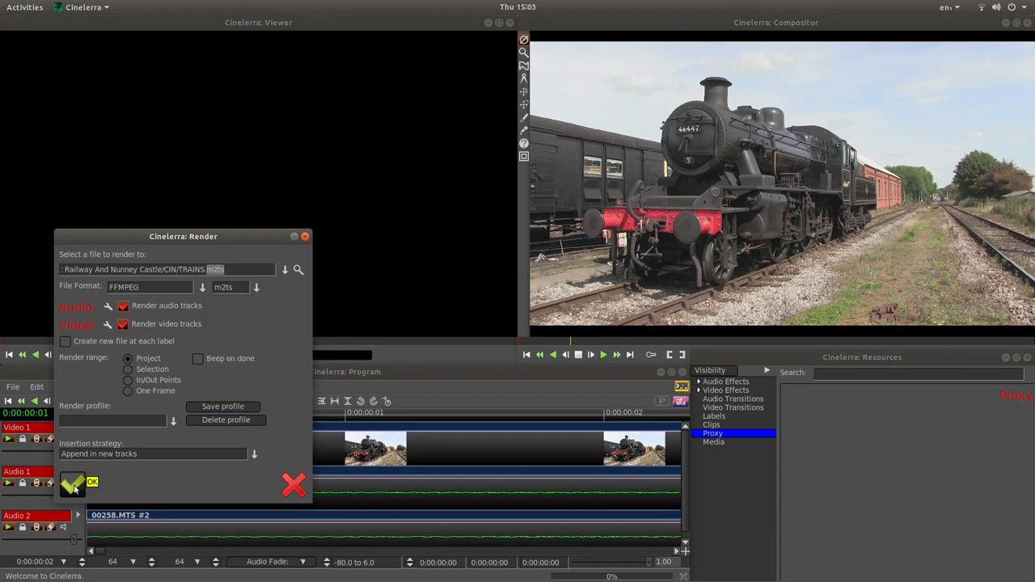
{"action": "left_click", "coordinate": [71, 483]}
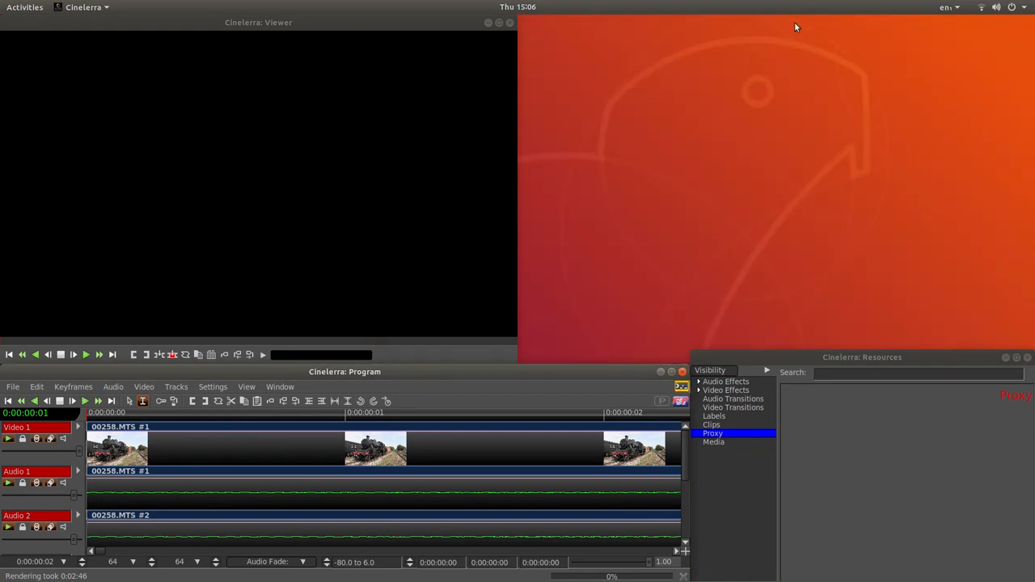
Step: Close the Cinelerra viewer window and launch the Files manager from the dock
{"action": "left_click", "coordinate": [509, 23]}
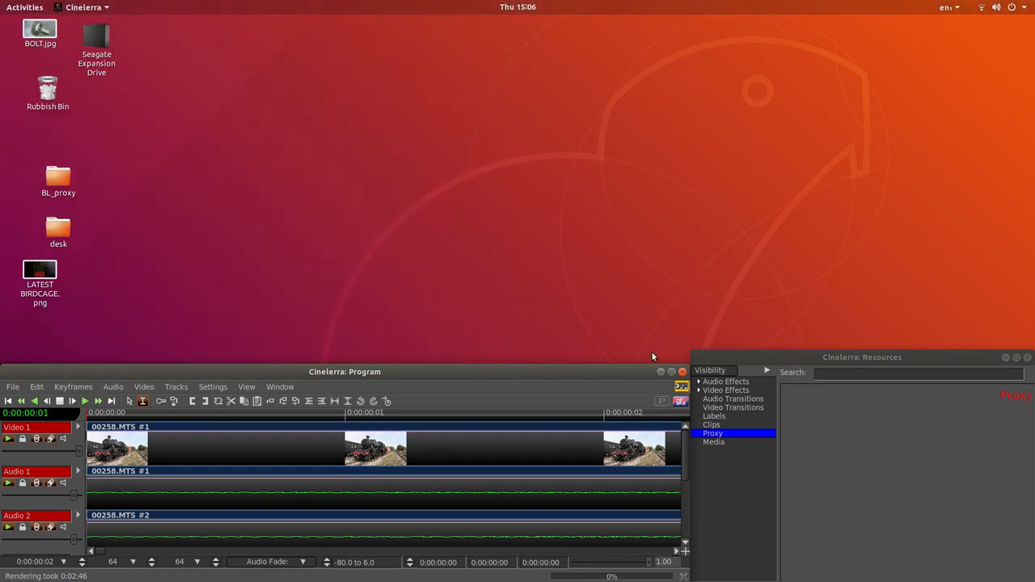
{"action": "mouse_move", "coordinate": [630, 379]}
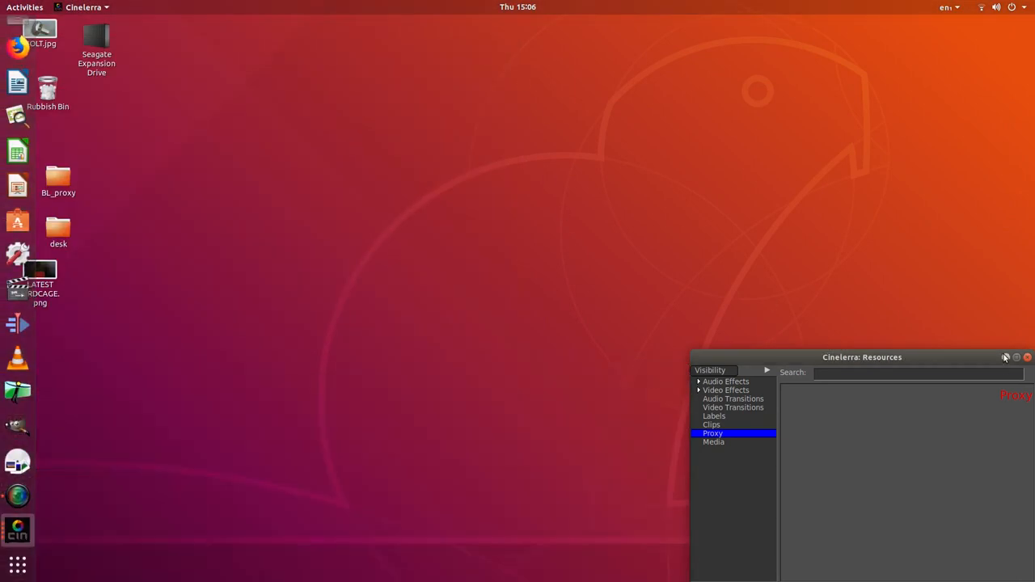
{"action": "left_click", "coordinate": [1028, 357]}
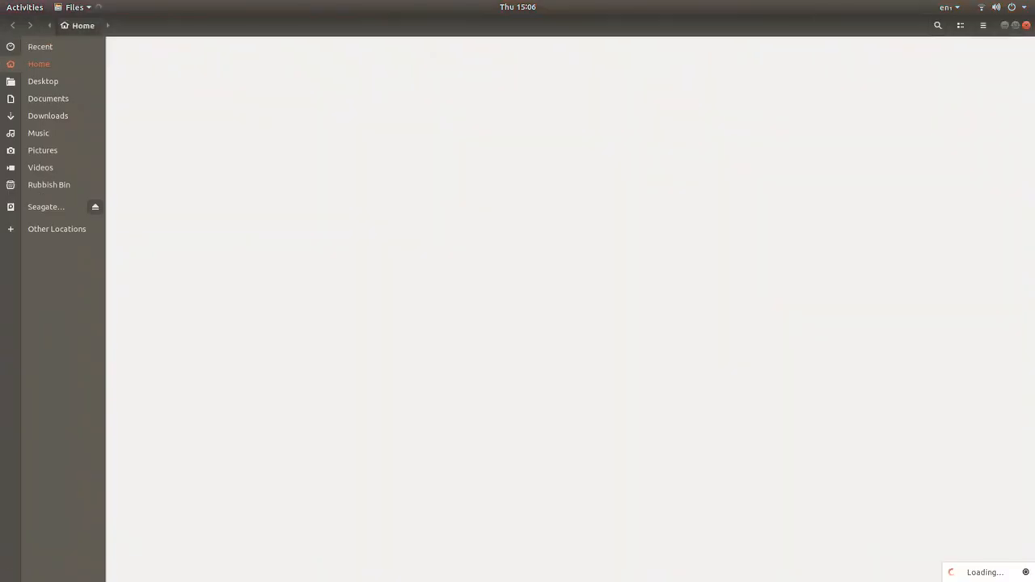
Step: Navigate to the CIN folder and play TRAINS.m2ts with VLC media player via Open With Other Application
{"action": "left_click", "coordinate": [40, 167]}
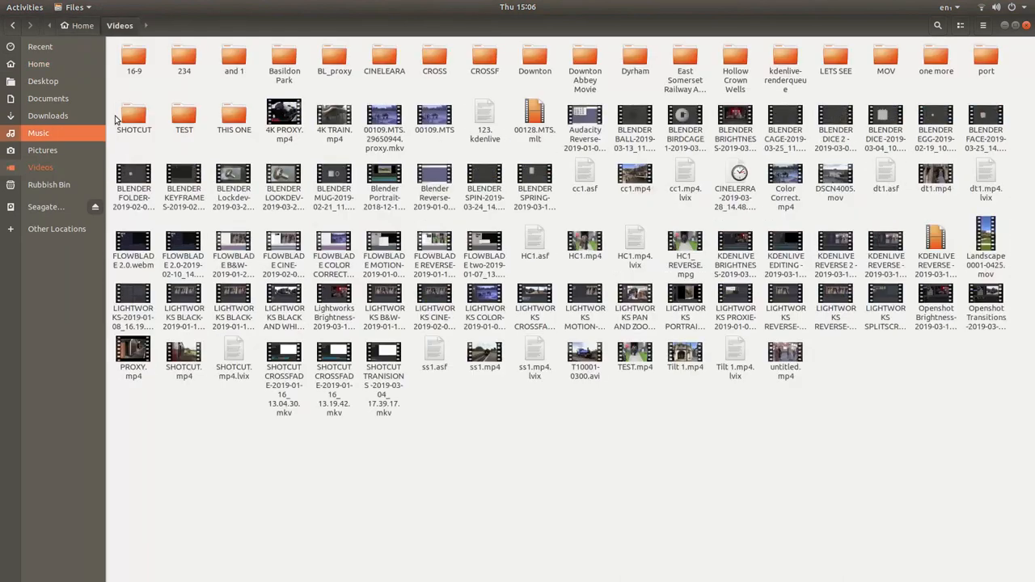
{"action": "double_click", "coordinate": [686, 61]}
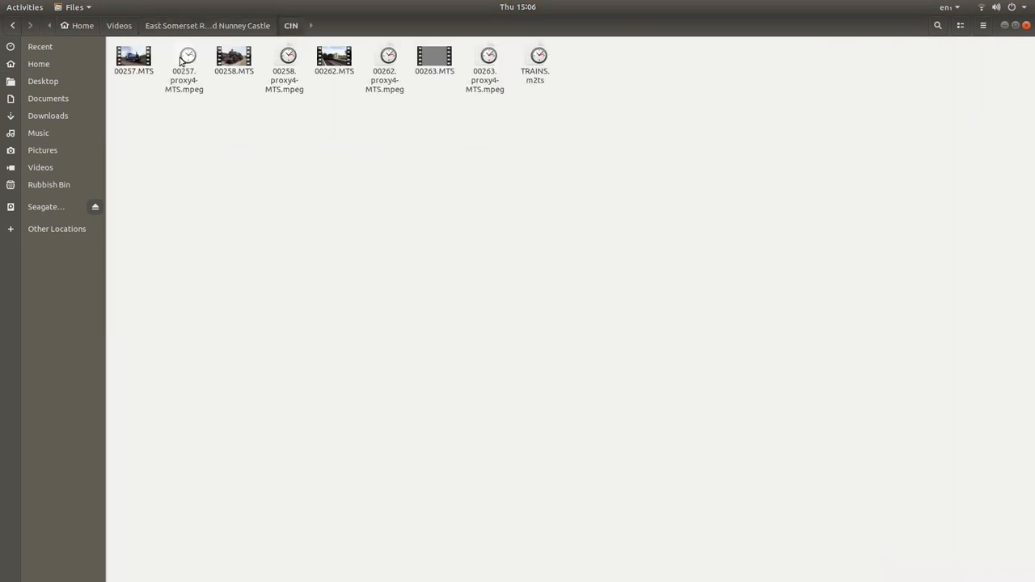
{"action": "right_click", "coordinate": [533, 61]}
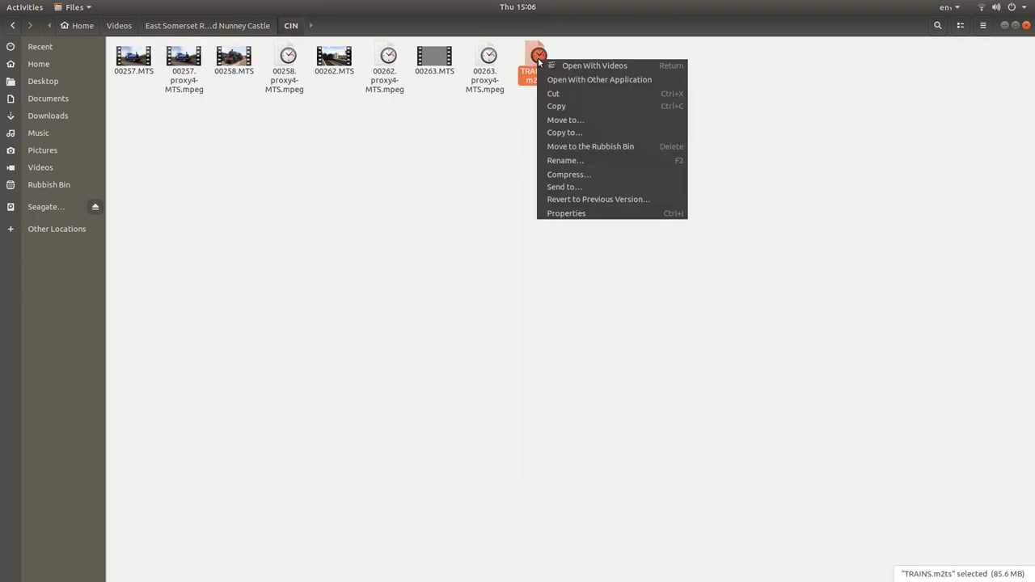
{"action": "left_click", "coordinate": [599, 79]}
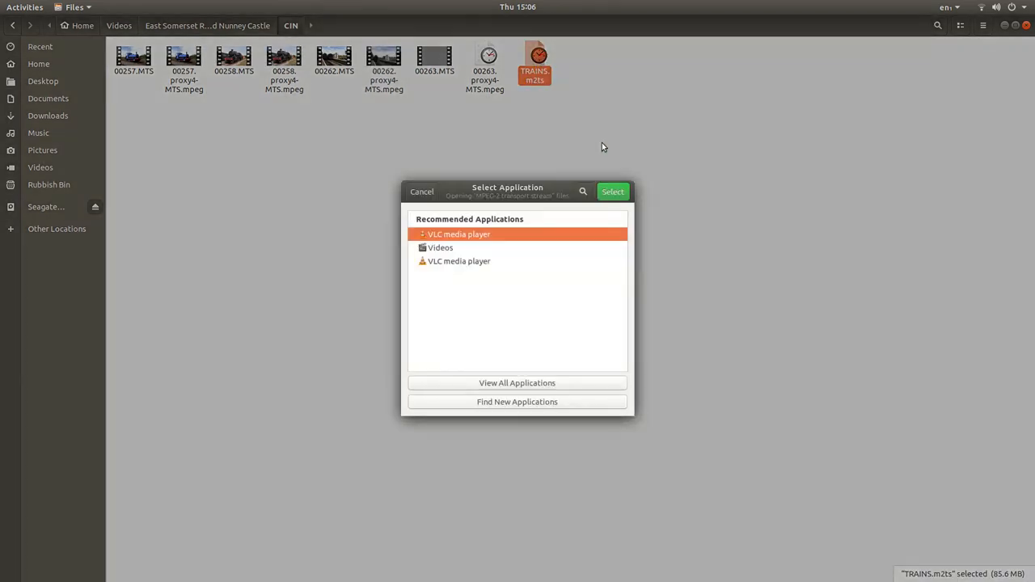
{"action": "left_click", "coordinate": [611, 190]}
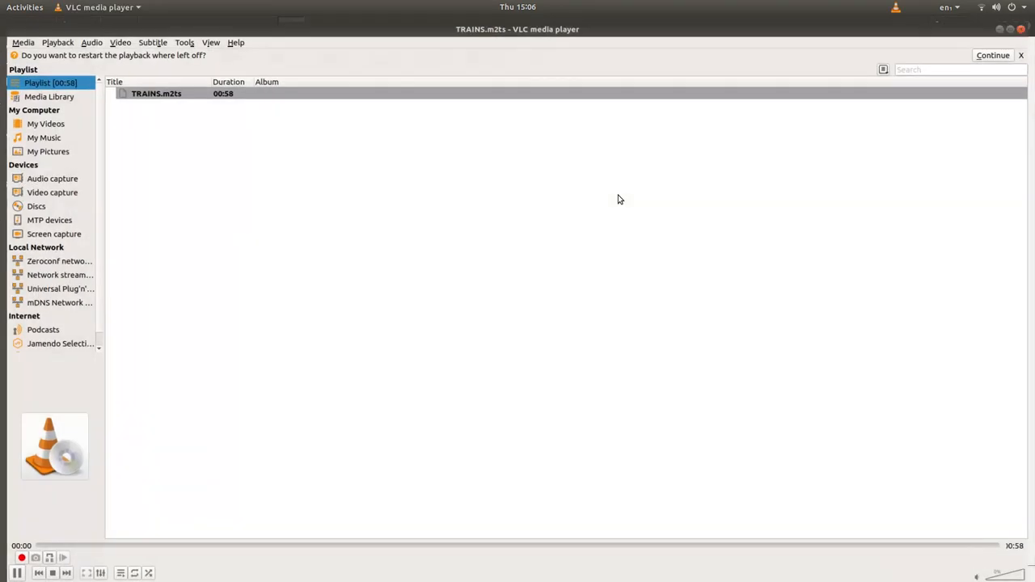
{"action": "left_click", "coordinate": [994, 55]}
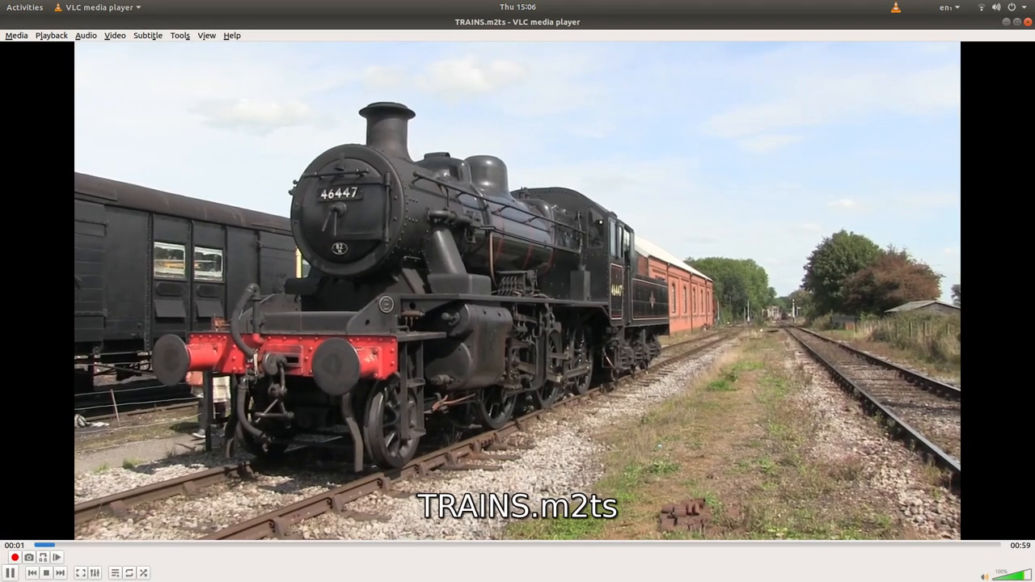